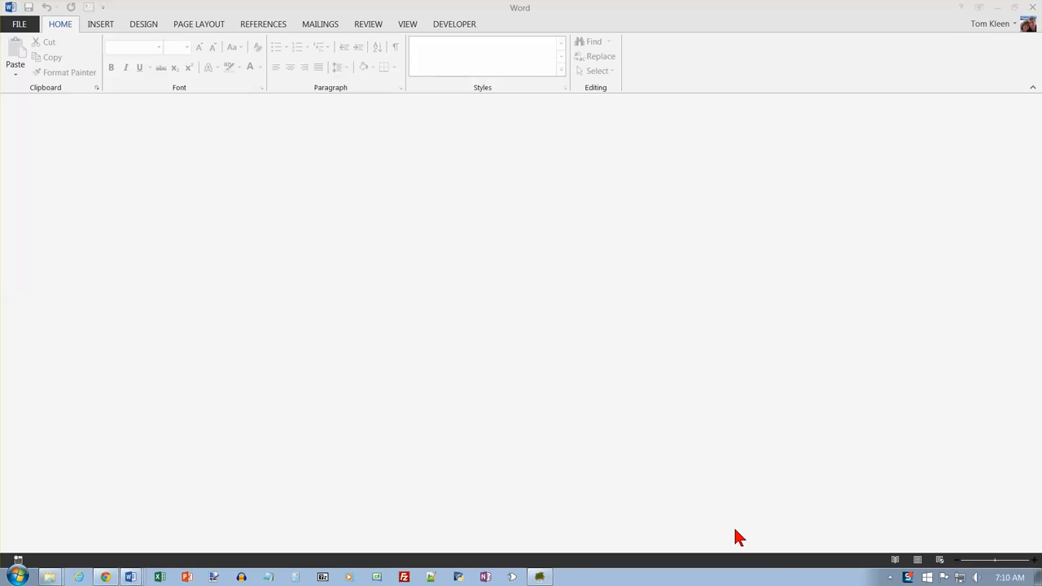
pyautogui.moveTo(442, 411)
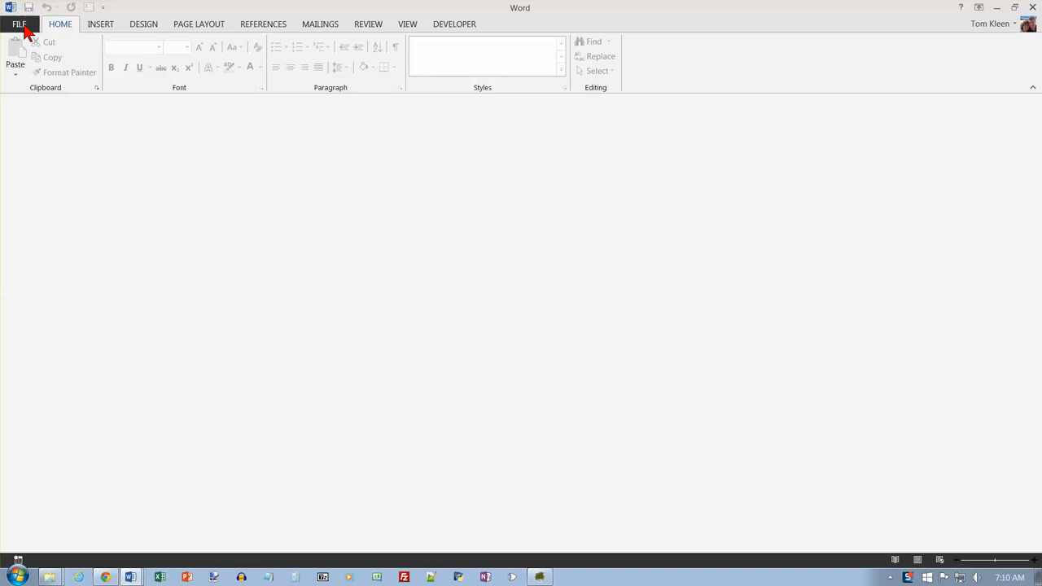
# Step: Show Word's Open screen listing recent folders on this computer
pyautogui.click(19, 23)
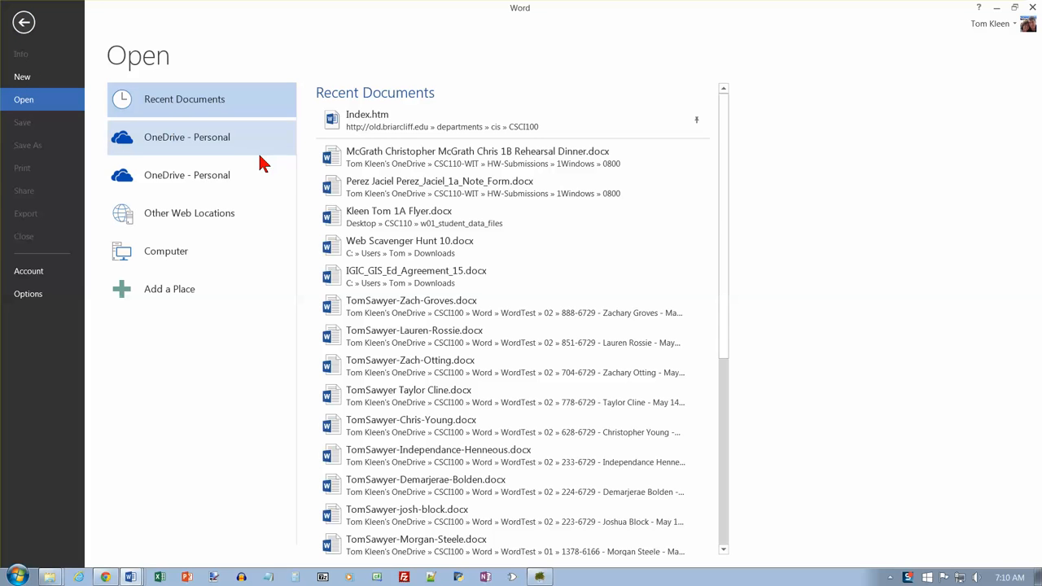
pyautogui.click(165, 250)
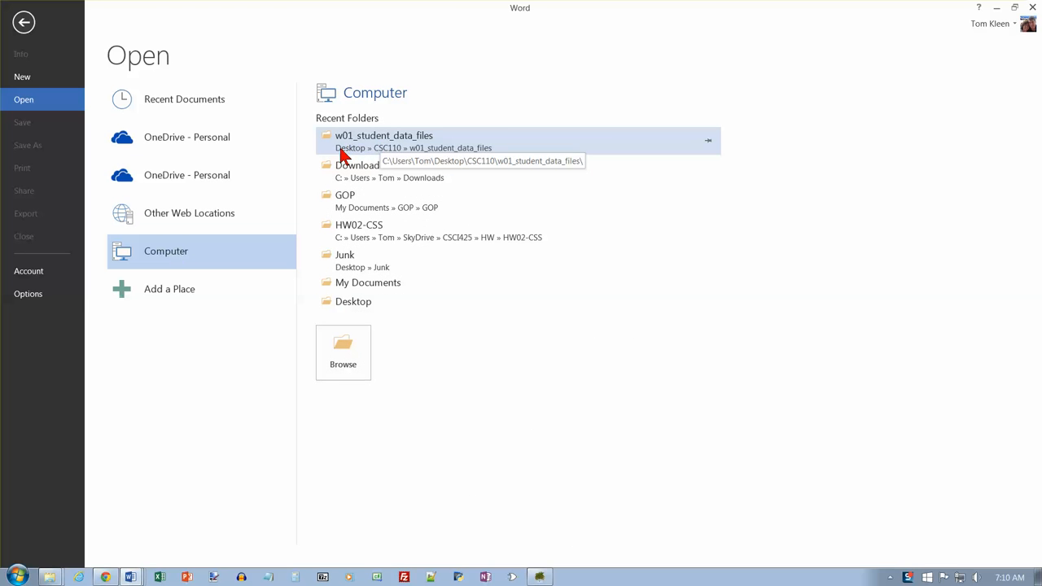
pyautogui.moveTo(359, 154)
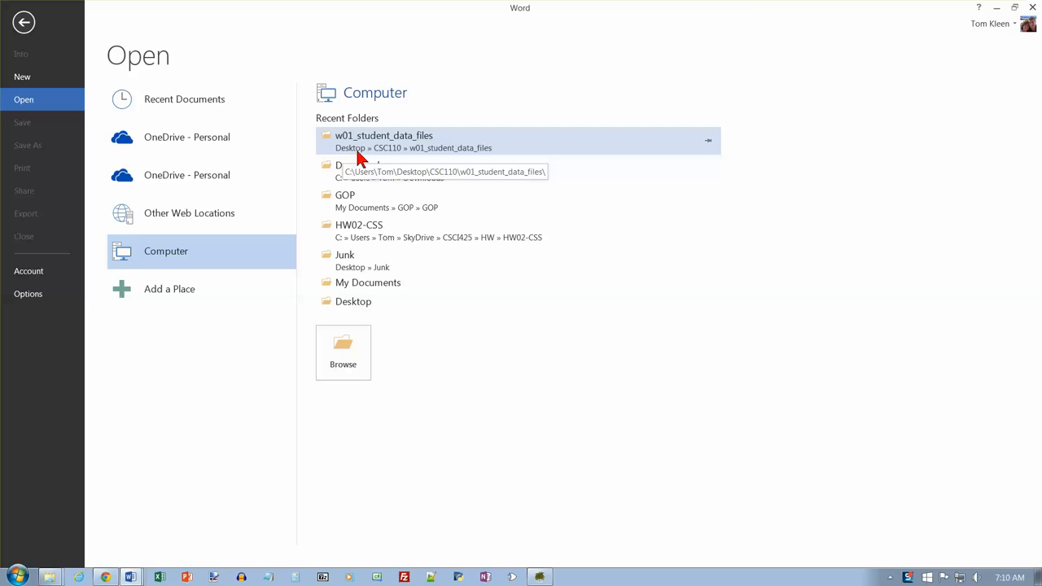
pyautogui.moveTo(351, 151)
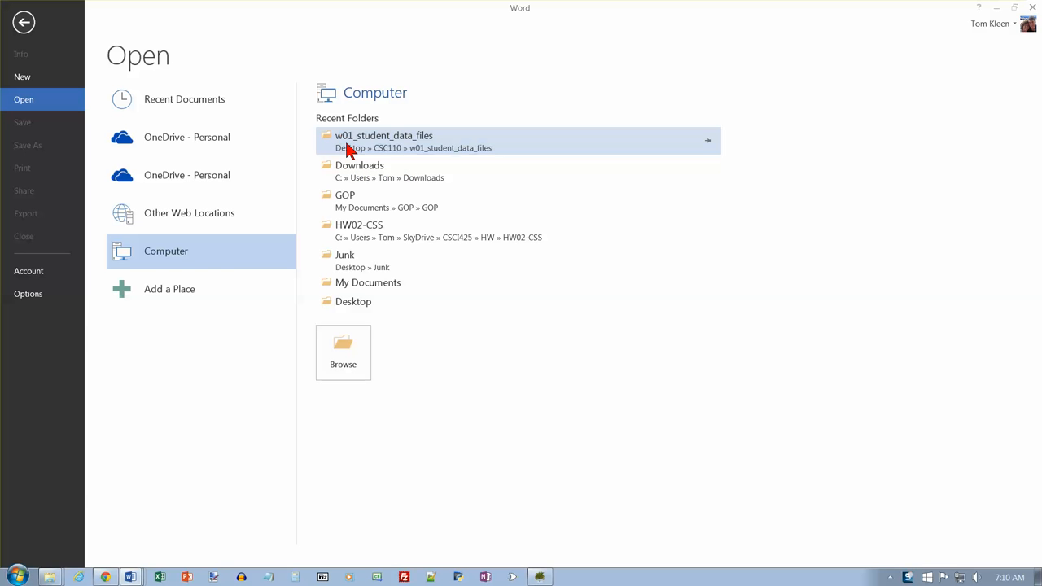
# Step: Open w01B_Programs.docx from the w01_student_data_files folder
pyautogui.doubleClick(384, 140)
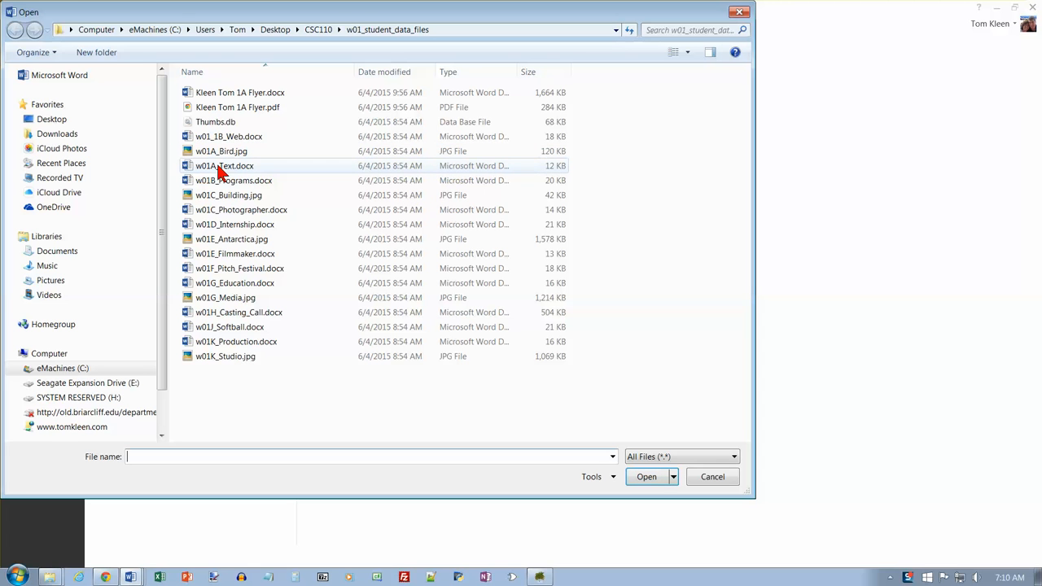
pyautogui.moveTo(221, 150)
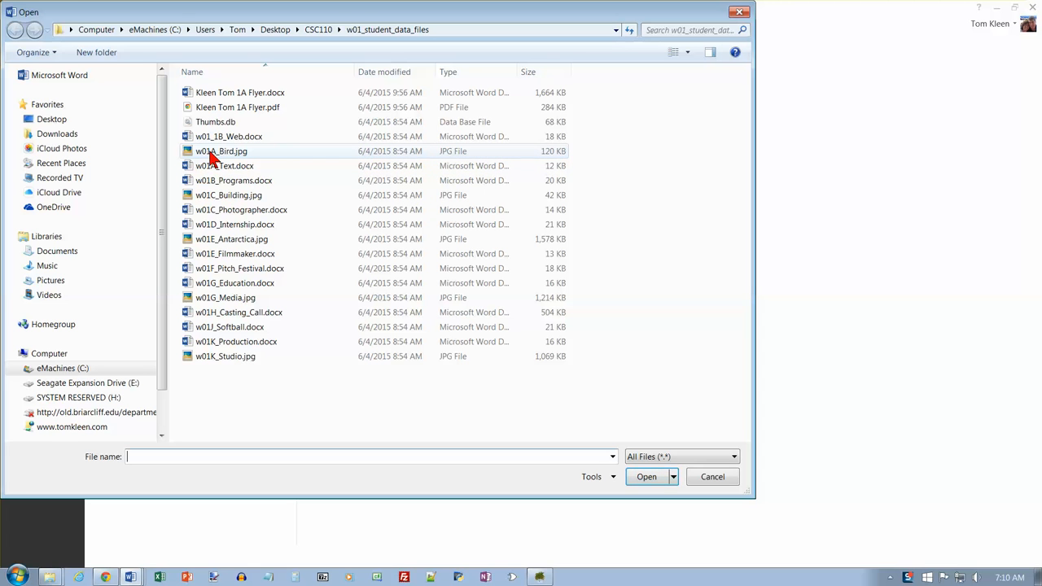
pyautogui.moveTo(221, 151)
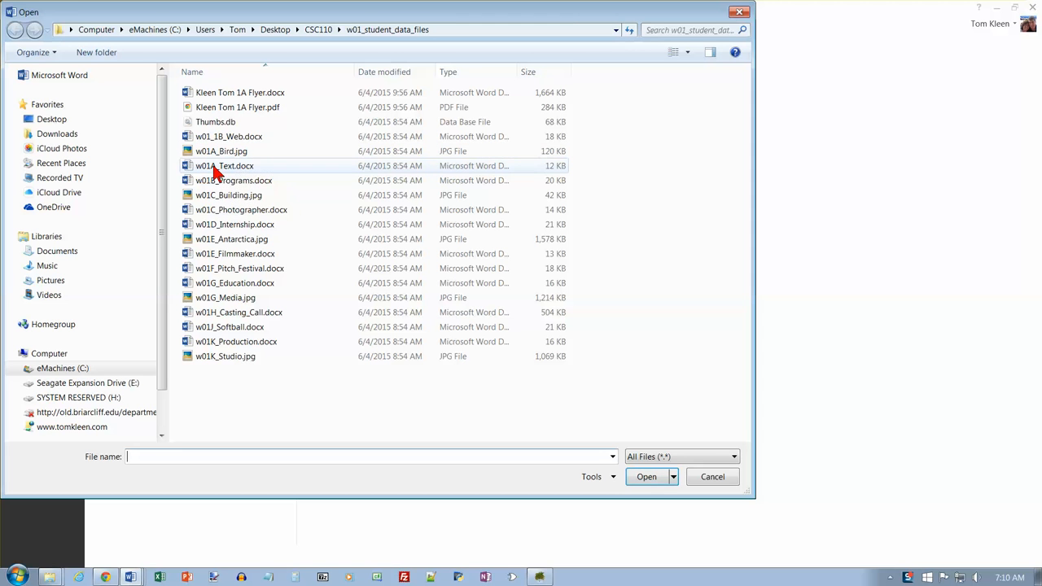
pyautogui.moveTo(249, 188)
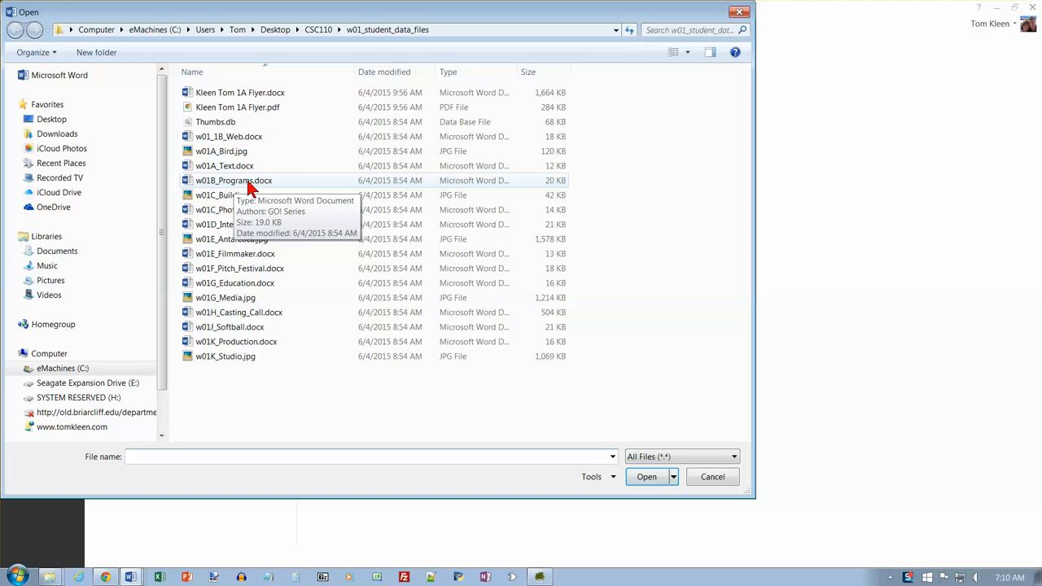
pyautogui.click(233, 180)
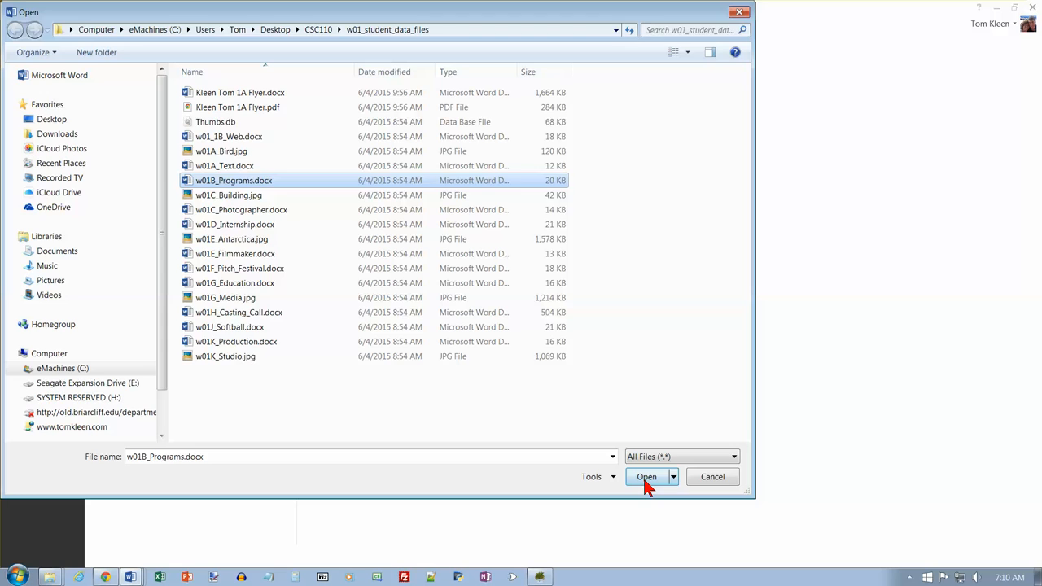
pyautogui.click(647, 476)
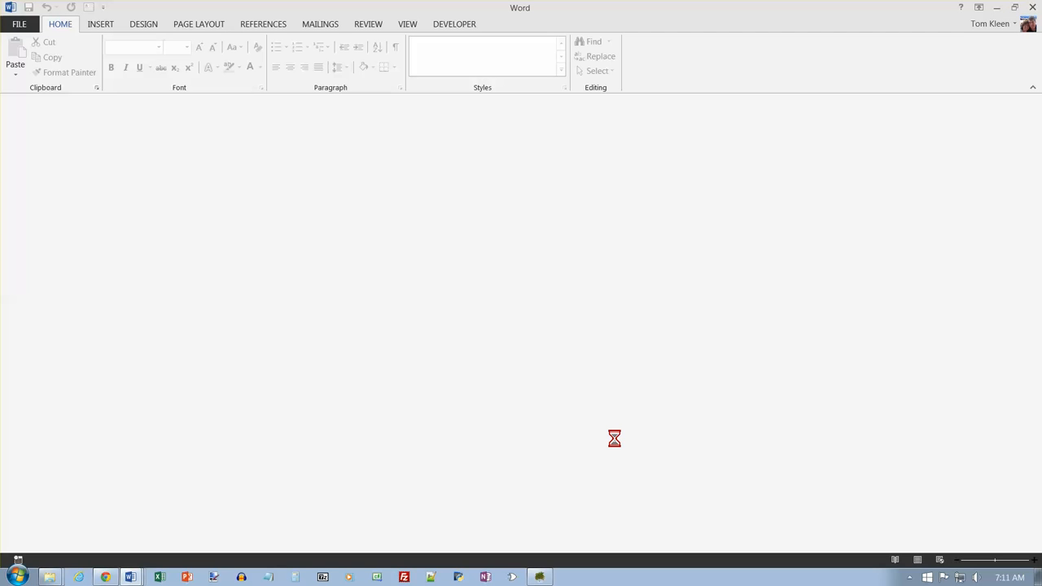
pyautogui.moveTo(528, 425)
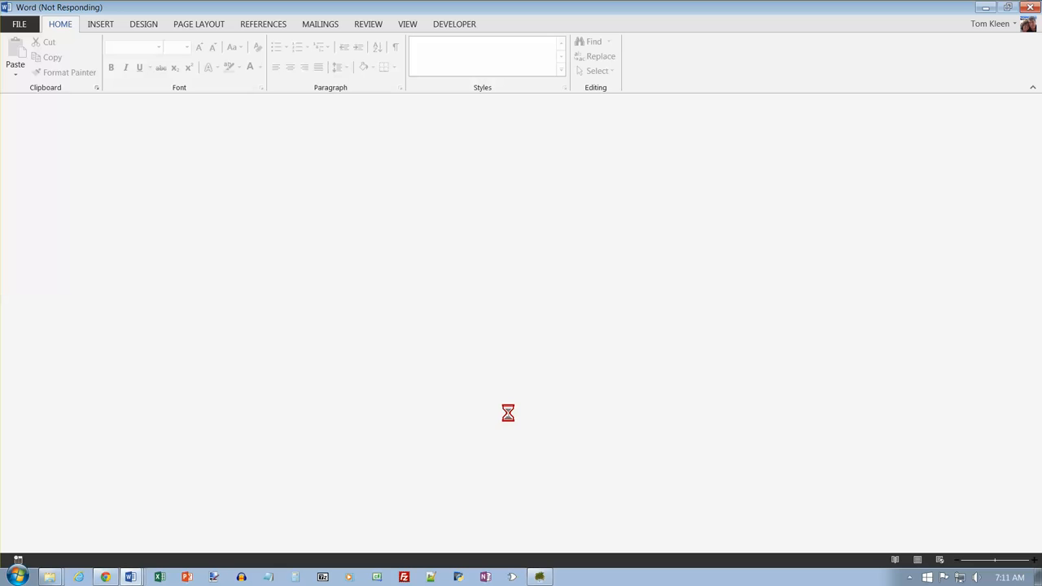
pyautogui.moveTo(146, 203)
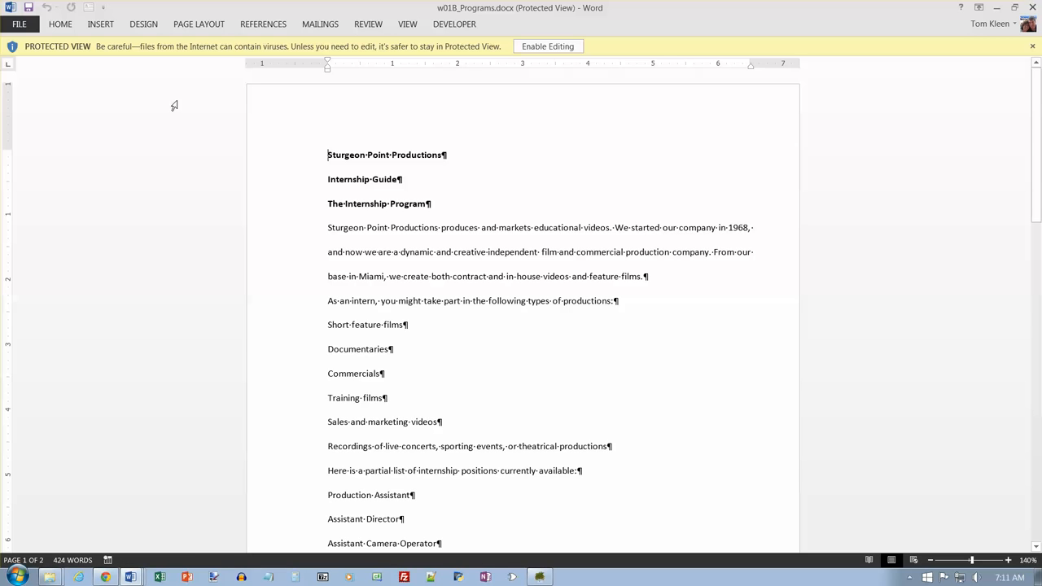
pyautogui.moveTo(548, 45)
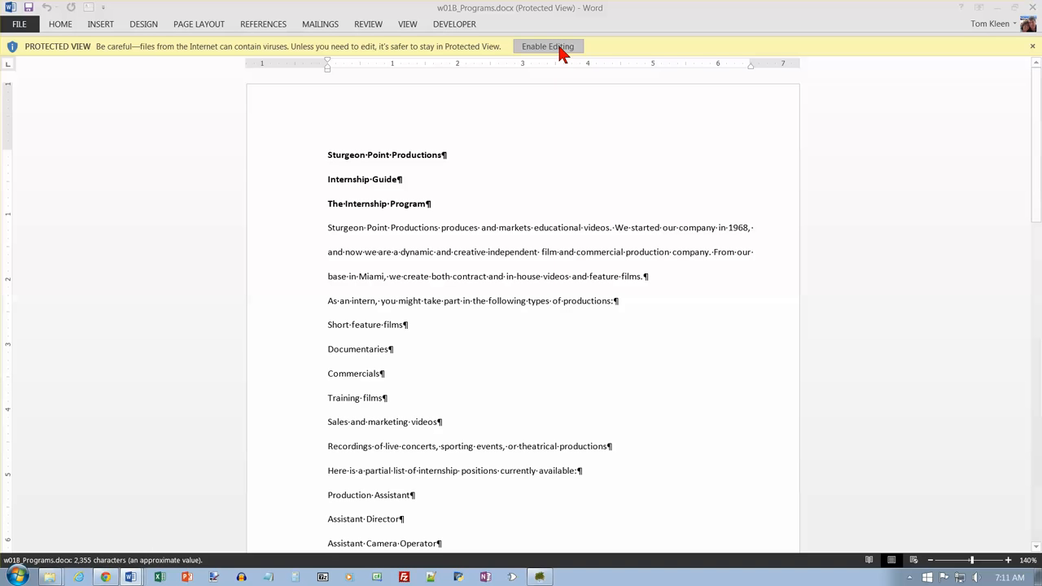
# Step: Enable editing on the protected guide and start Save As to the computer
pyautogui.click(547, 46)
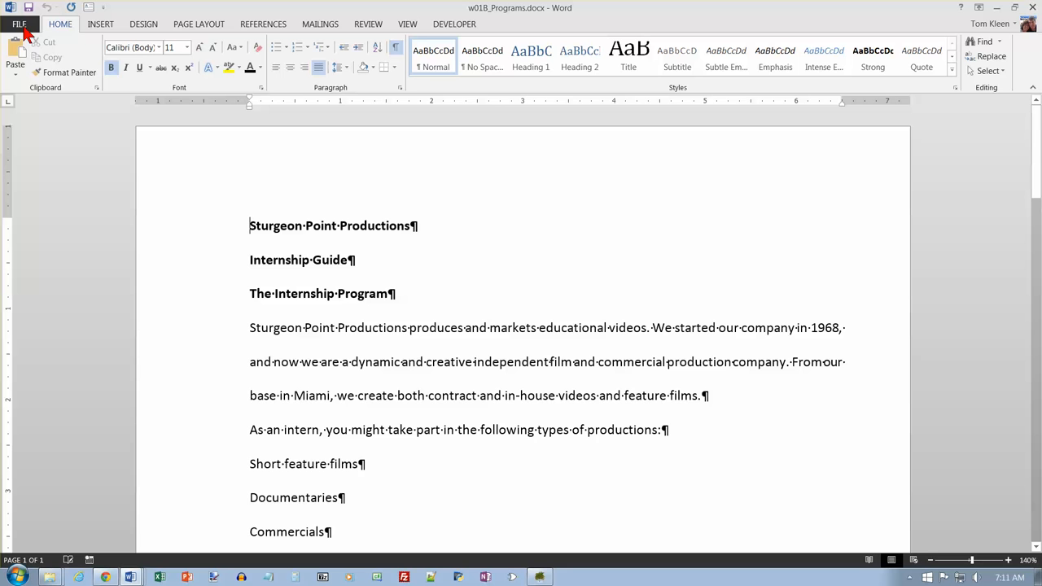
pyautogui.click(19, 24)
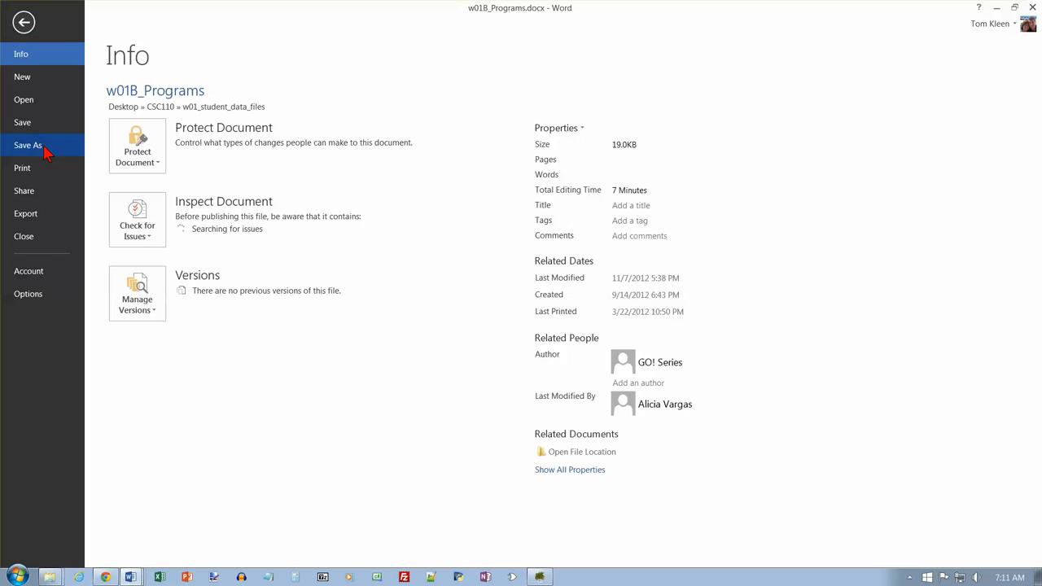
pyautogui.click(28, 145)
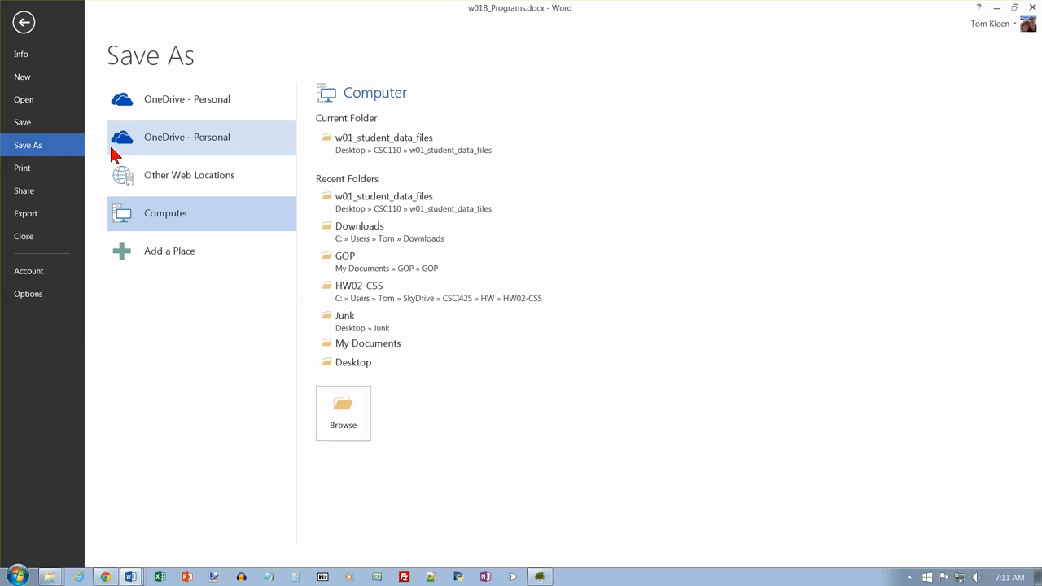
# Step: Save the guide in w01_student_data_files as 'Kleen Tom 1B Programs.docx'
pyautogui.click(342, 413)
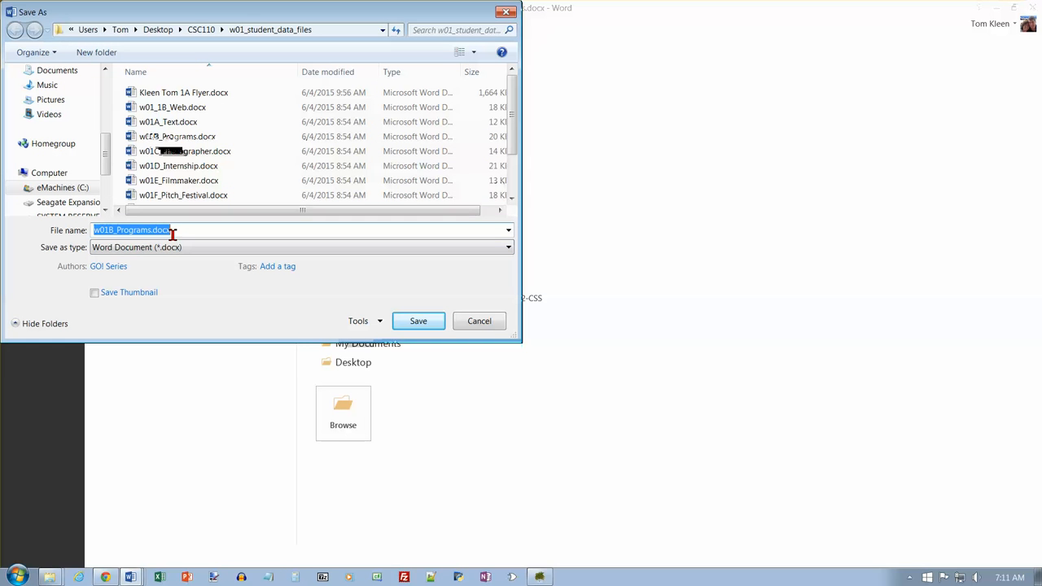
pyautogui.moveTo(190, 230)
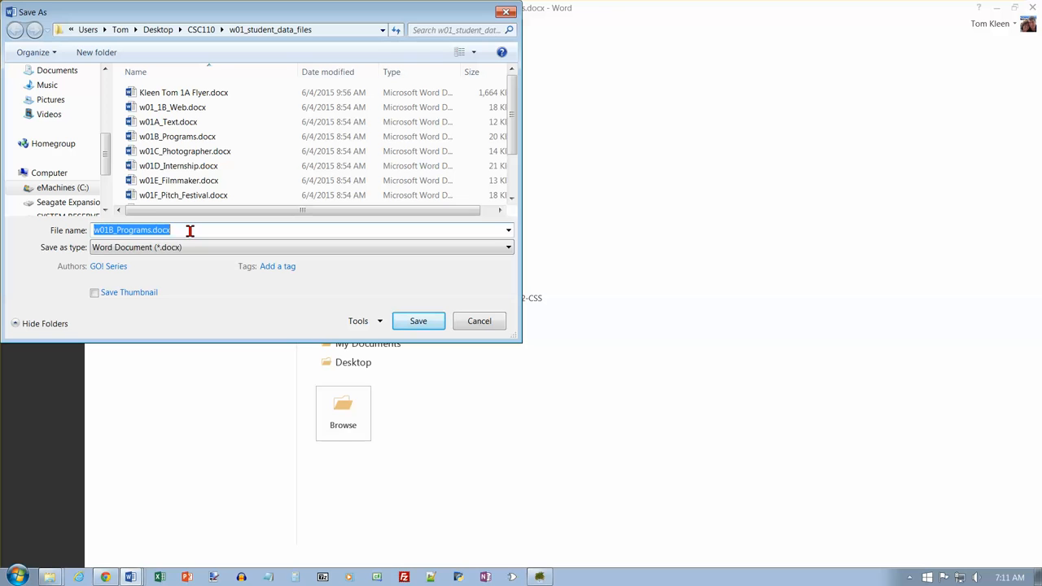
pyautogui.write('Kleen Tom')
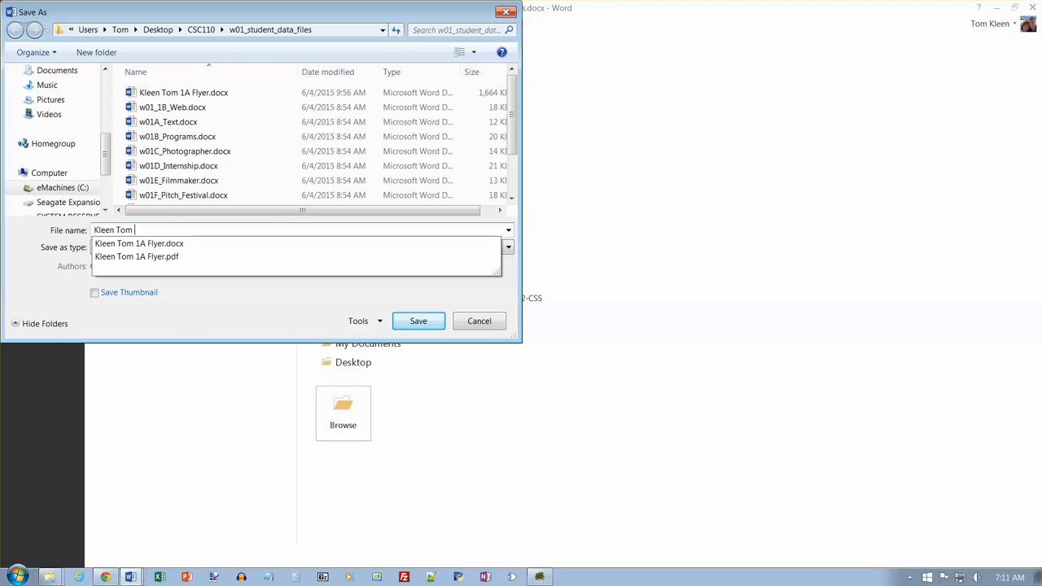
pyautogui.write('1b')
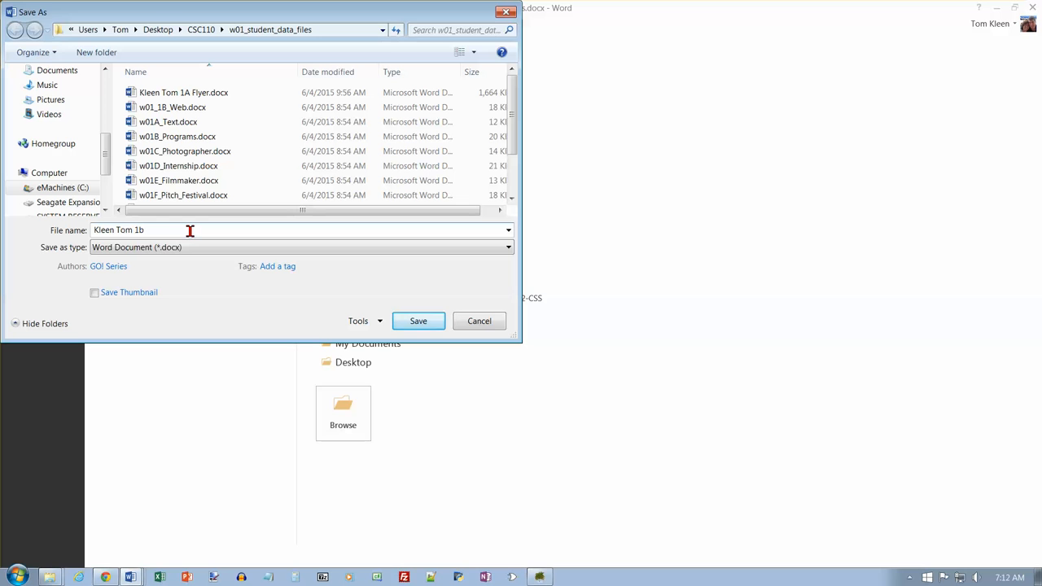
pyautogui.write('B')
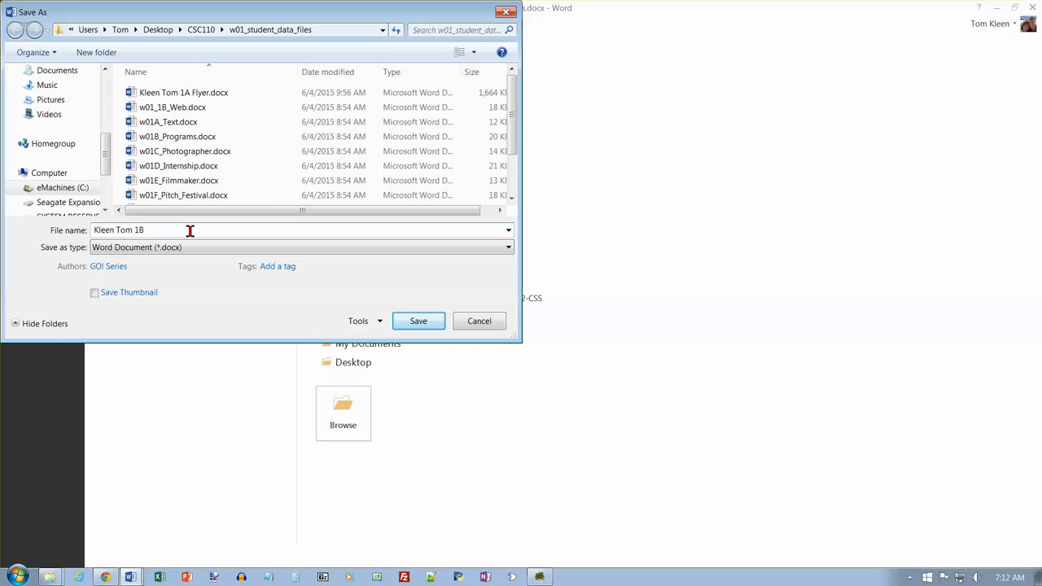
pyautogui.write('P')
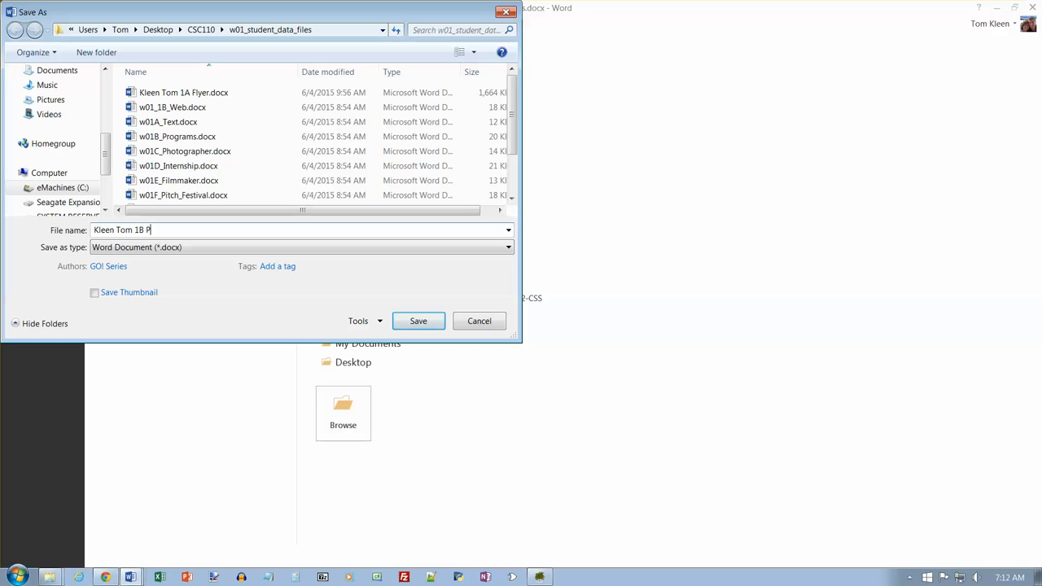
pyautogui.click(418, 320)
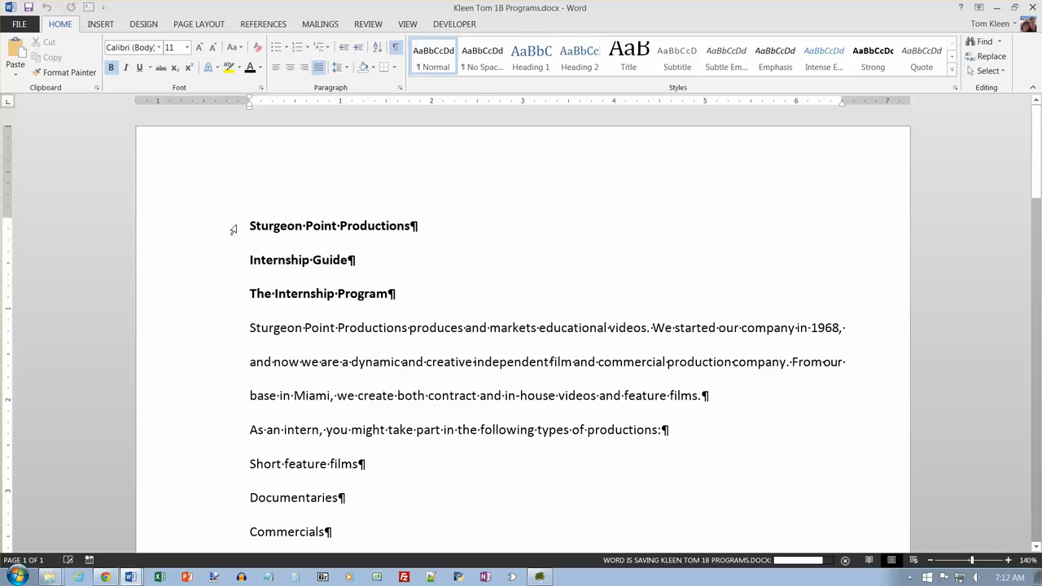
pyautogui.moveTo(199, 24)
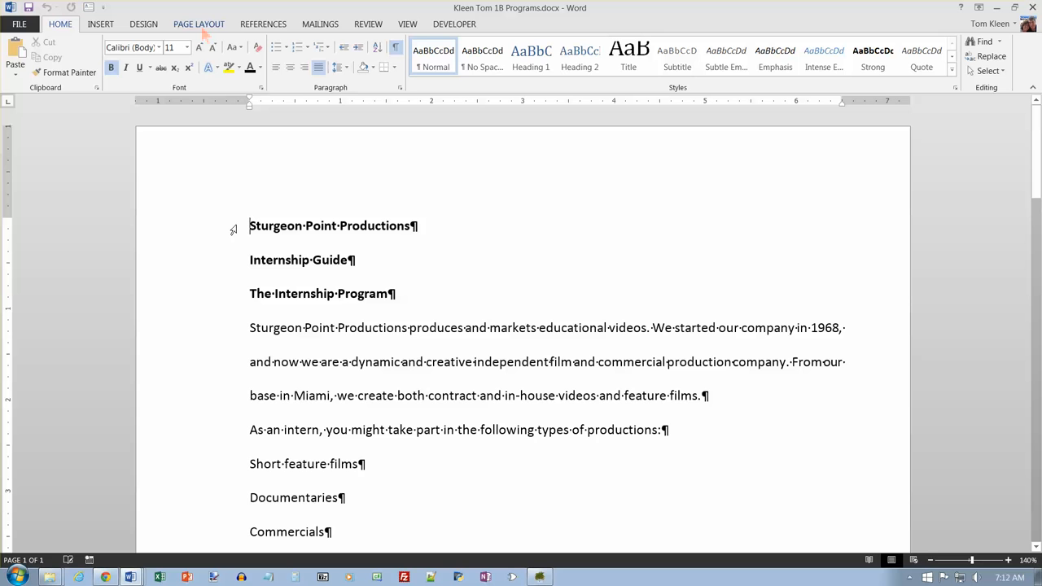
pyautogui.click(199, 24)
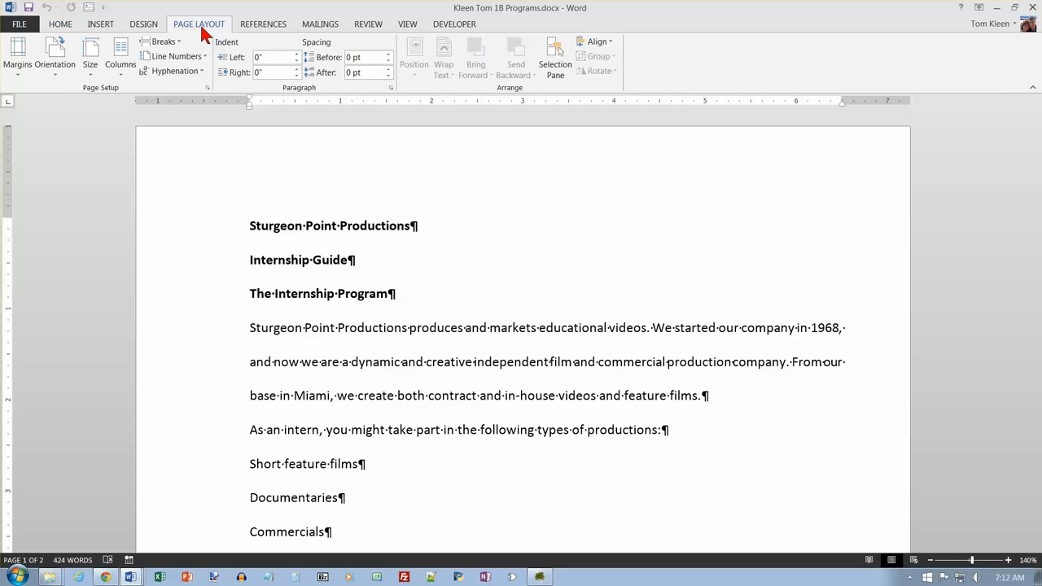
pyautogui.click(18, 57)
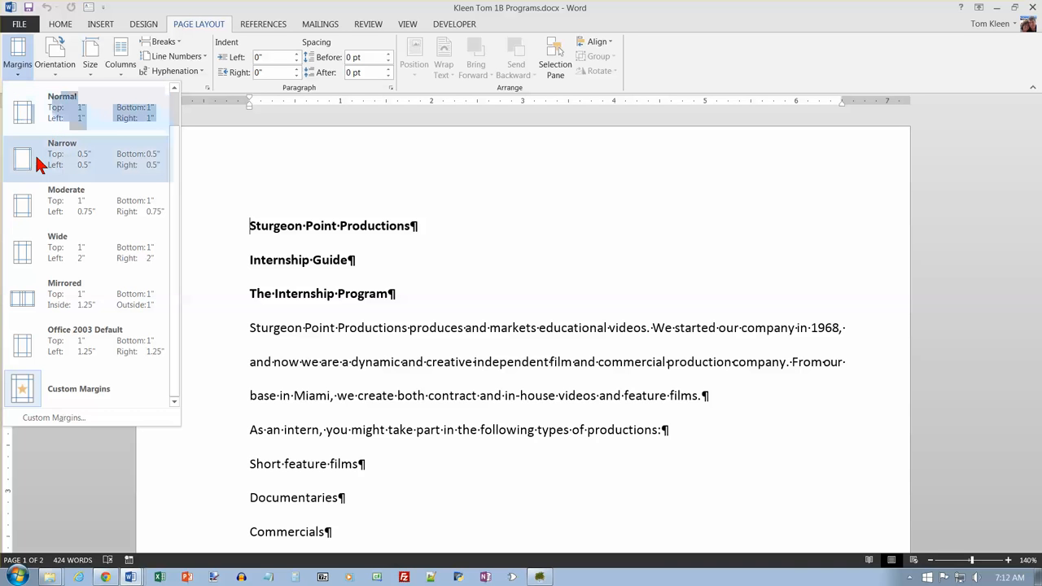
pyautogui.moveTo(104, 330)
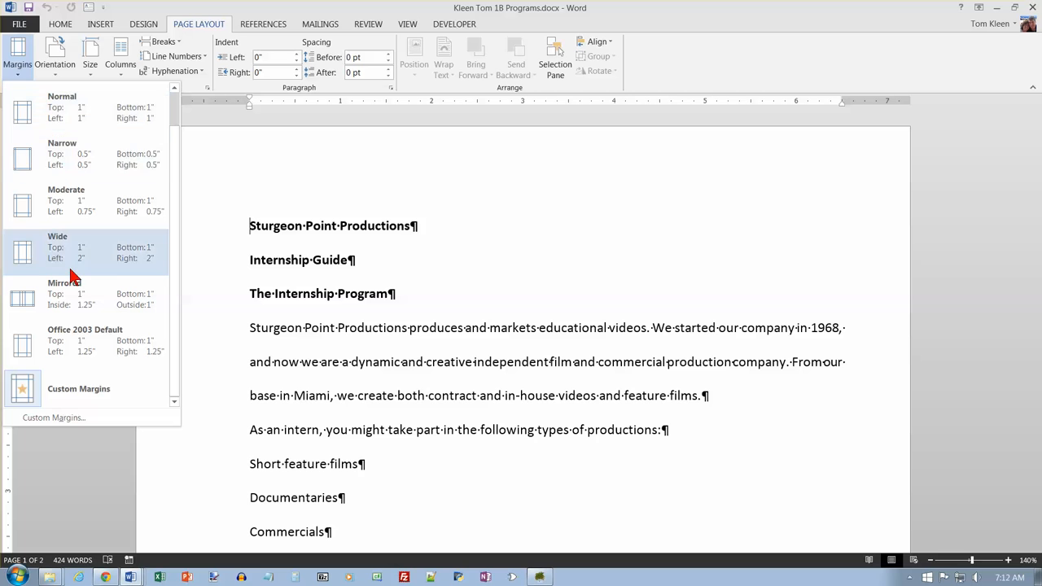
pyautogui.moveTo(77, 110)
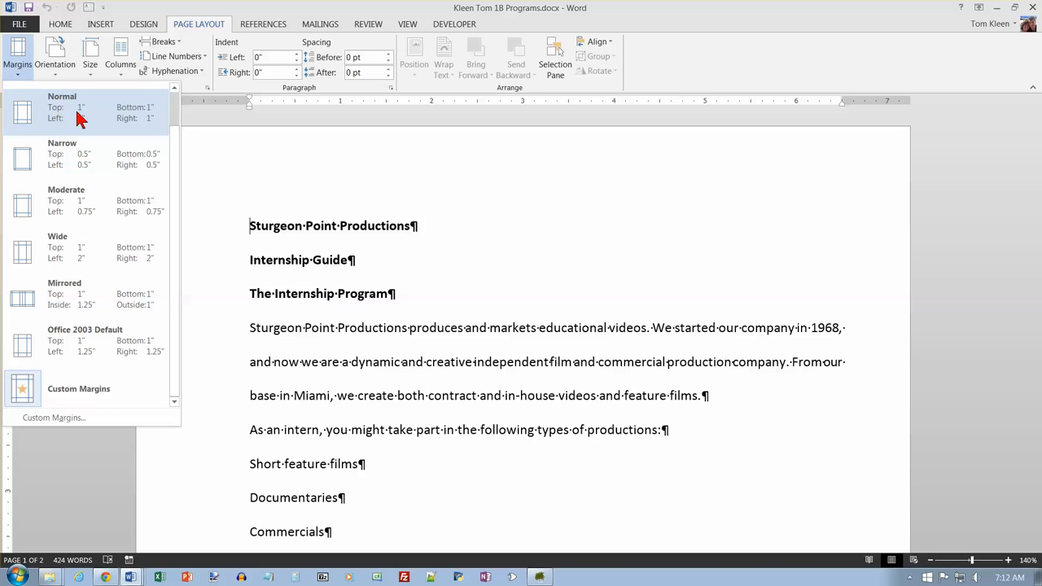
pyautogui.moveTo(77, 155)
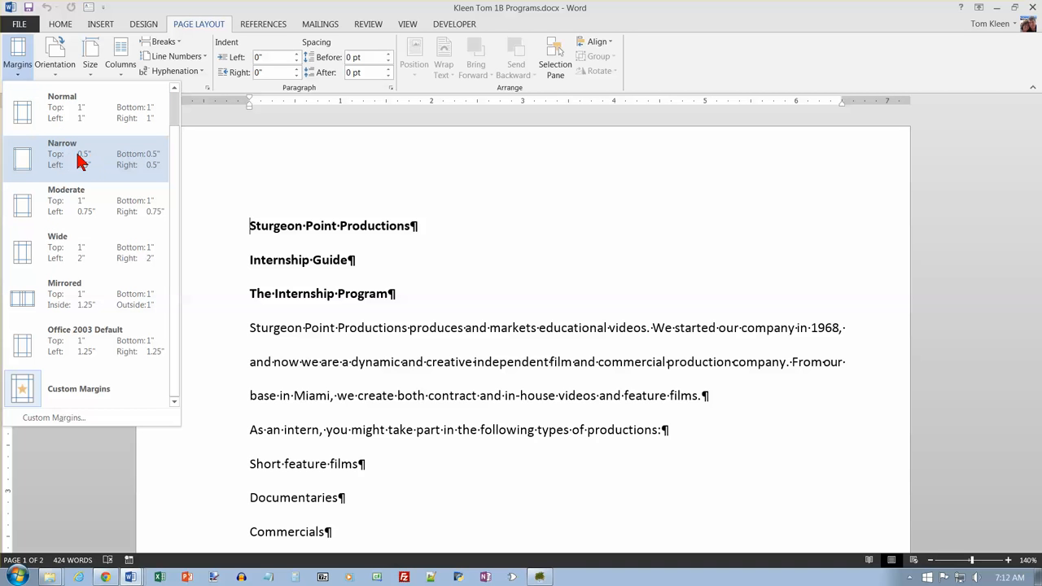
pyautogui.moveTo(79, 389)
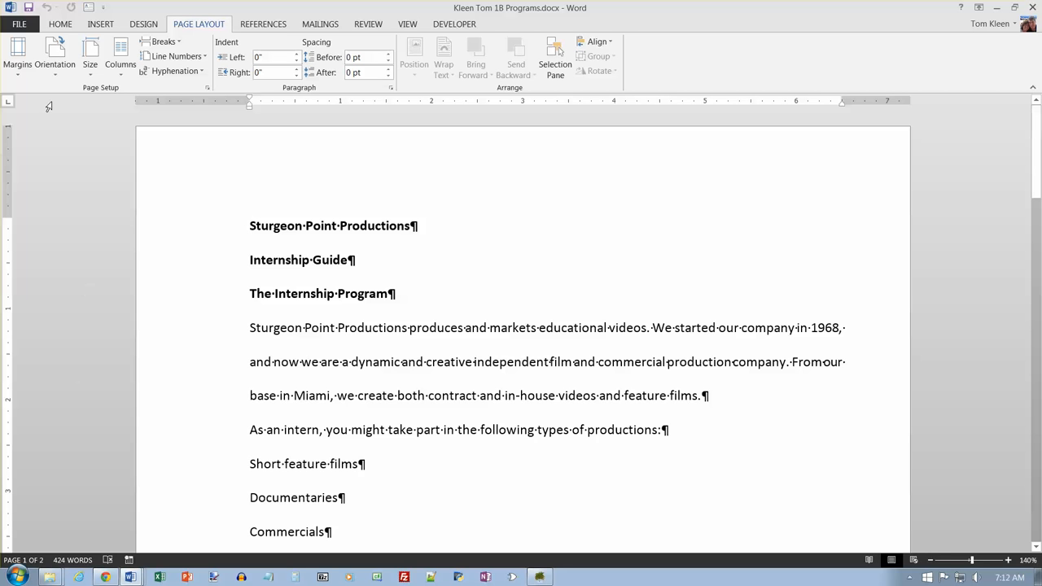
pyautogui.moveTo(54, 57)
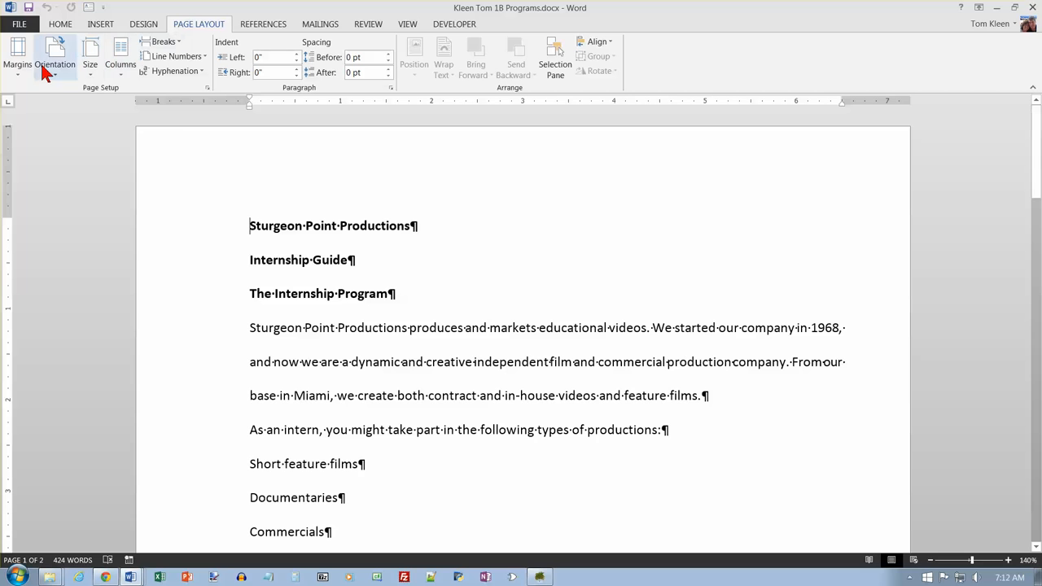
# Step: Set custom left and right page margins to 1 inch in Page Setup
pyautogui.click(17, 57)
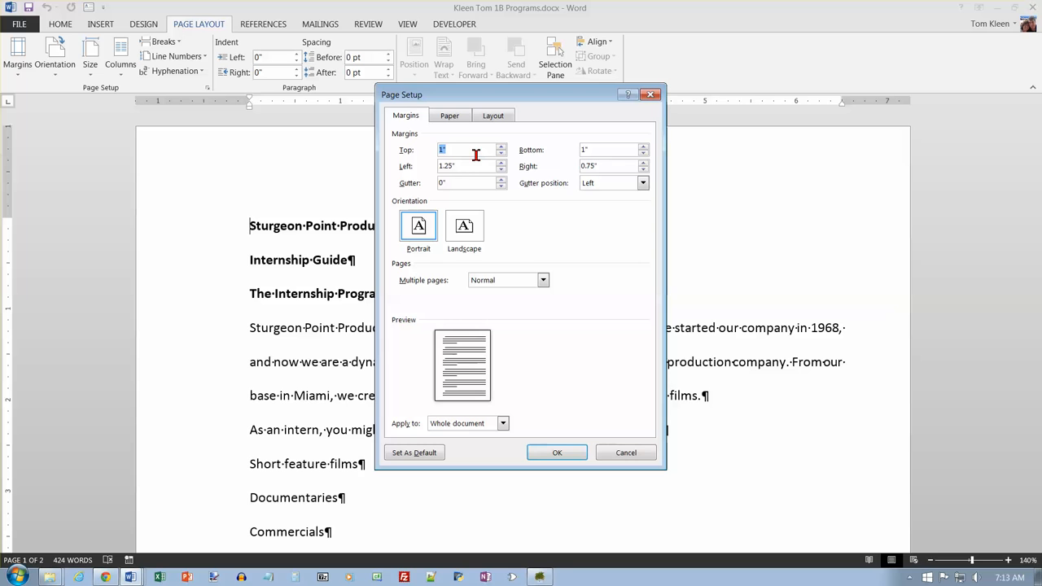
pyautogui.moveTo(468, 169)
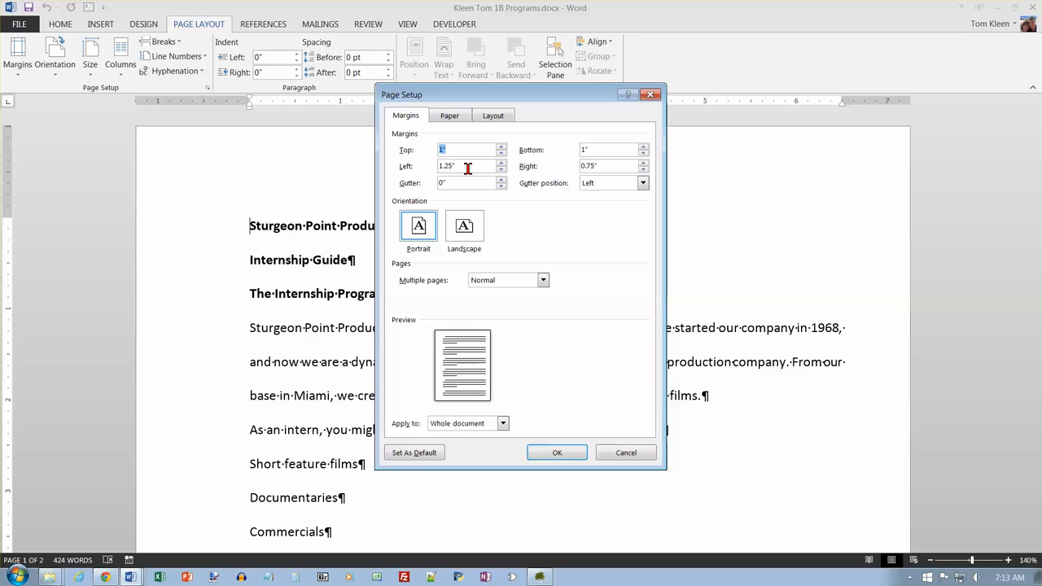
pyautogui.tripleClick(465, 166)
pyautogui.write('1')
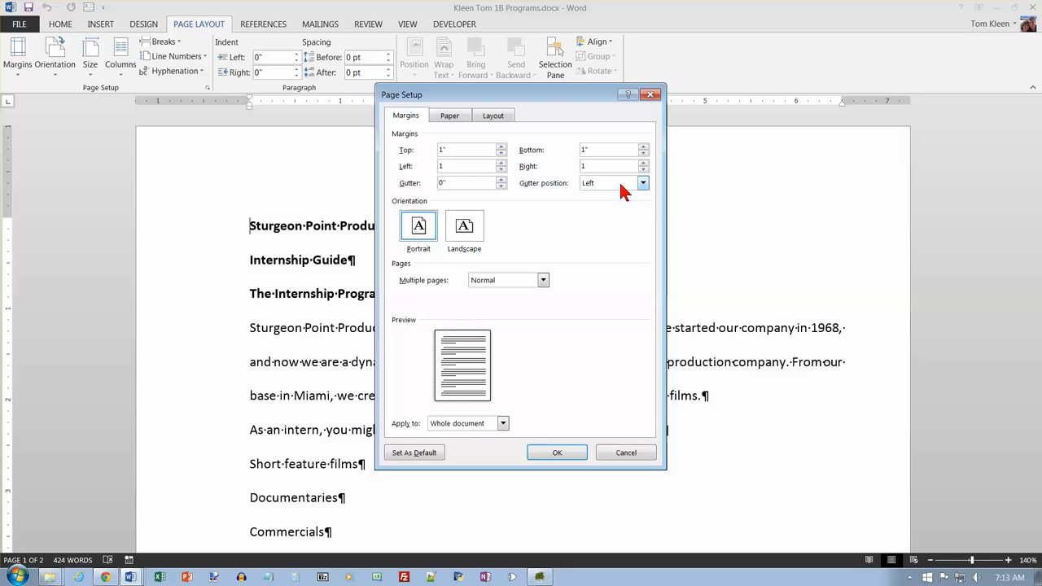
pyautogui.click(611, 166)
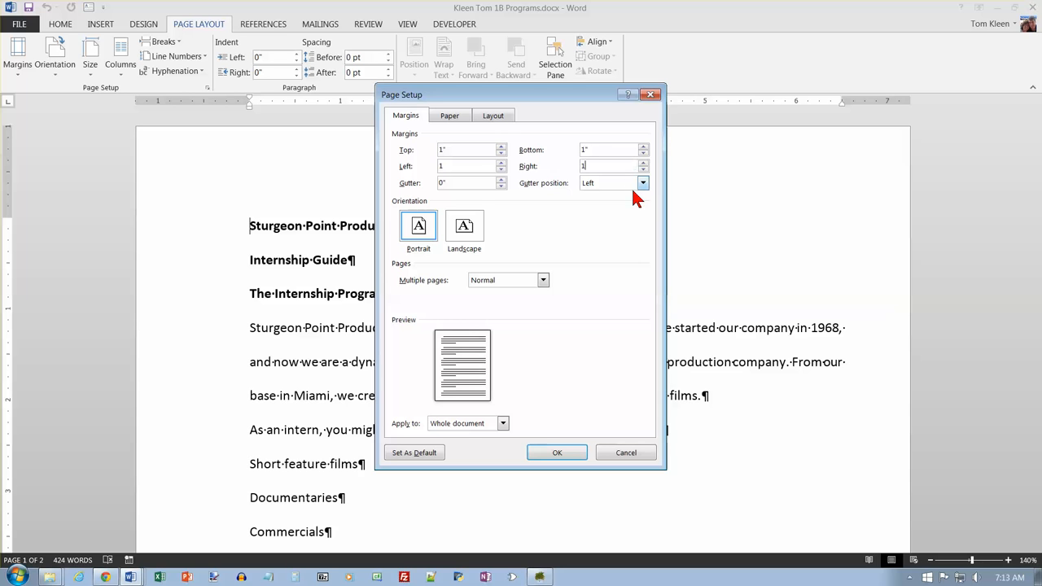
pyautogui.click(557, 453)
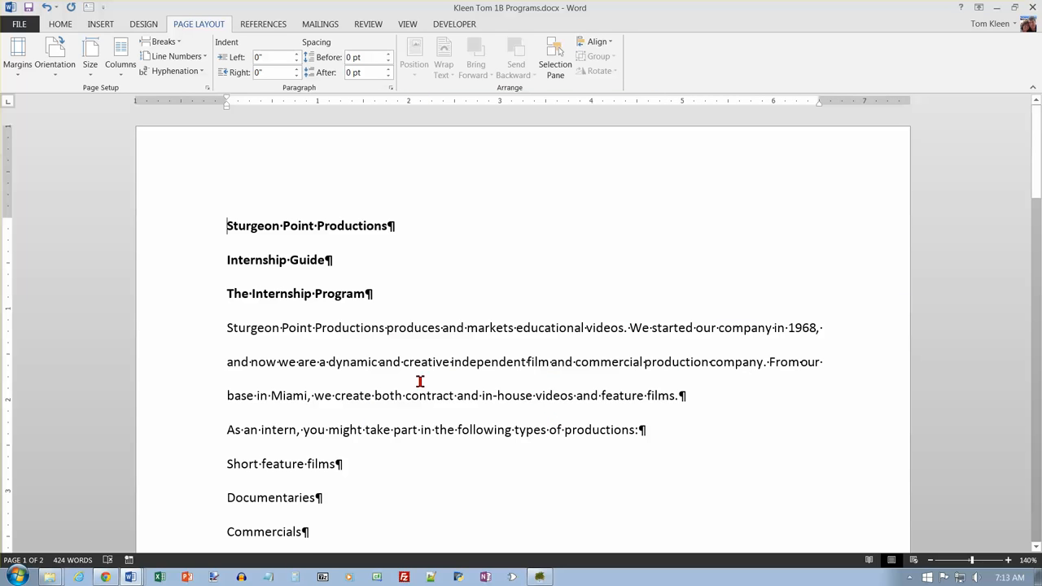
pyautogui.moveTo(145, 110)
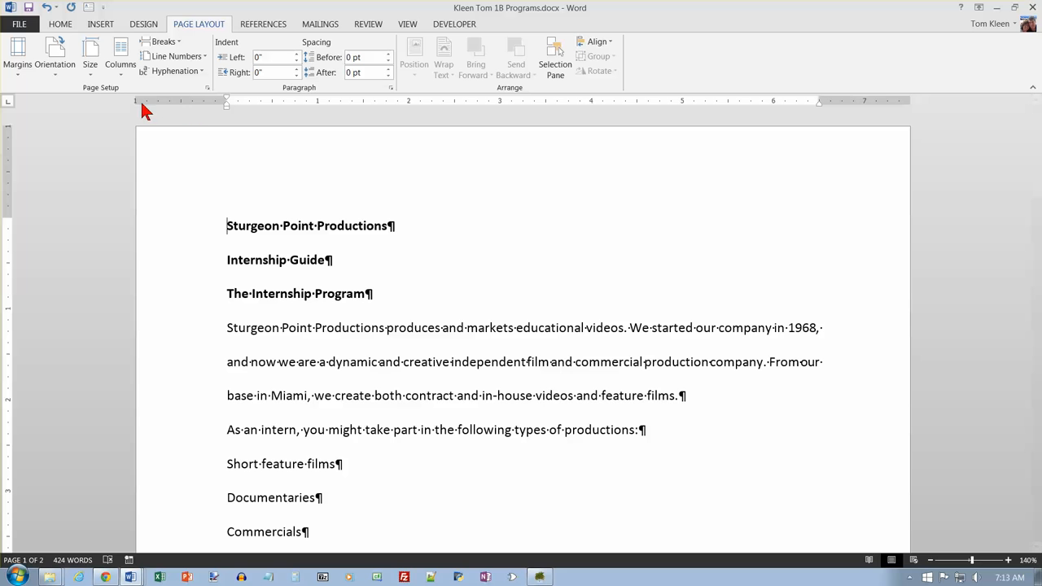
pyautogui.moveTo(339, 136)
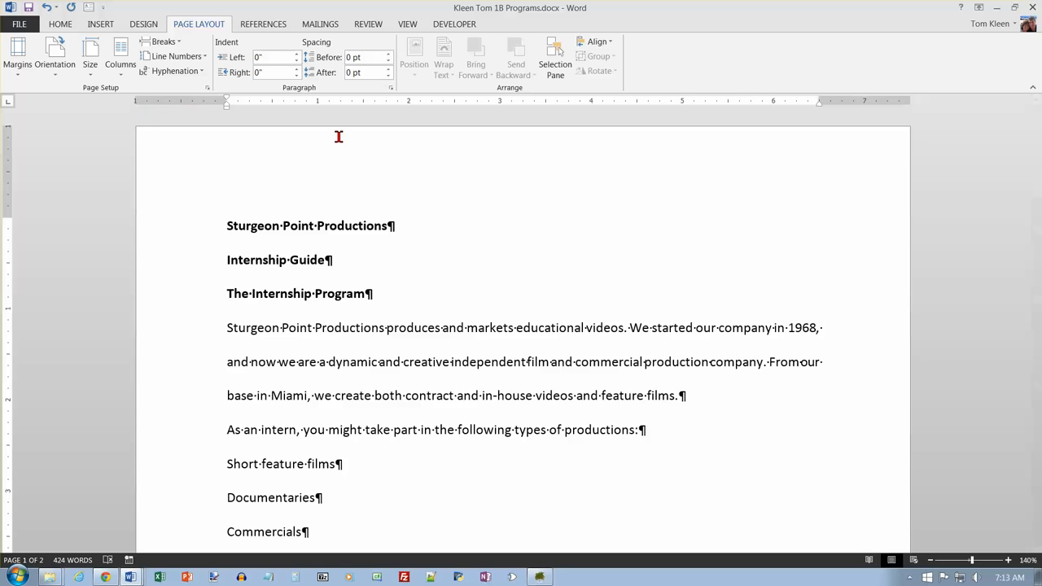
# Step: Turn on the ruler from the View tab and scroll to the bottom of page one
pyautogui.scroll(-3)
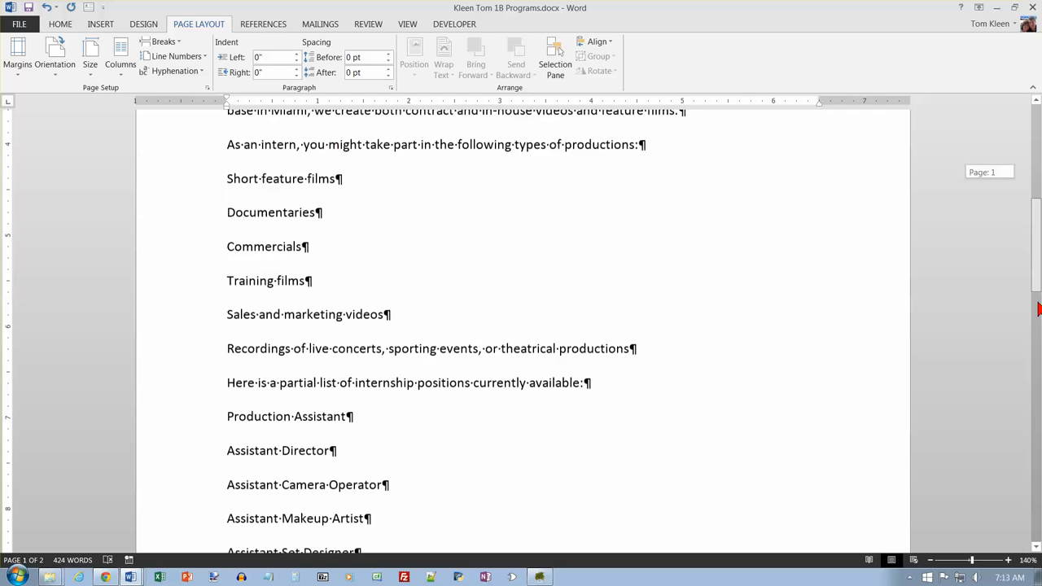
pyautogui.scroll(3)
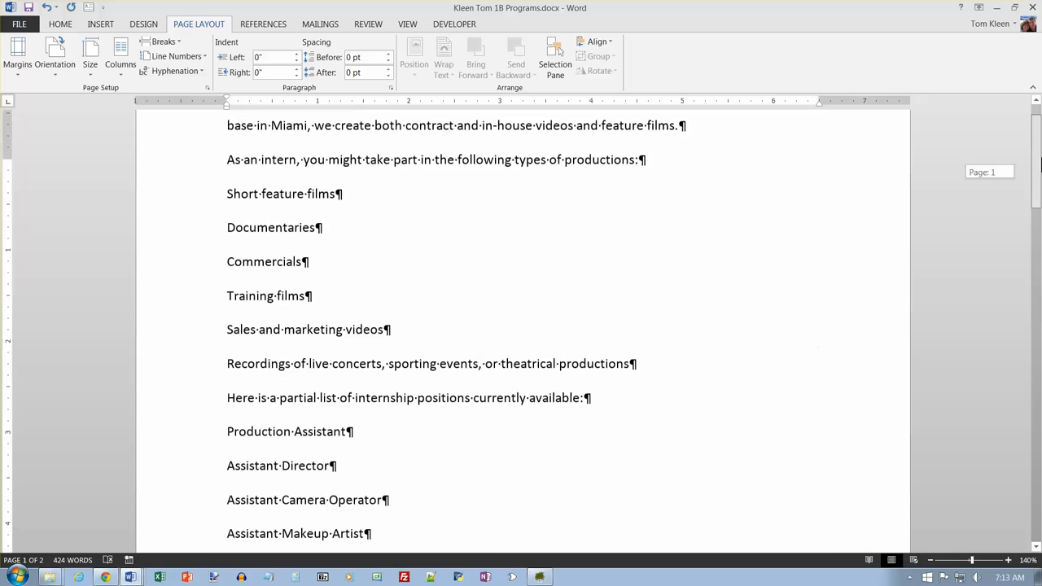
pyautogui.scroll(3)
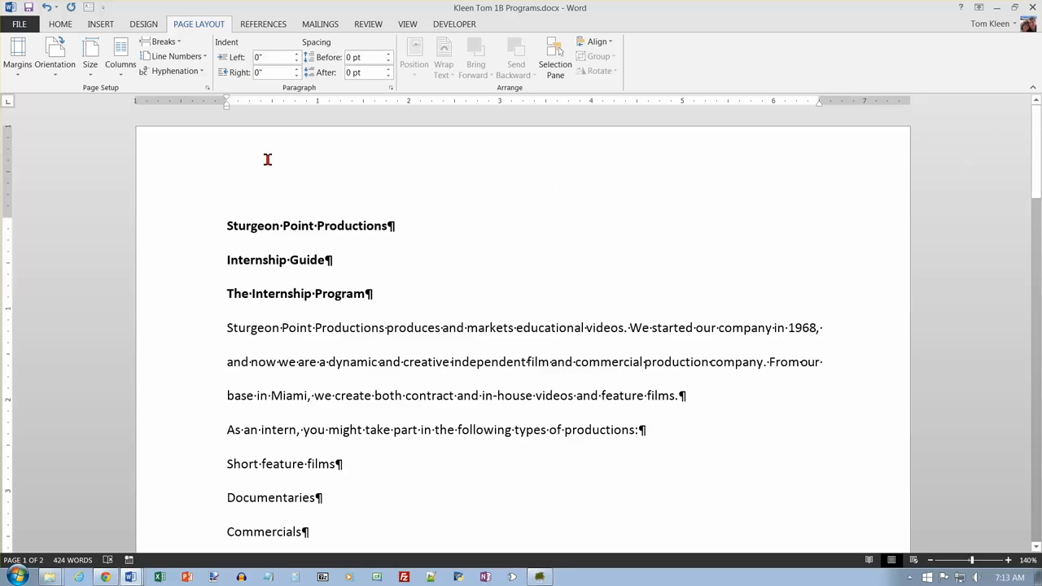
pyautogui.moveTo(305, 173)
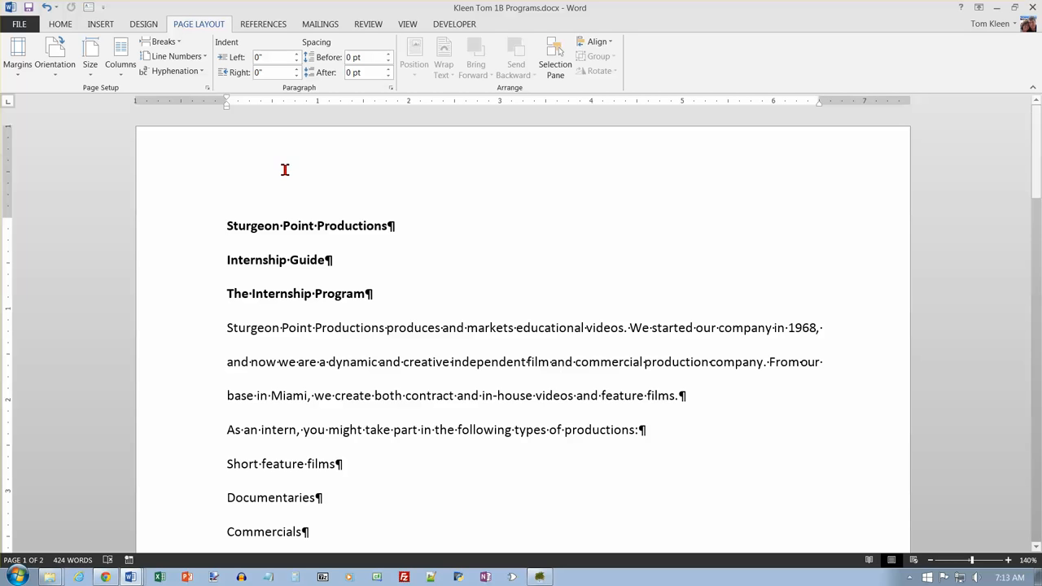
pyautogui.click(61, 24)
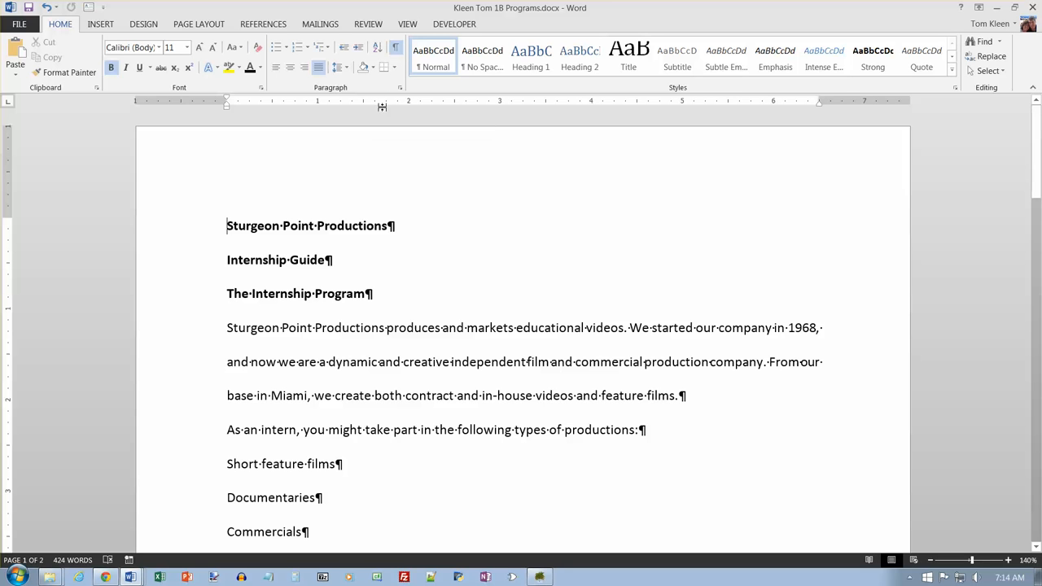
pyautogui.click(407, 24)
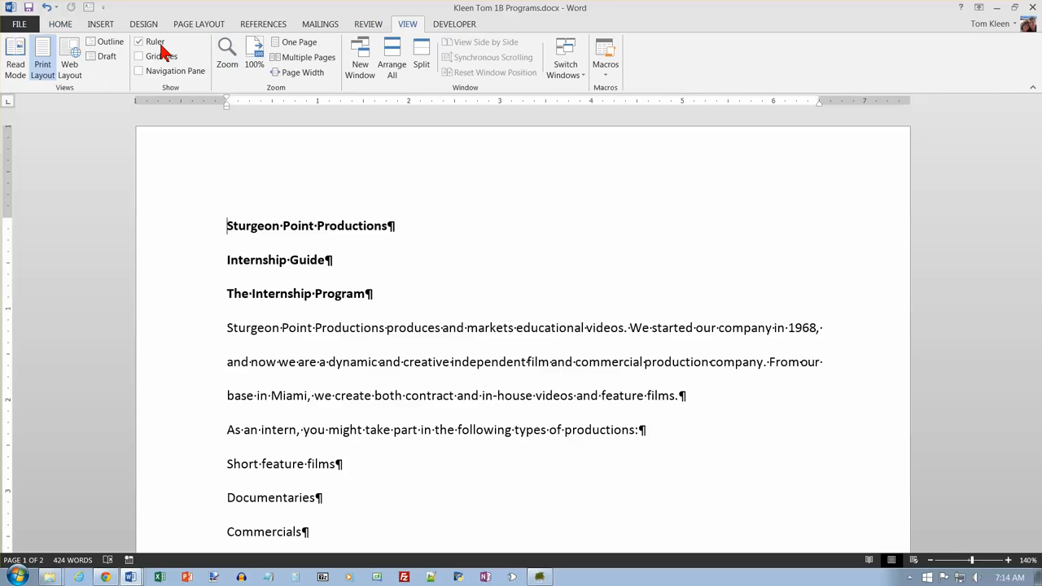
pyautogui.moveTo(351, 184)
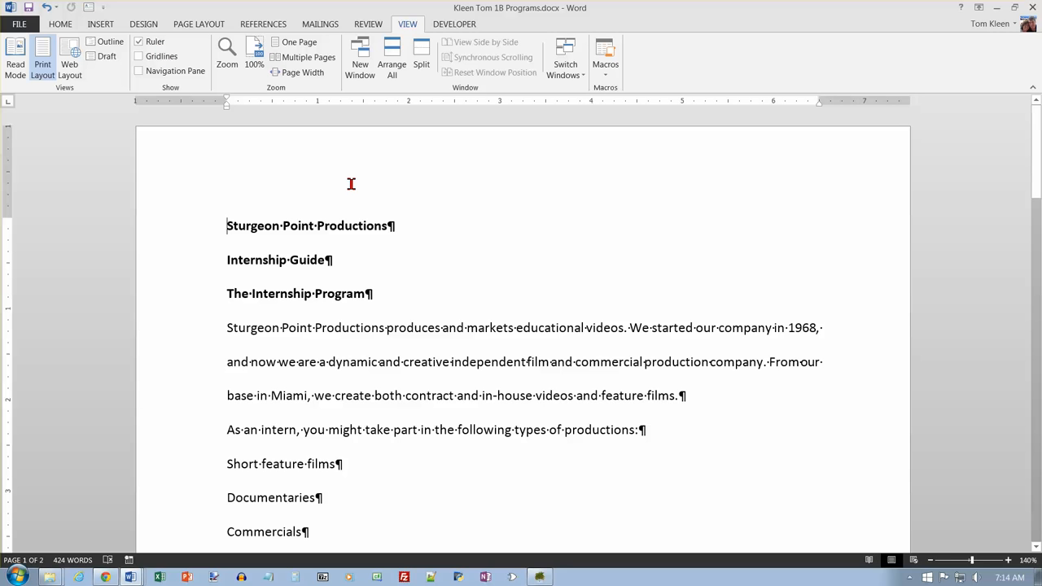
pyautogui.scroll(3)
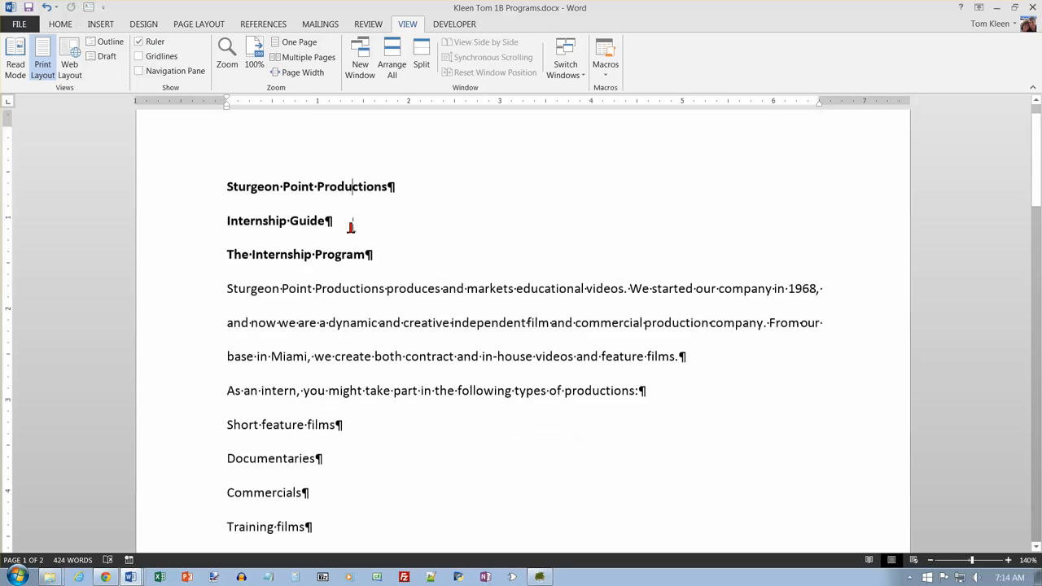
pyautogui.scroll(-3)
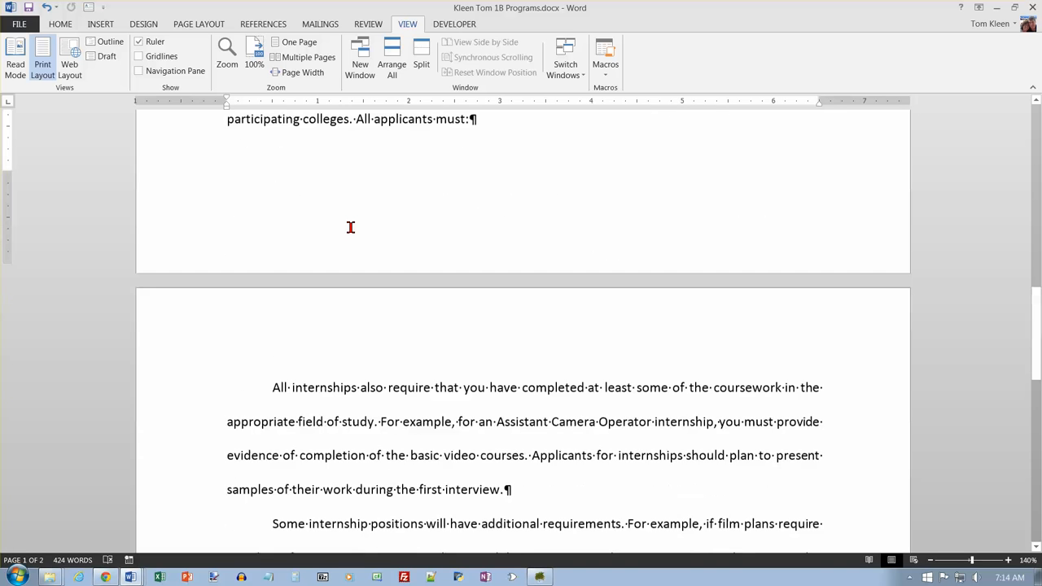
pyautogui.scroll(3)
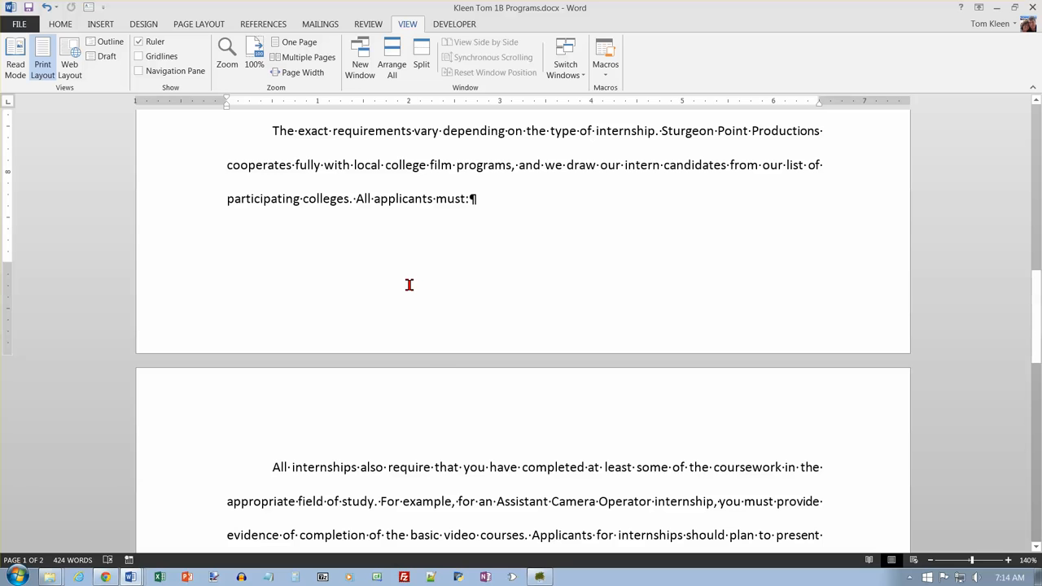
pyautogui.moveTo(424, 383)
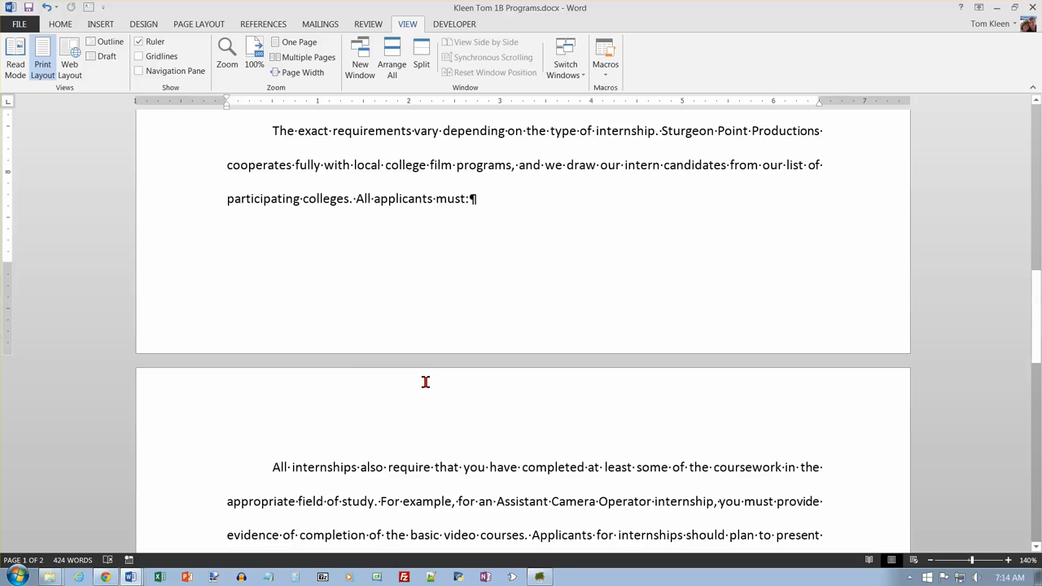
pyautogui.moveTo(478, 322)
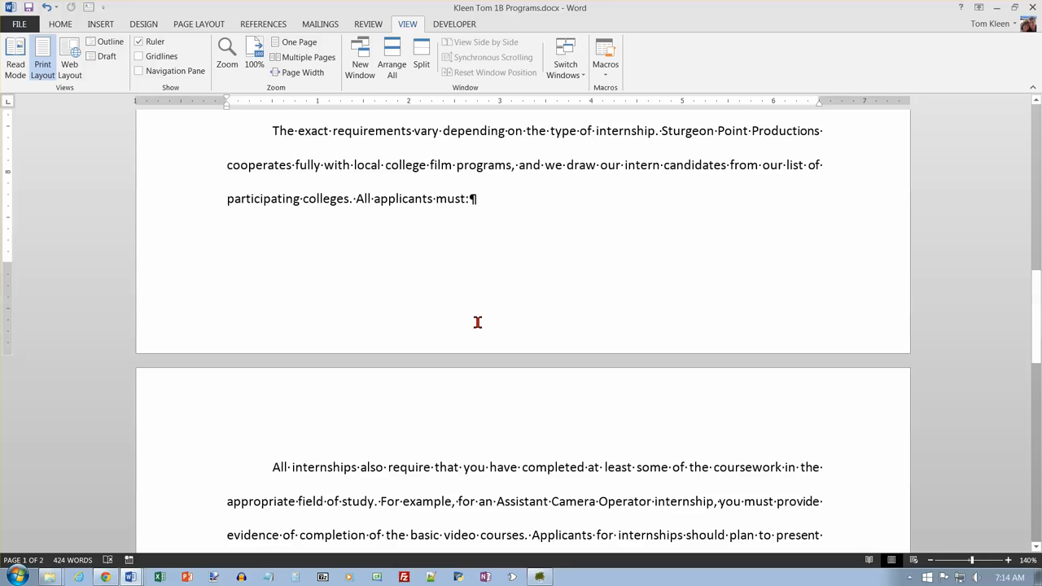
pyautogui.moveTo(13, 257)
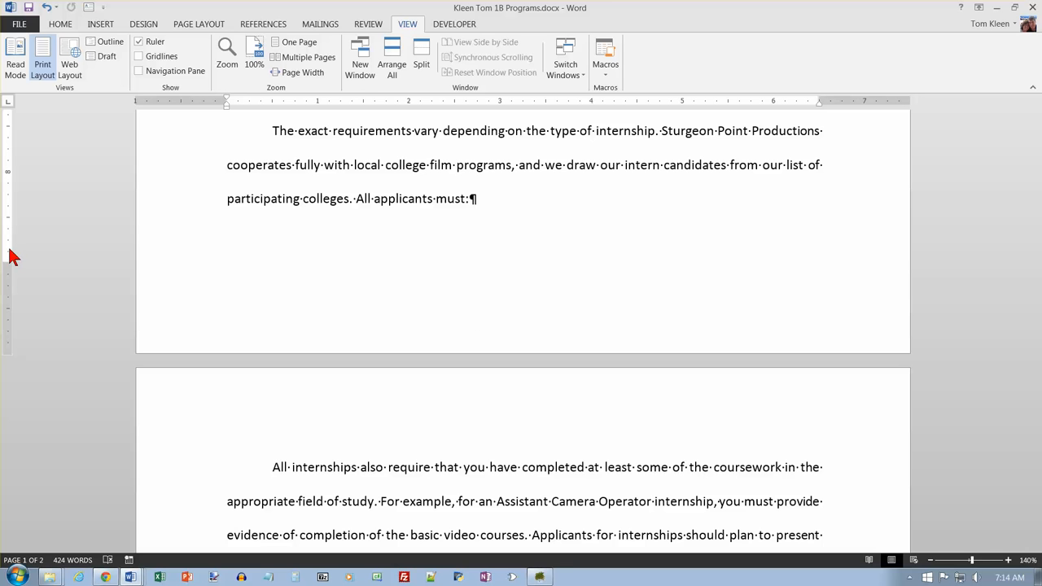
pyautogui.moveTo(224, 203)
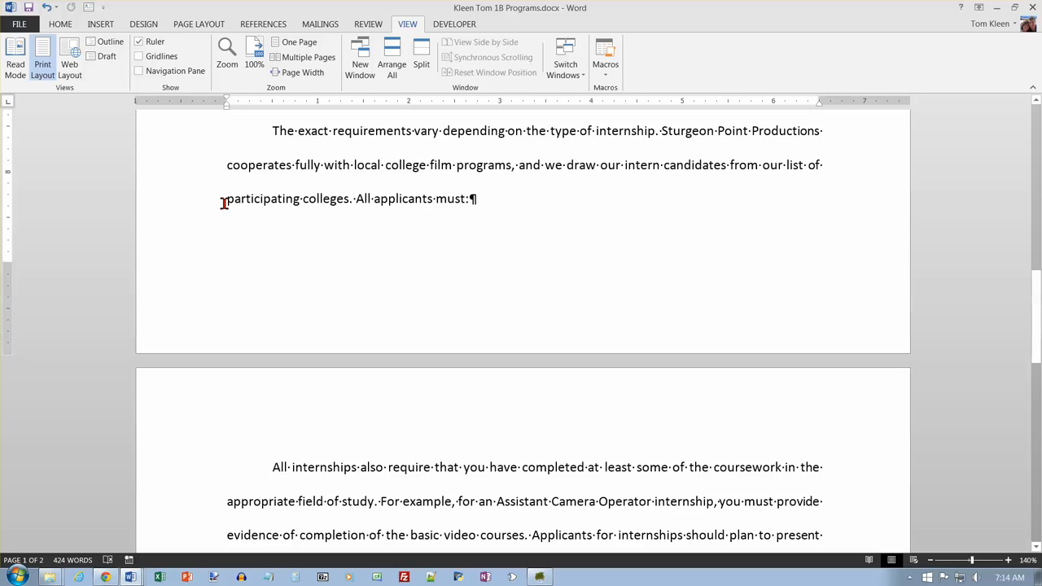
pyautogui.moveTo(251, 227)
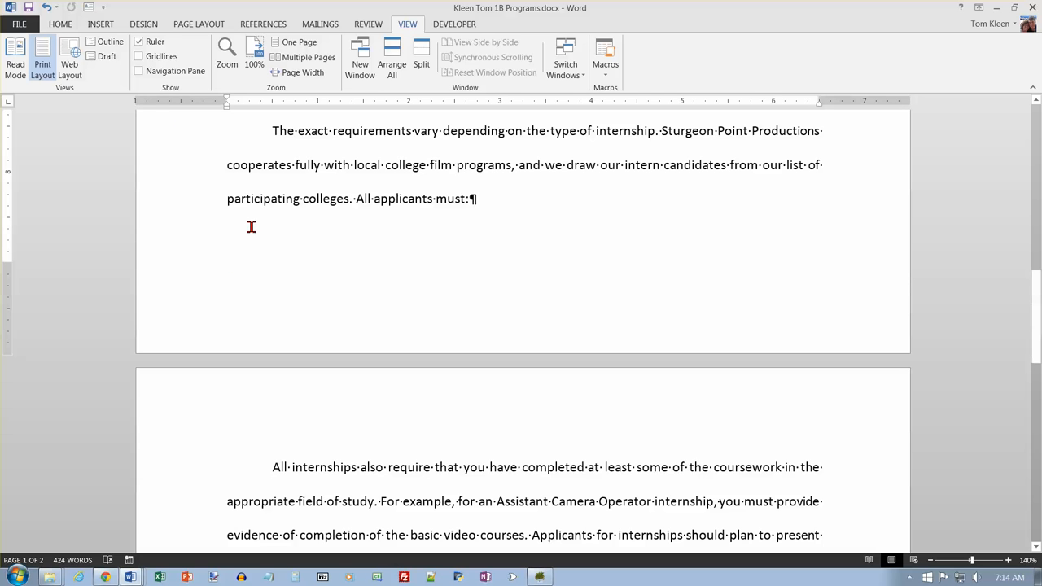
pyautogui.moveTo(290, 300)
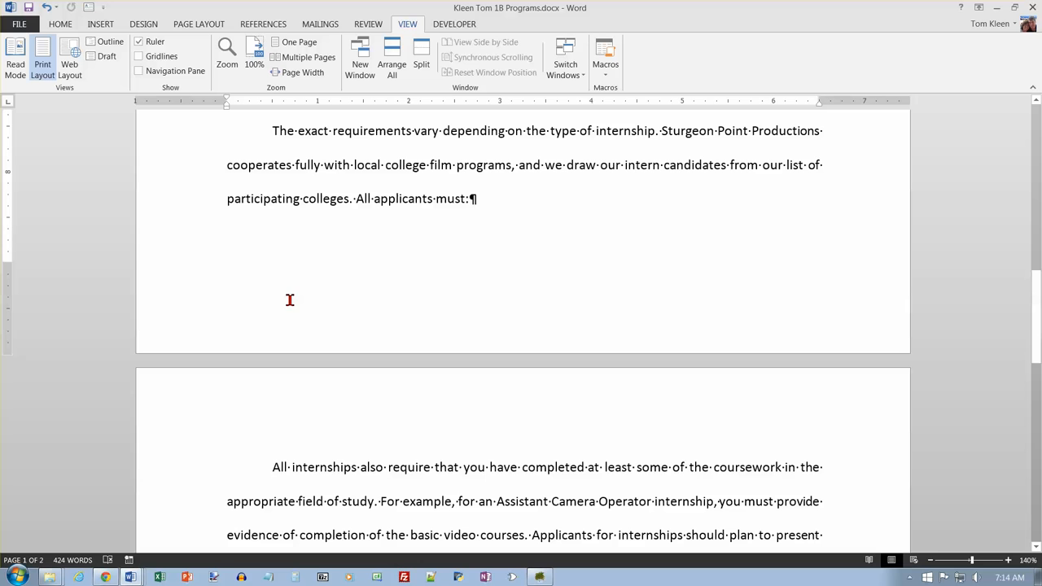
pyautogui.moveTo(322, 316)
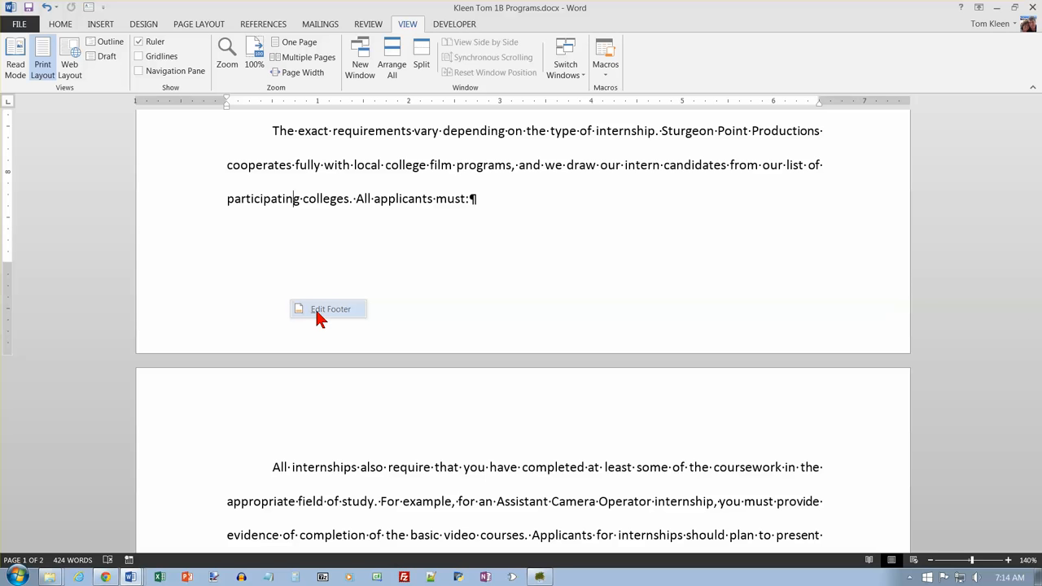
# Step: Insert the FileName field into the first-page footer via Quick Parts > Field
pyautogui.click(330, 308)
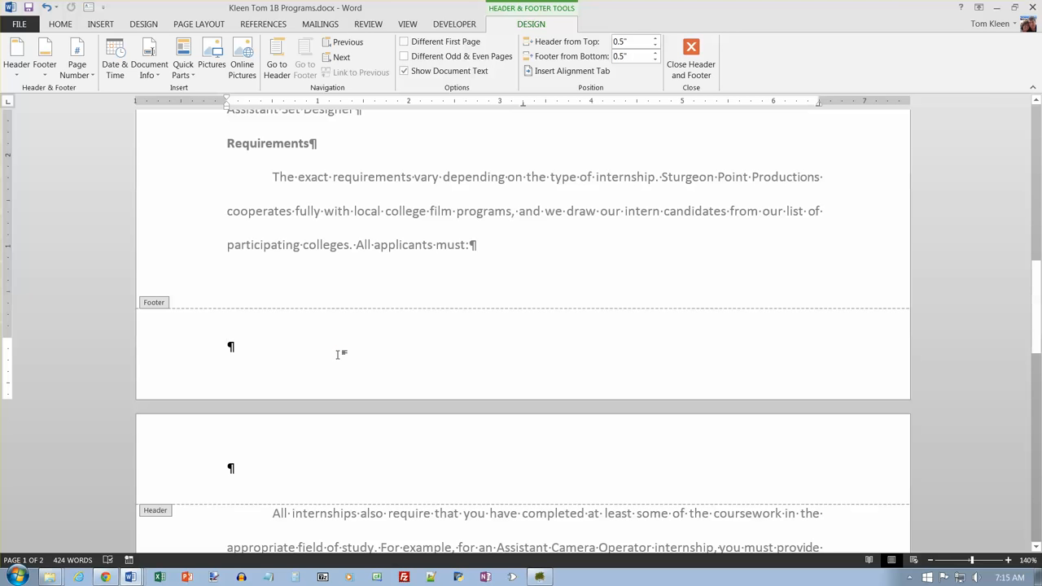
pyautogui.moveTo(238, 177)
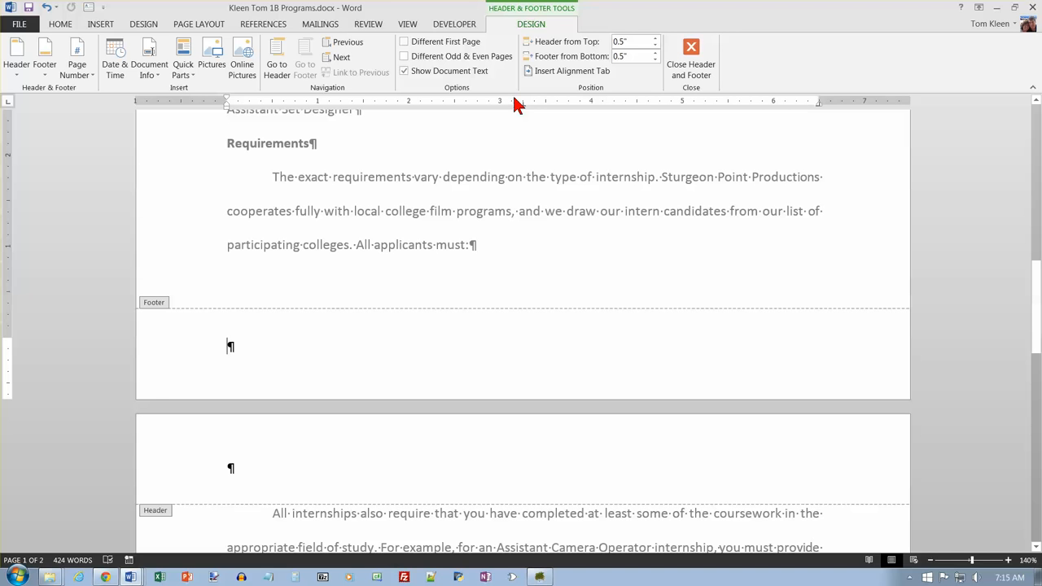
pyautogui.click(149, 59)
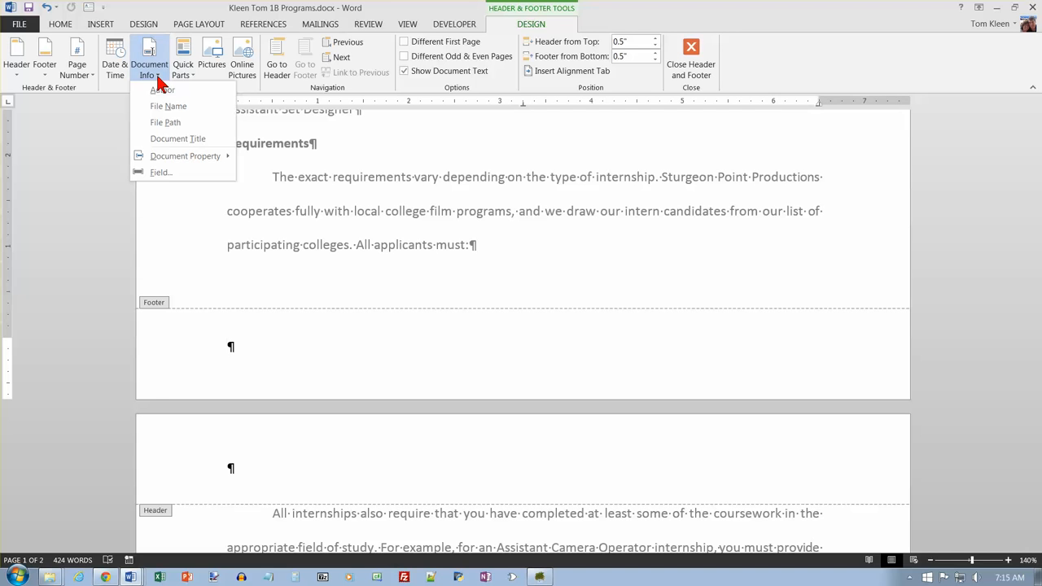
pyautogui.click(169, 106)
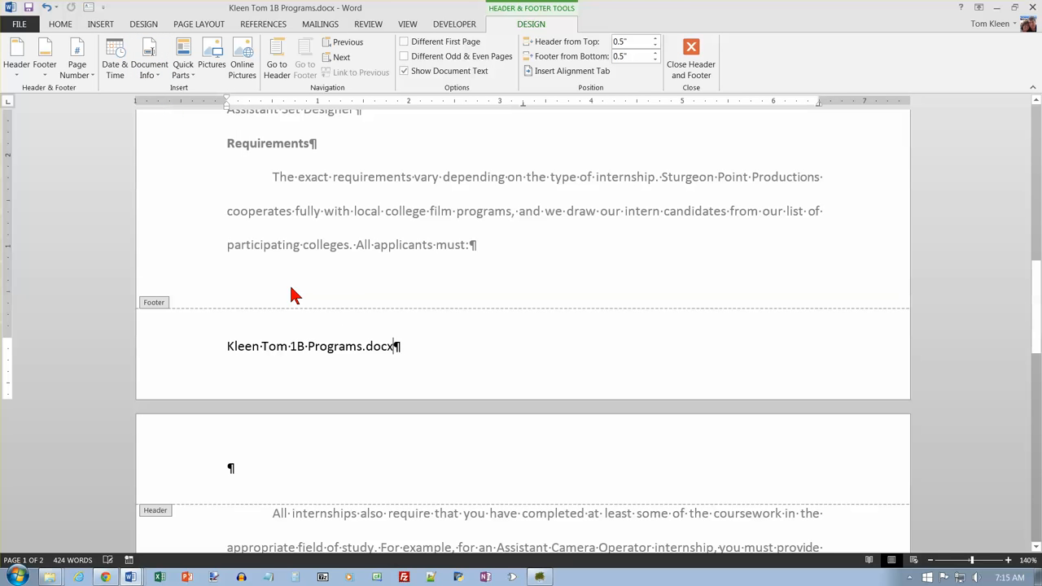
pyautogui.moveTo(408, 348)
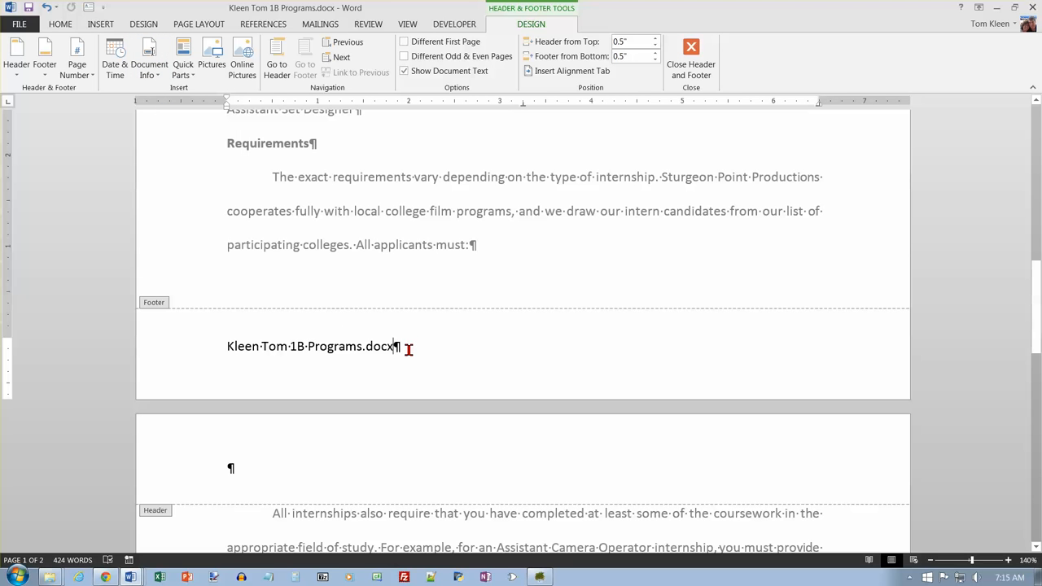
pyautogui.moveTo(429, 339)
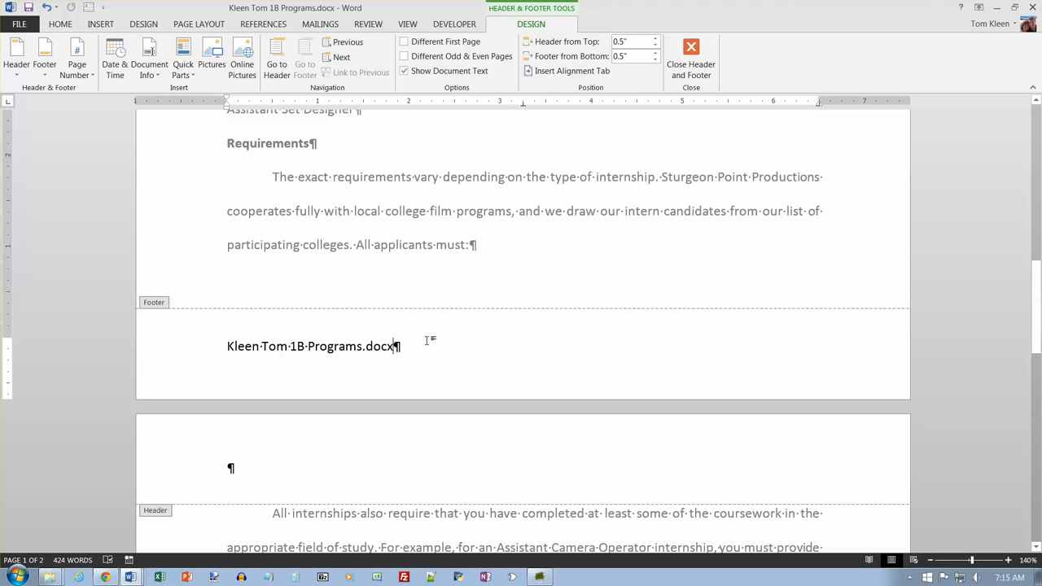
pyautogui.moveTo(417, 344)
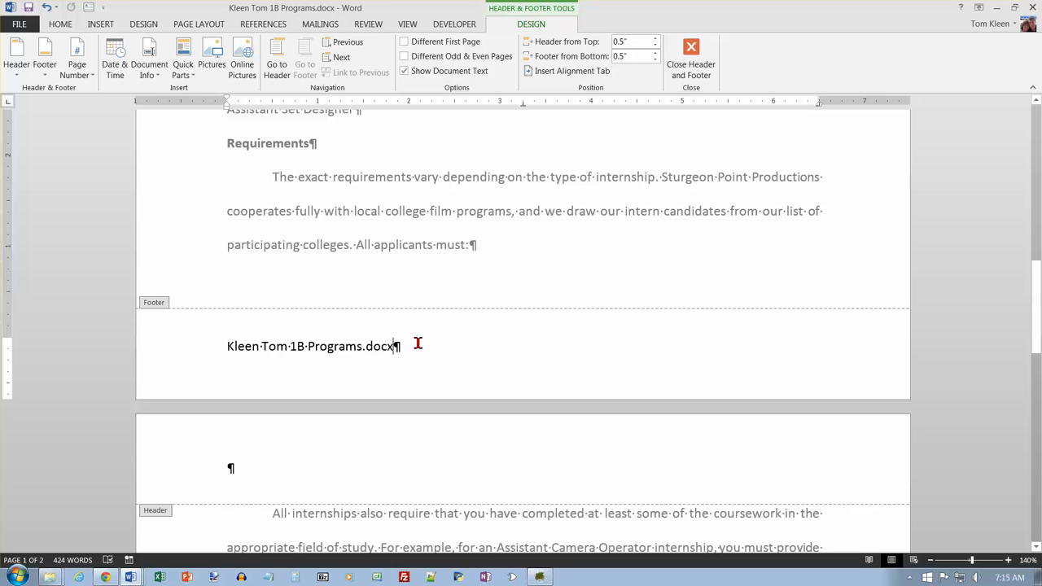
pyautogui.moveTo(411, 182)
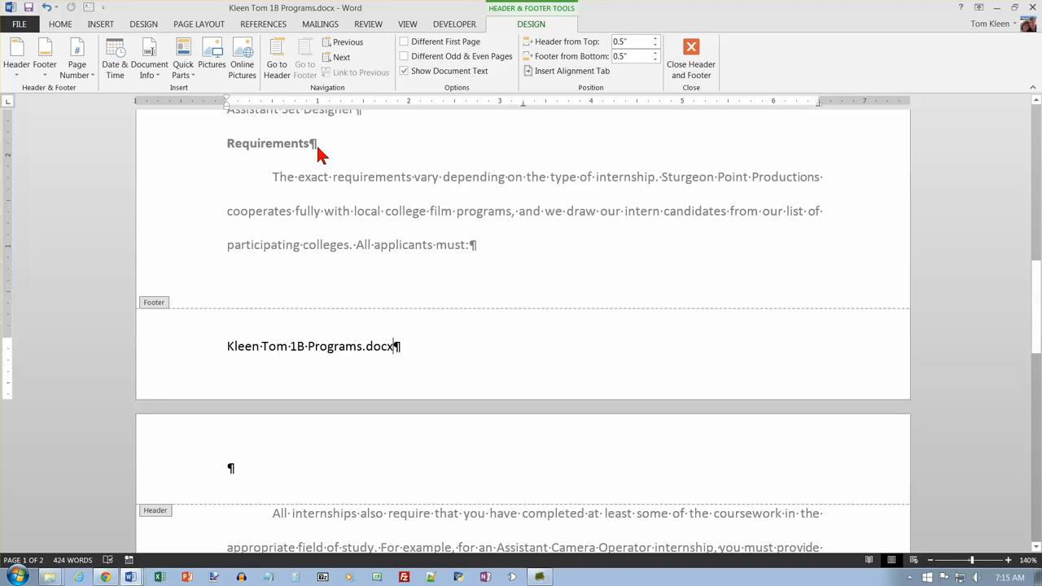
# Step: Close the footer and return to the top of the body text
pyautogui.click(691, 61)
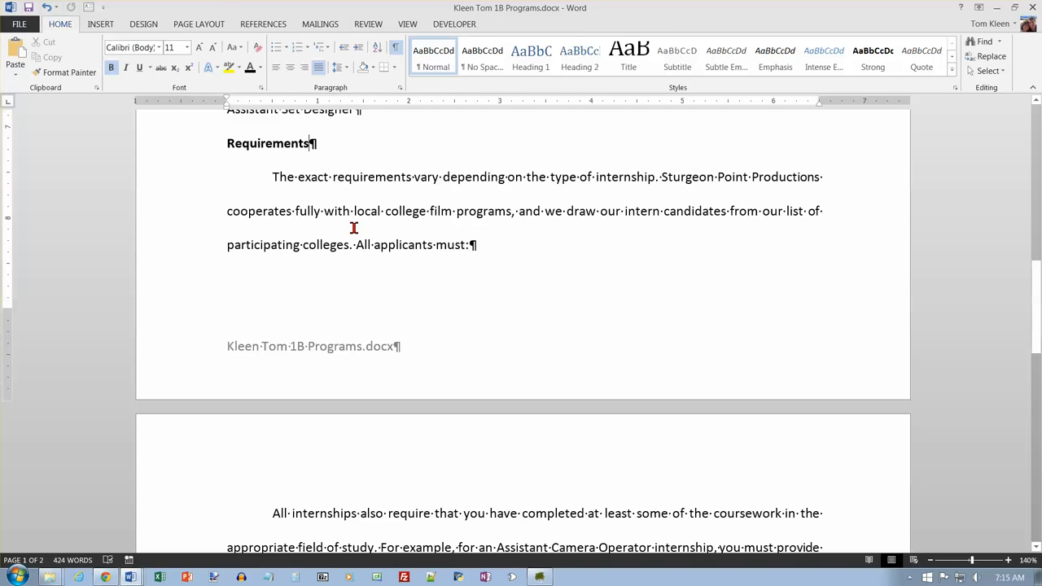
pyautogui.scroll(3)
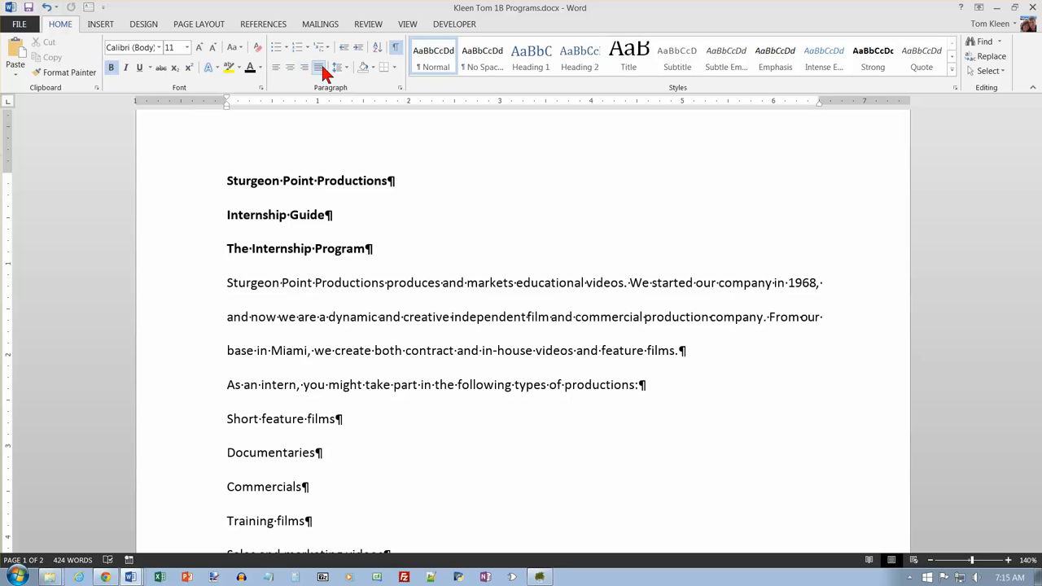
pyautogui.moveTo(290, 75)
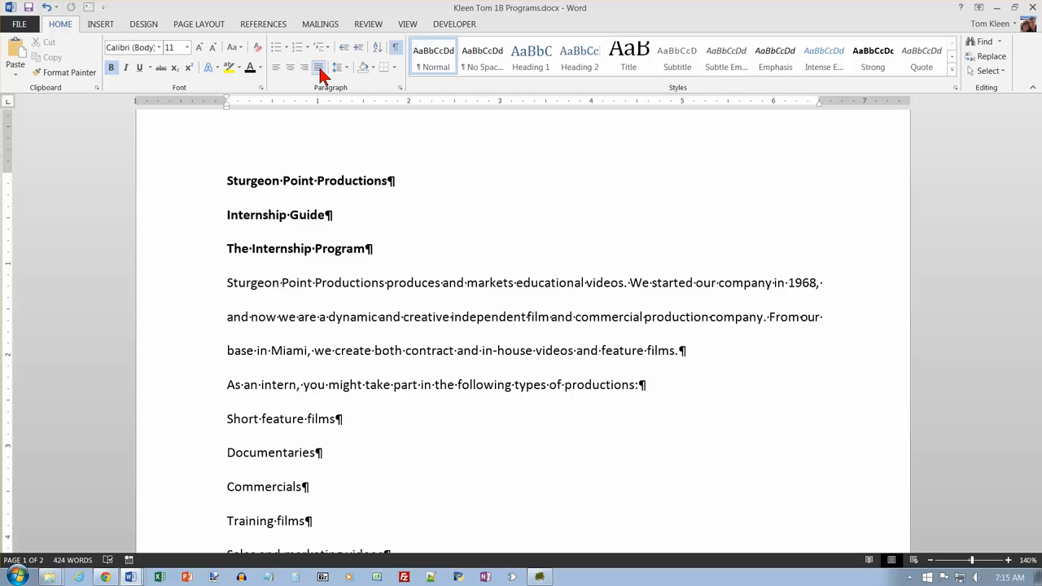
pyautogui.moveTo(277, 68)
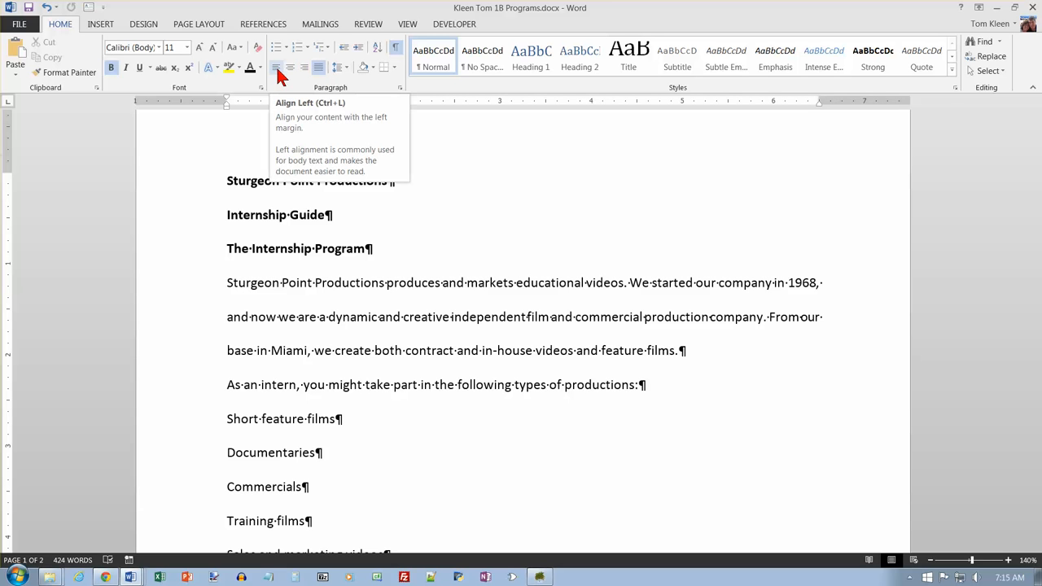
pyautogui.moveTo(303, 68)
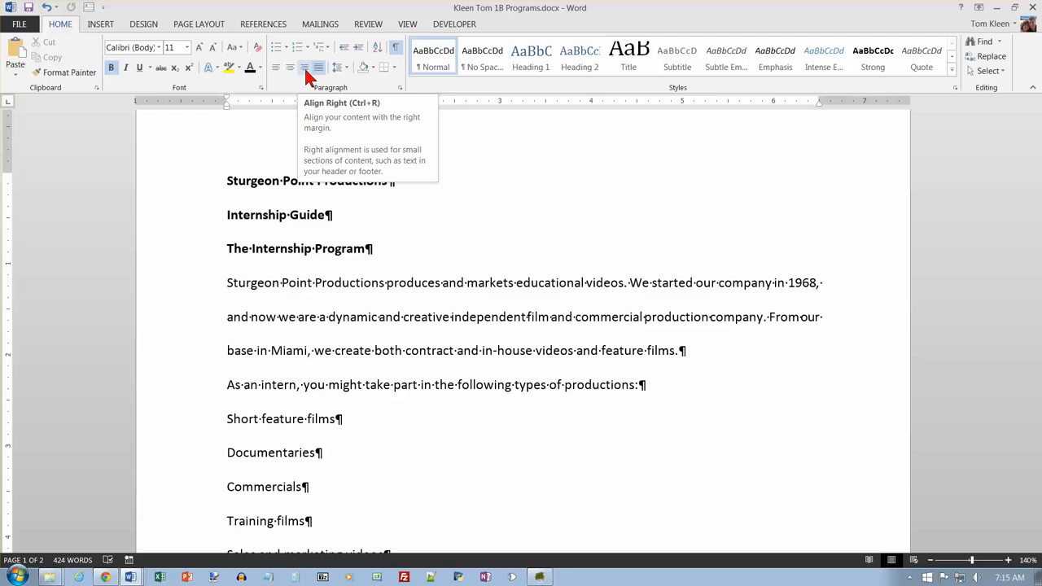
pyautogui.moveTo(291, 74)
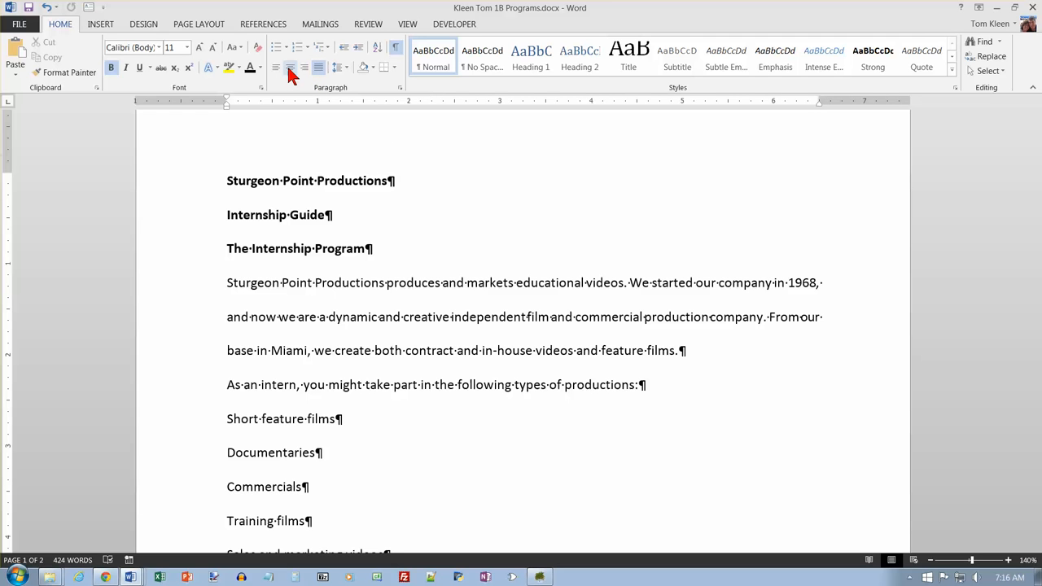
pyautogui.moveTo(289, 68)
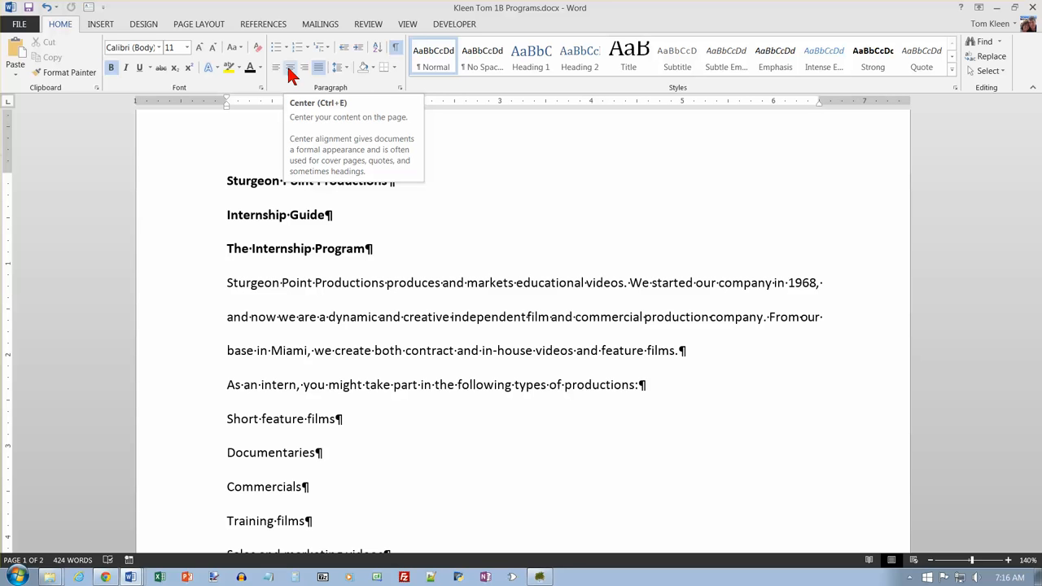
pyautogui.moveTo(319, 156)
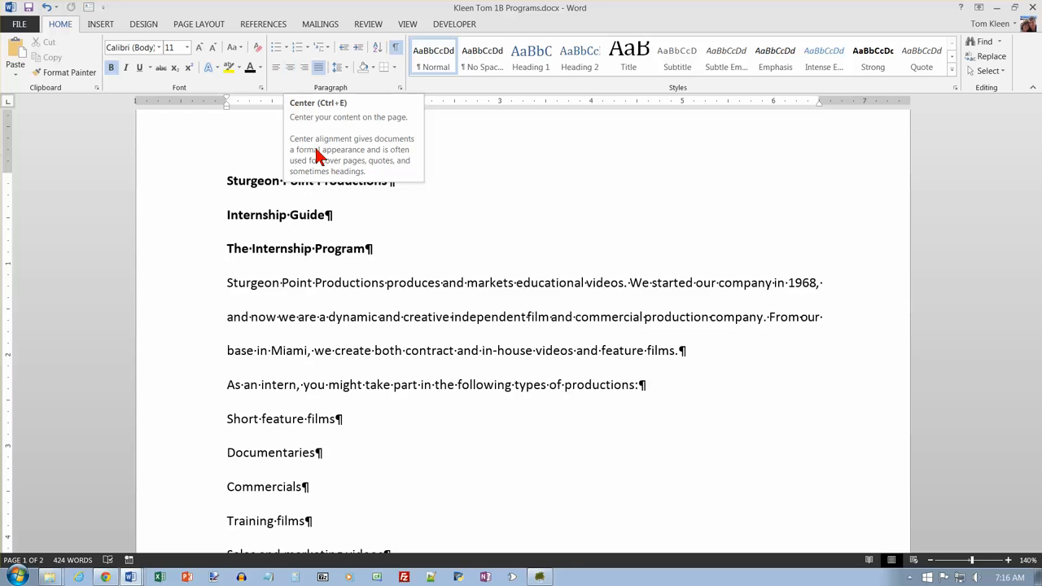
pyautogui.scroll(-3)
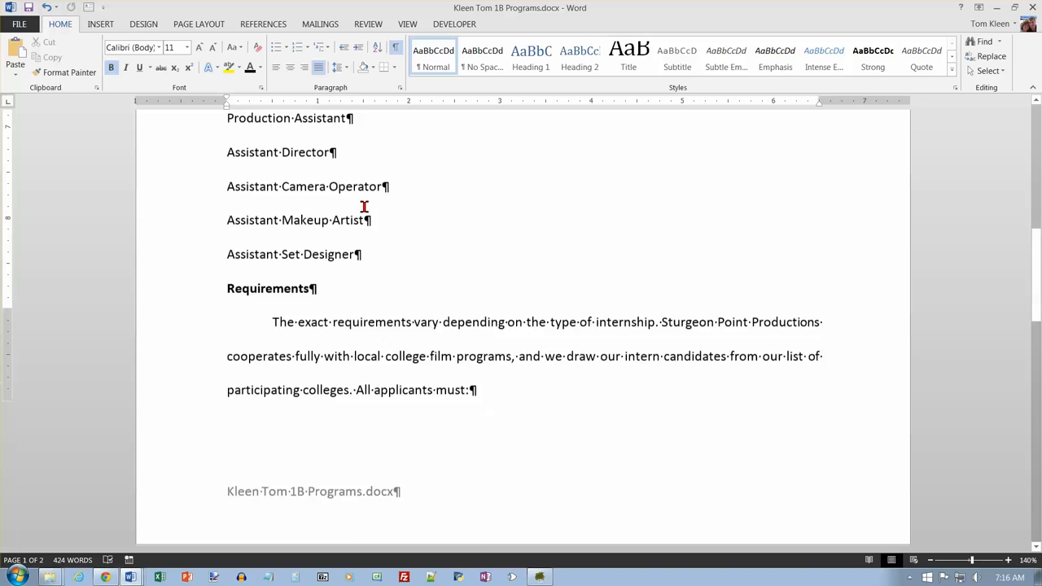
pyautogui.scroll(-3)
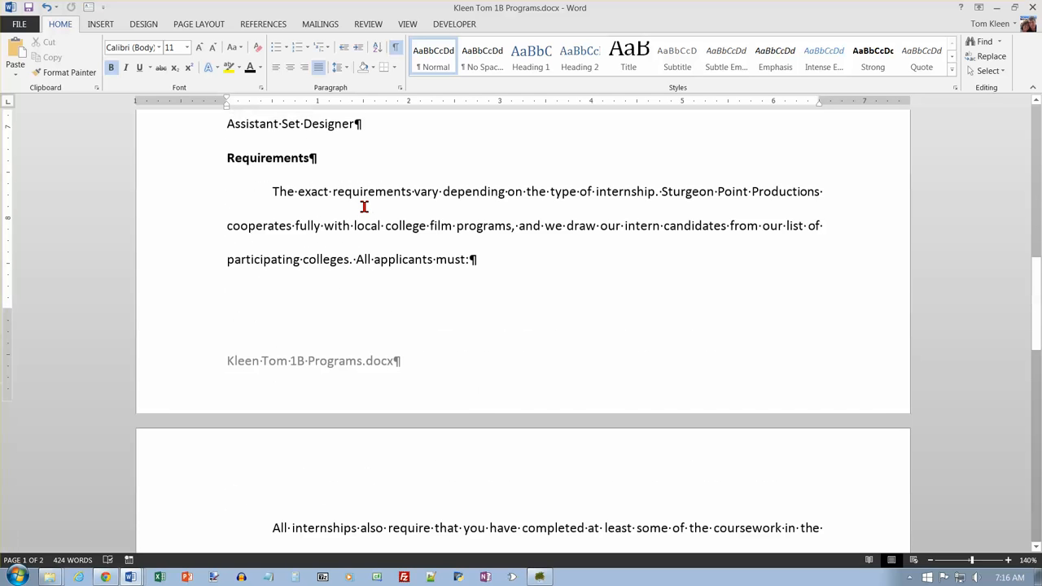
pyautogui.scroll(-3)
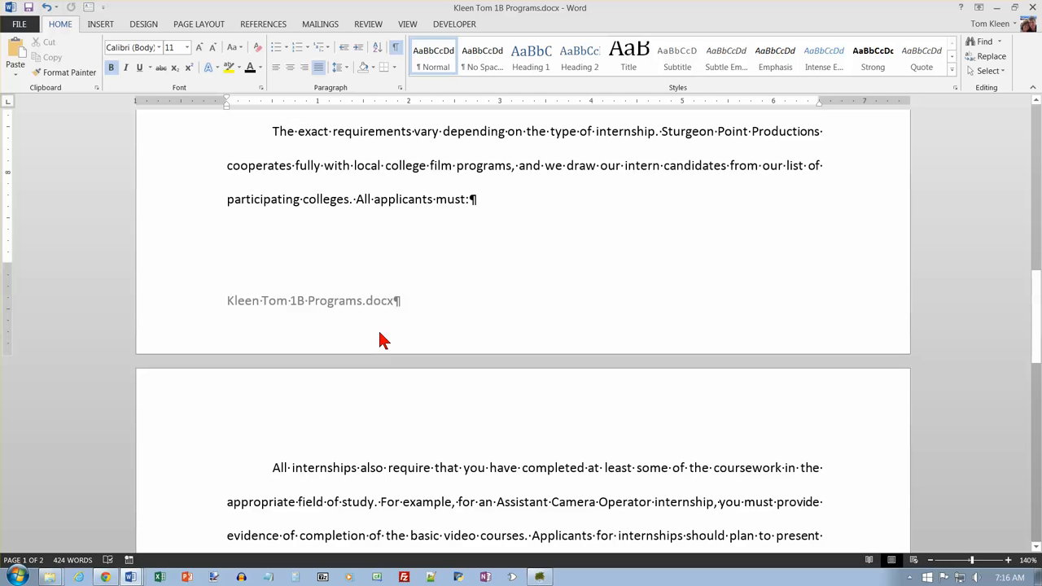
pyautogui.moveTo(268, 302)
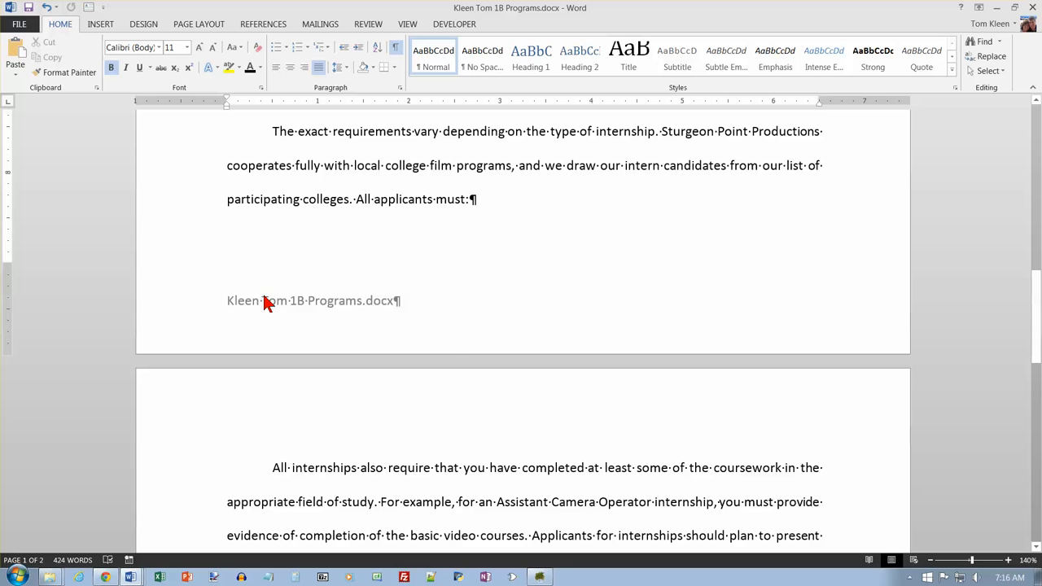
pyautogui.moveTo(450, 358)
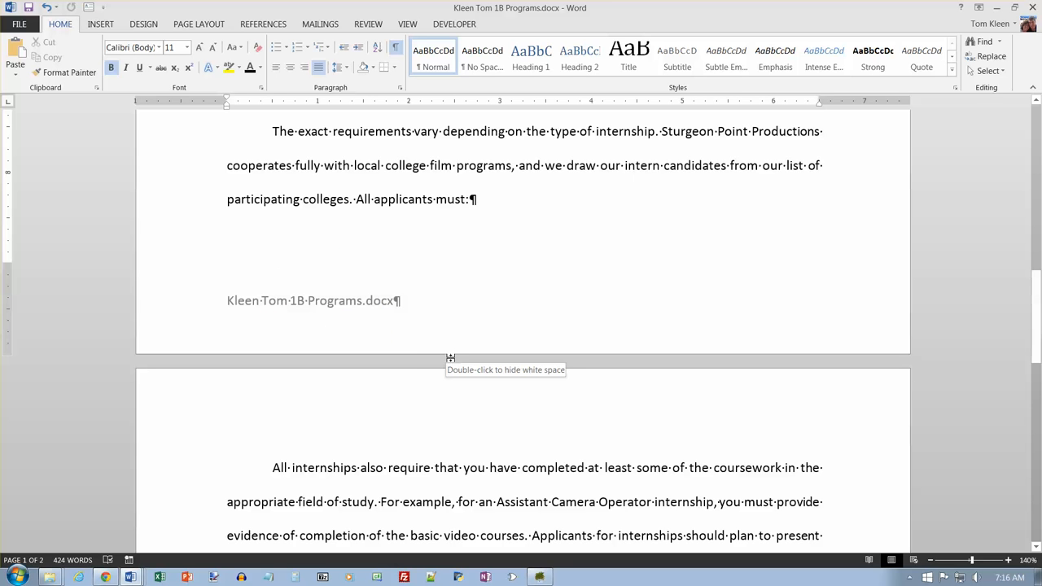
pyautogui.moveTo(411, 361)
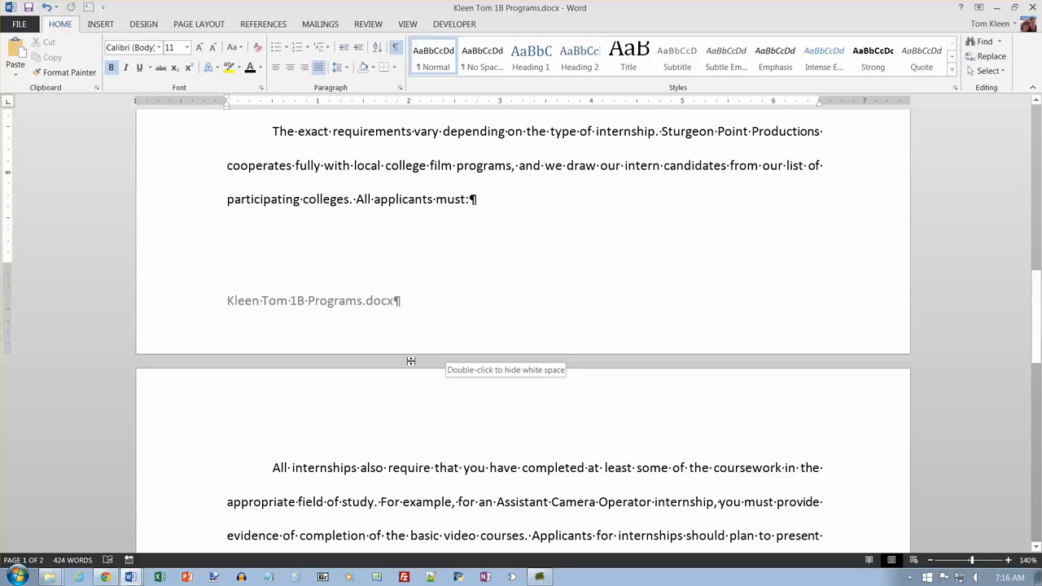
pyautogui.doubleClick(411, 360)
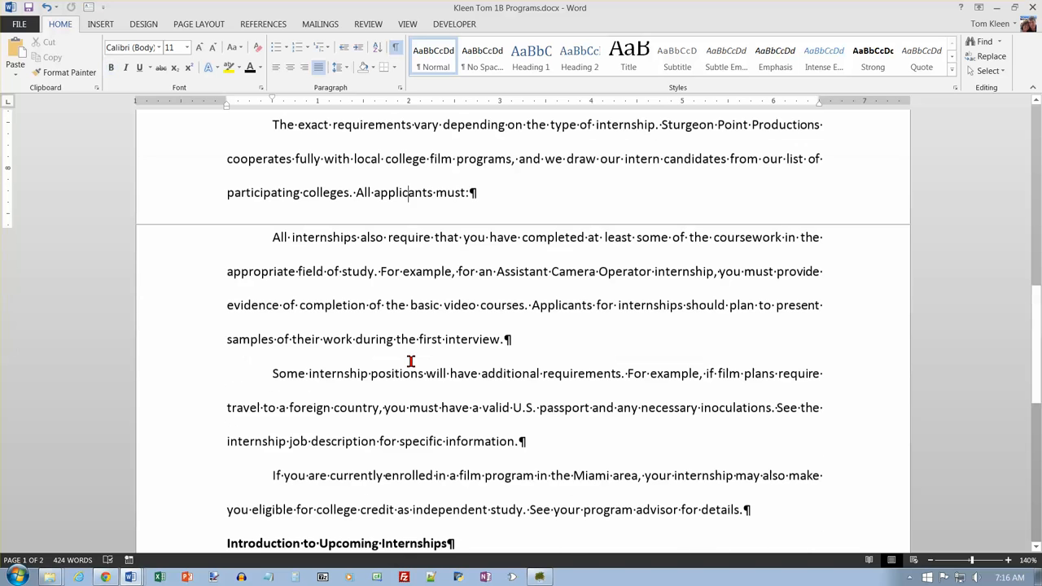
pyautogui.scroll(-3)
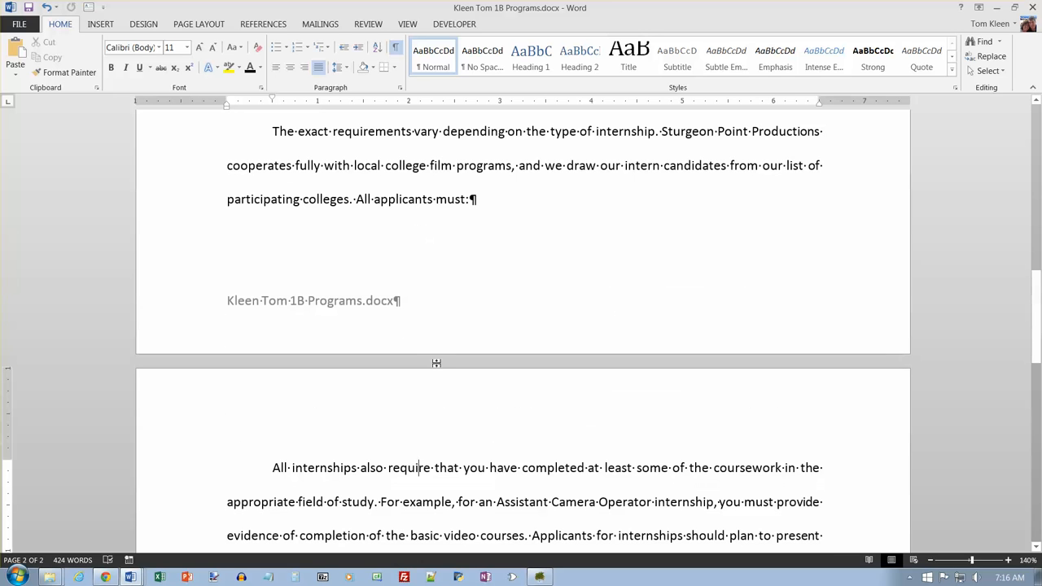
pyautogui.moveTo(448, 363)
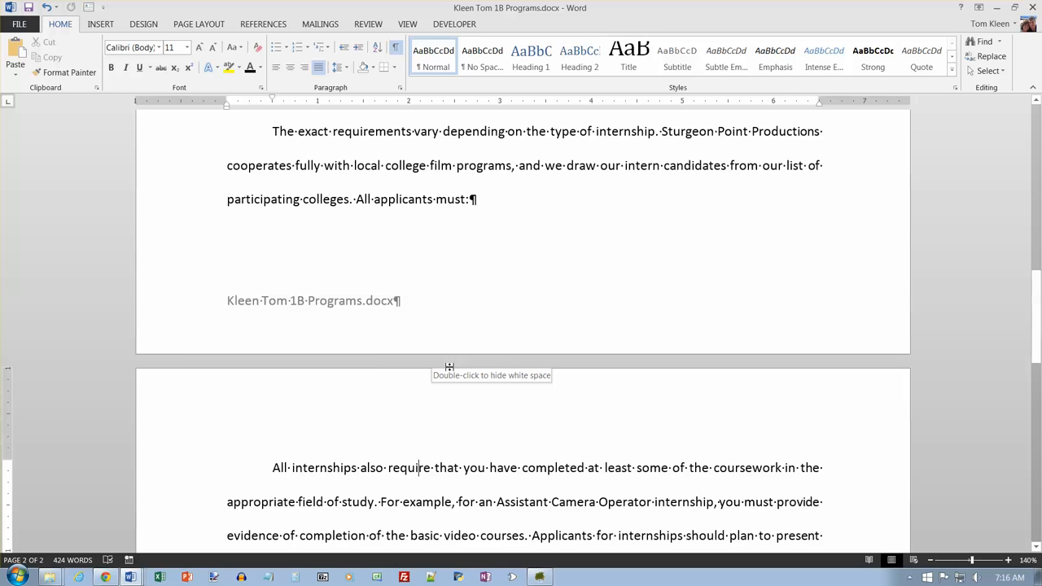
pyautogui.moveTo(428, 387)
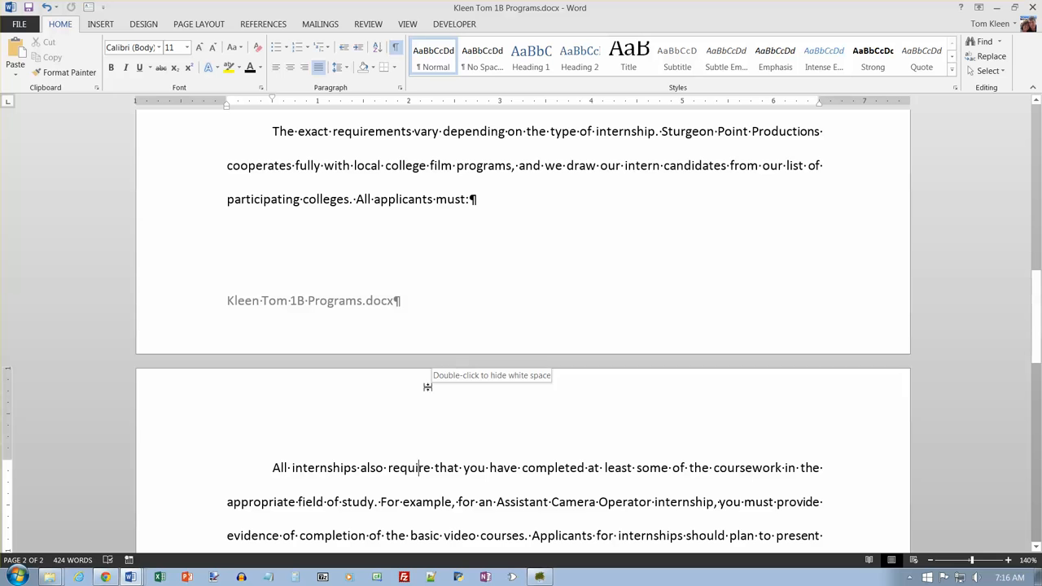
pyautogui.moveTo(430, 416)
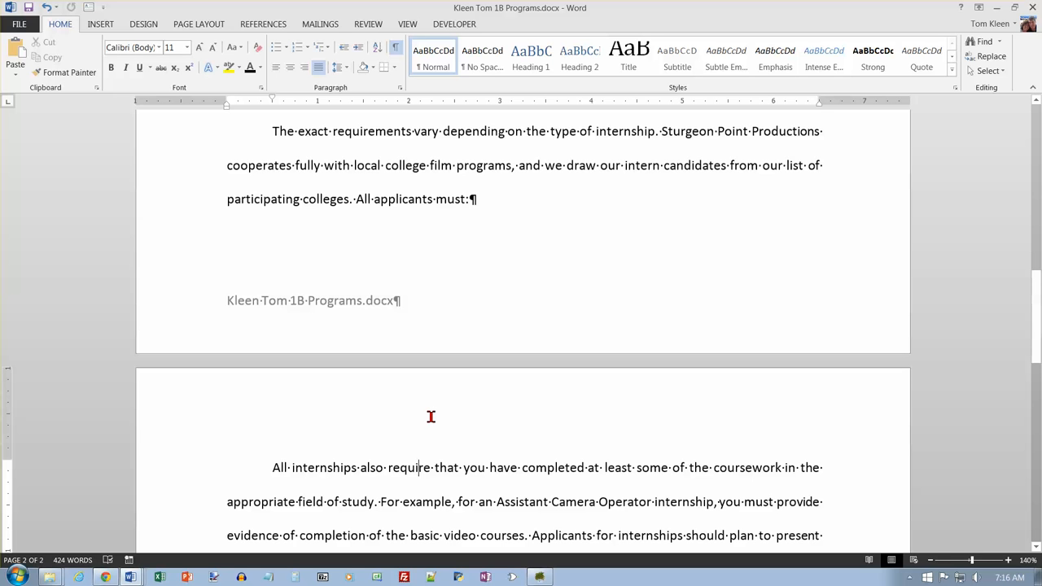
pyautogui.scroll(-3)
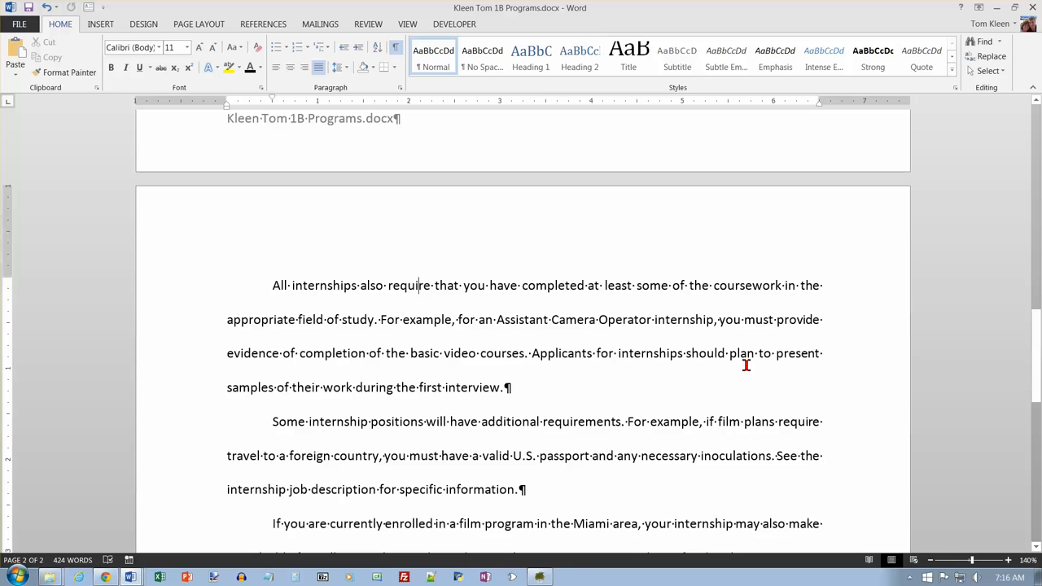
pyautogui.moveTo(731, 343)
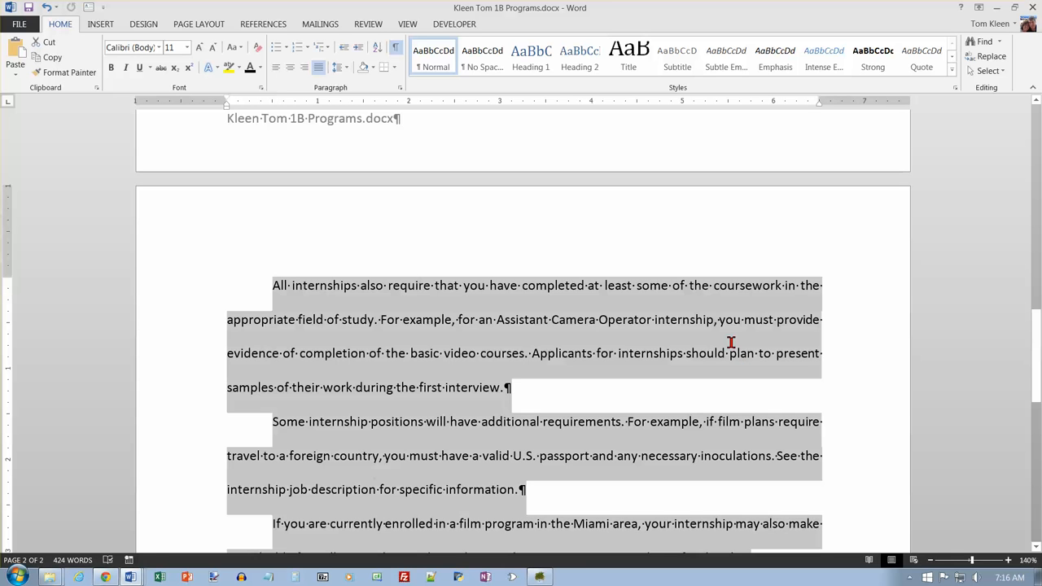
# Step: Switch the whole selected document from justified to left-aligned
pyautogui.scroll(3)
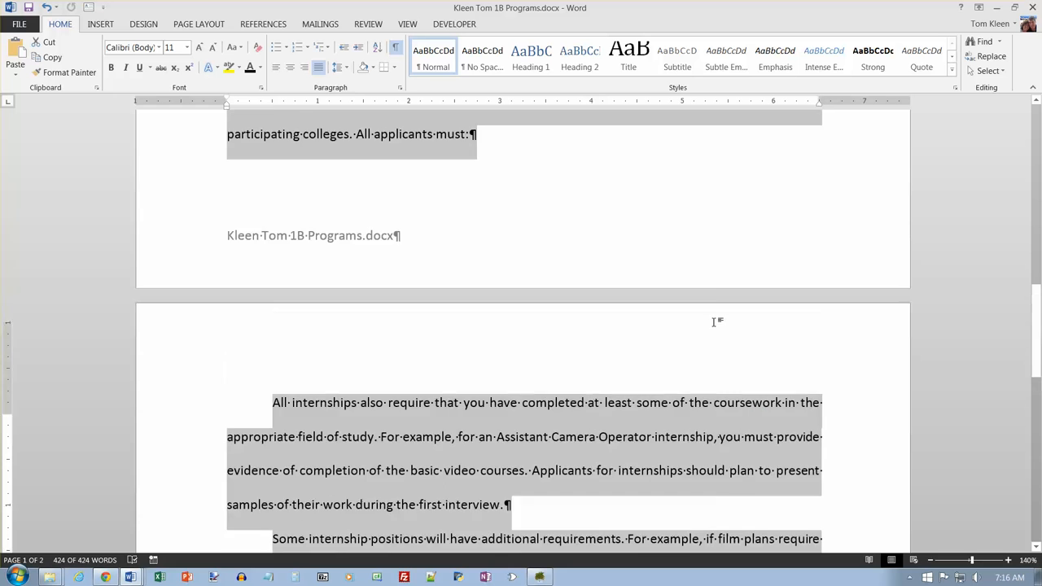
pyautogui.scroll(3)
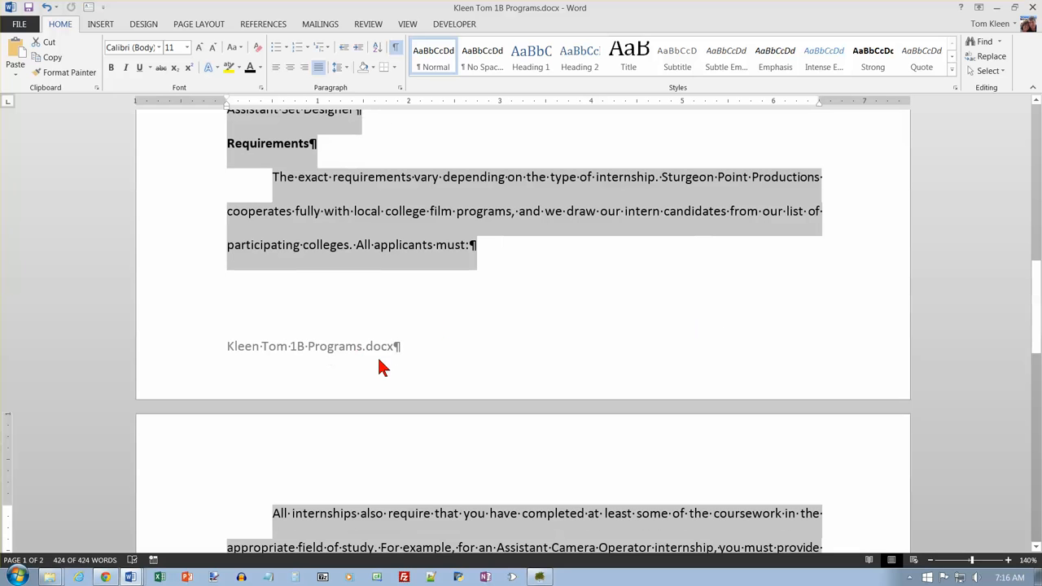
pyautogui.moveTo(430, 369)
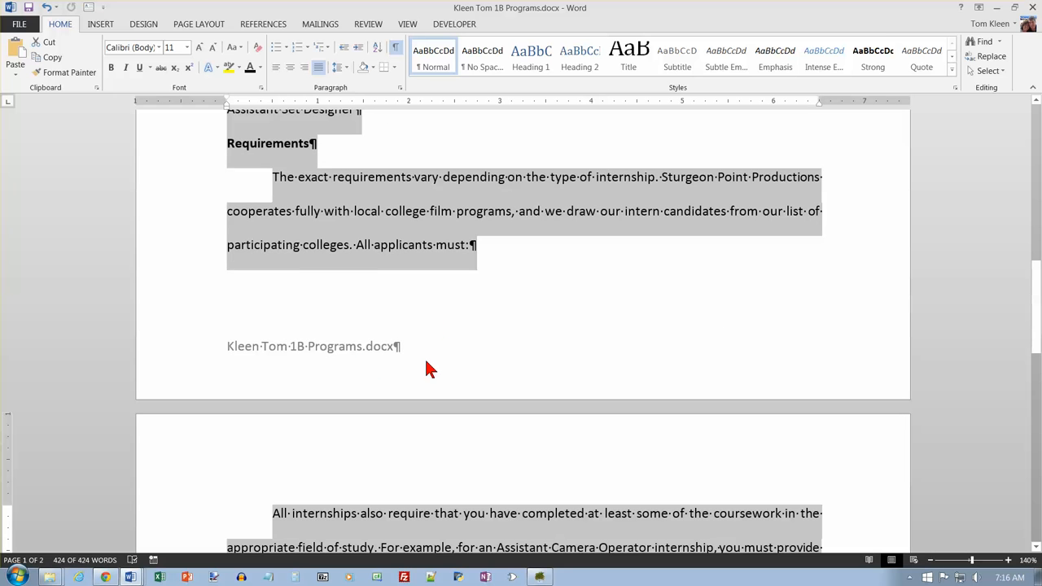
pyautogui.moveTo(409, 331)
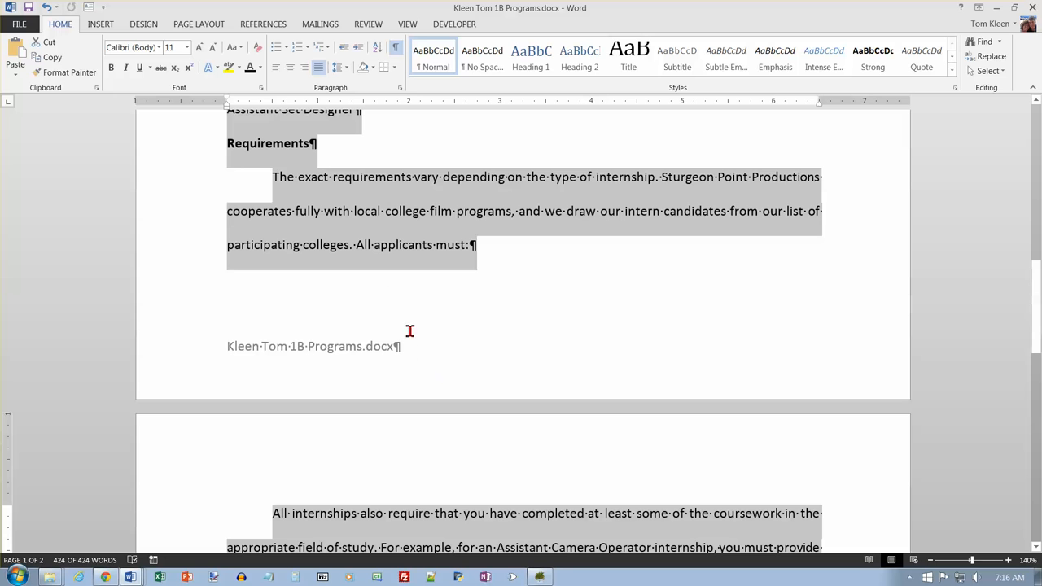
pyautogui.moveTo(276, 68)
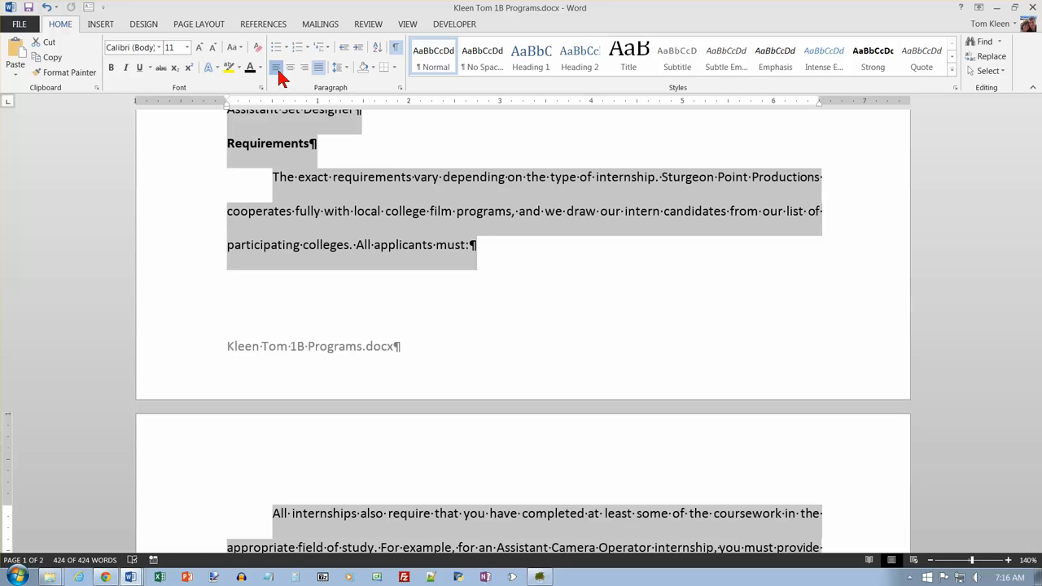
pyautogui.click(318, 68)
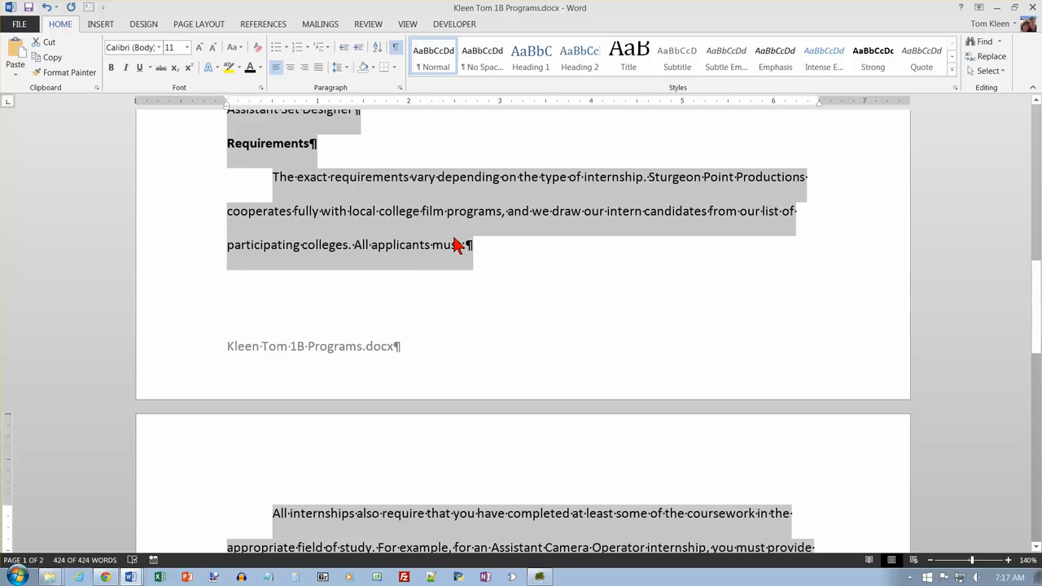
pyautogui.moveTo(460, 244)
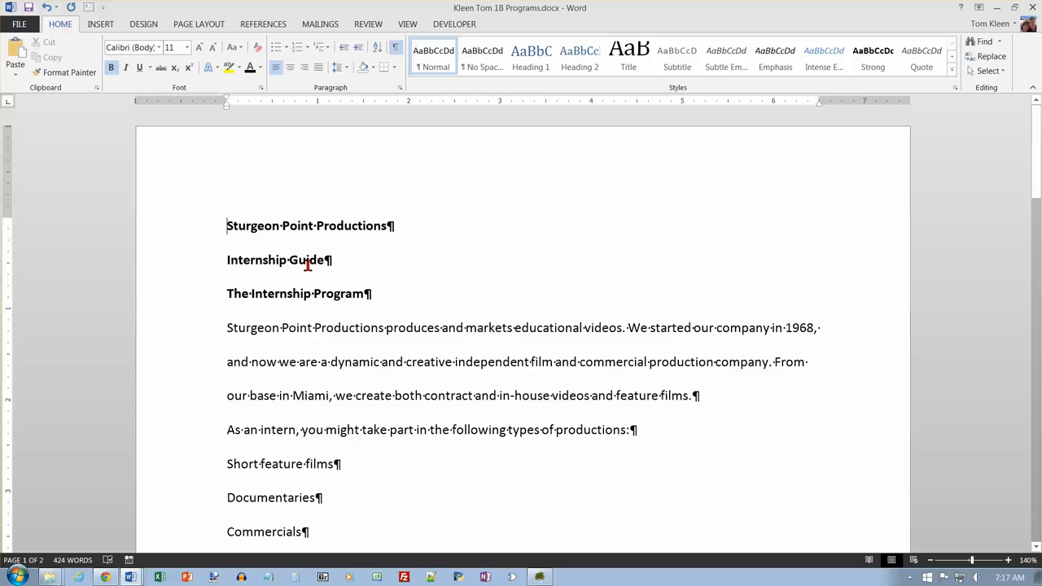
pyautogui.moveTo(172, 233)
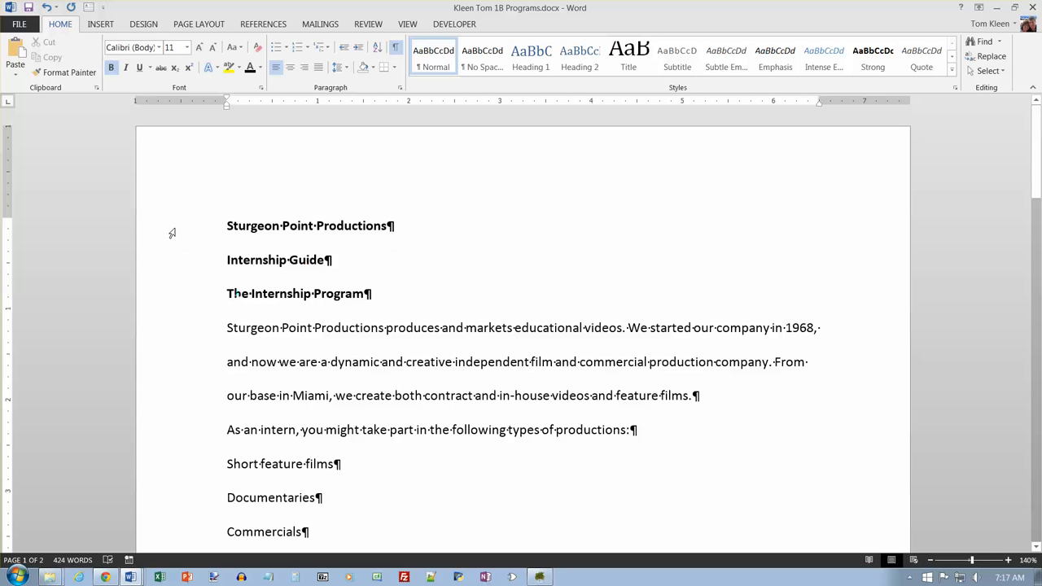
# Step: Make 'Sturgeon Point Productions' 40 point, then select the Internship Guide line
pyautogui.doubleClick(309, 226)
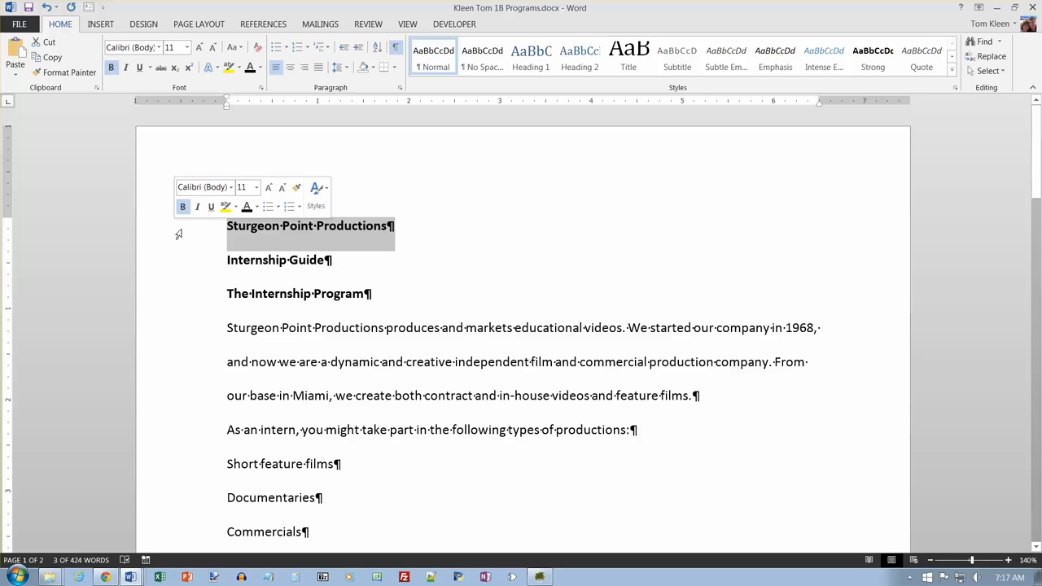
pyautogui.moveTo(164, 235)
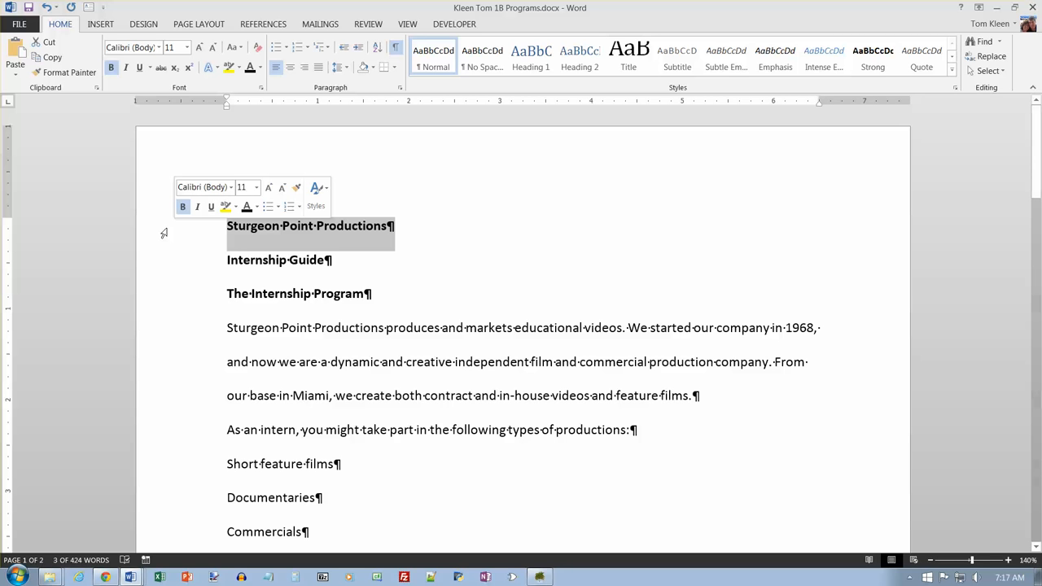
pyautogui.moveTo(197, 206)
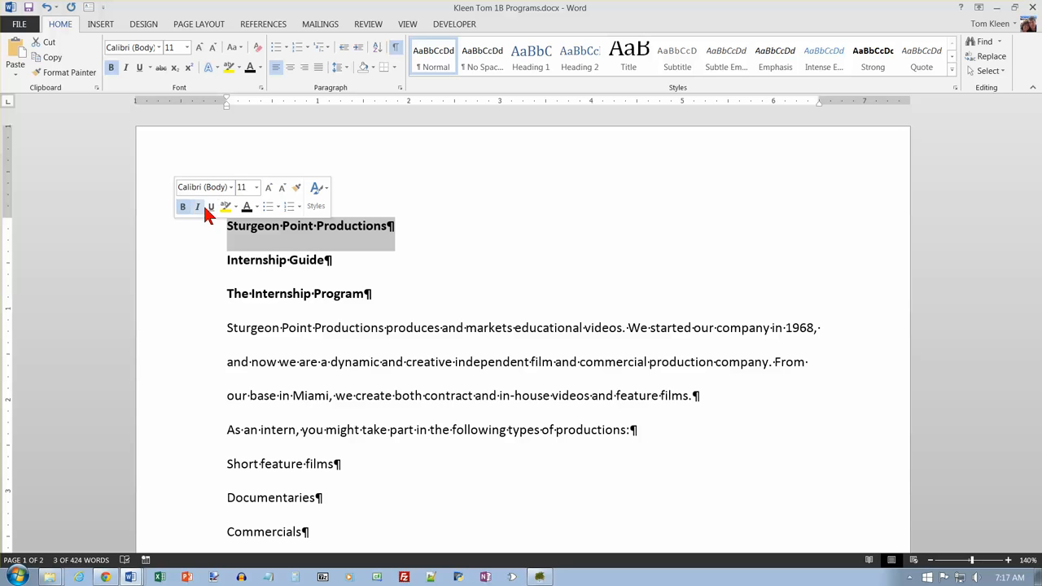
pyautogui.moveTo(257, 194)
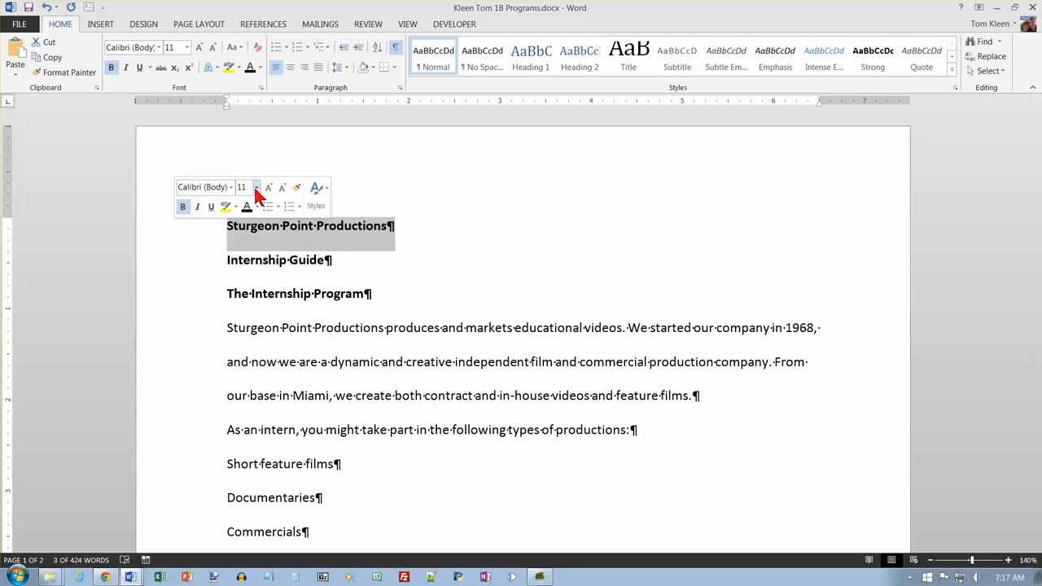
pyautogui.click(256, 187)
pyautogui.write('40')
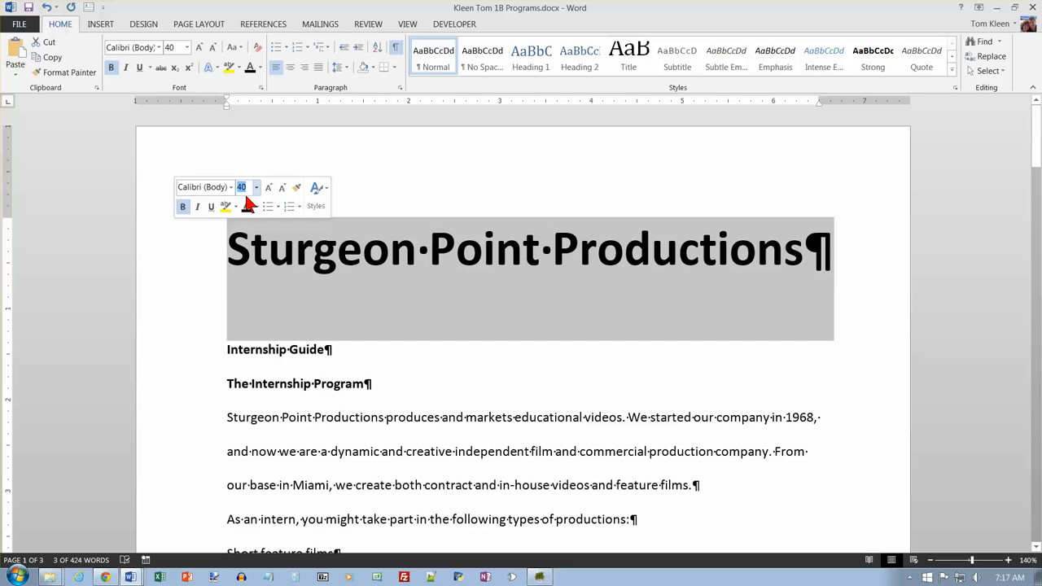
pyautogui.moveTo(247, 227)
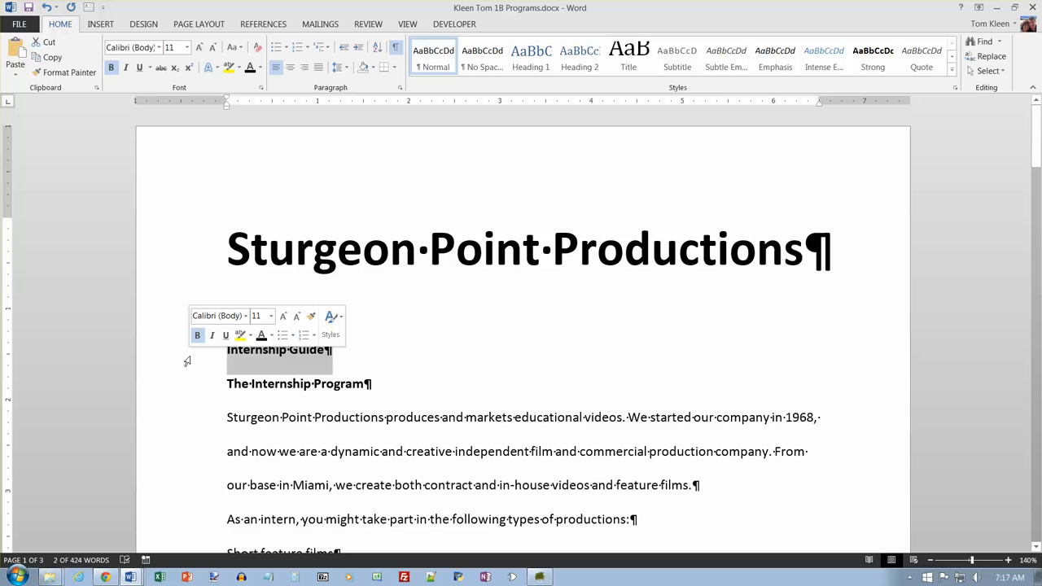
pyautogui.click(270, 316)
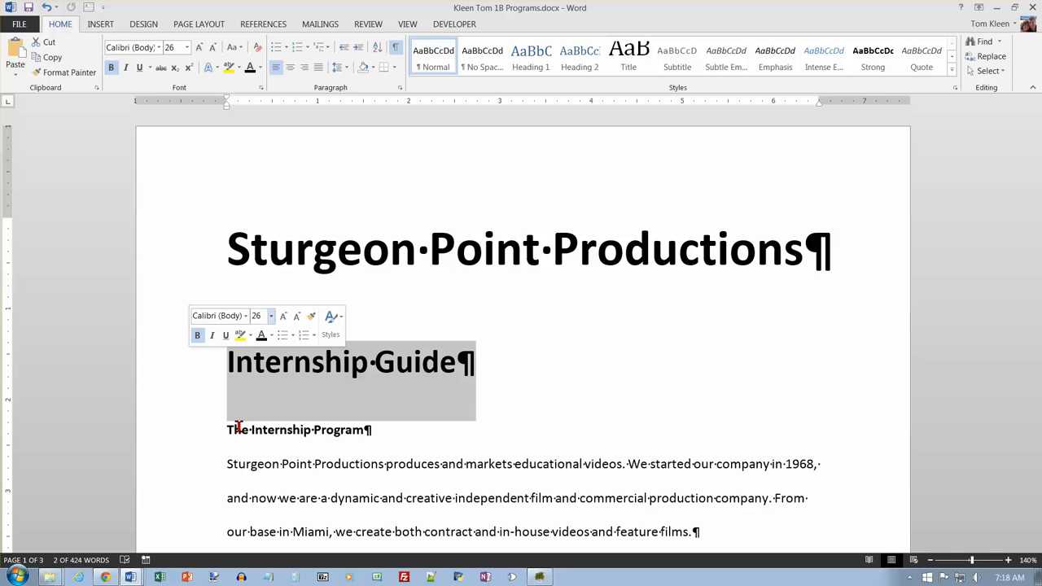
pyautogui.moveTo(240, 427)
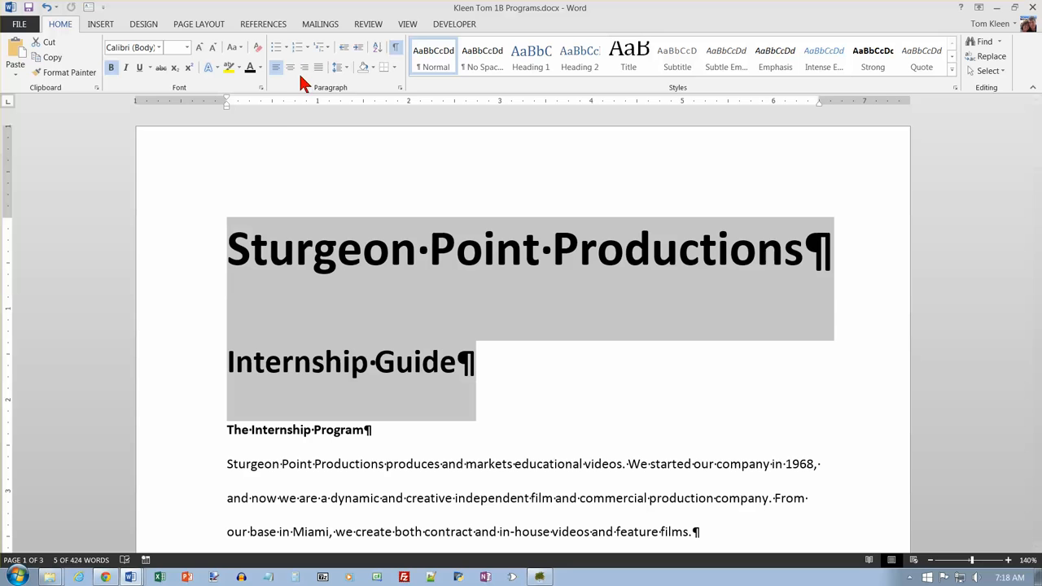
# Step: Center the Sturgeon Point Productions and Internship Guide title lines
pyautogui.click(289, 67)
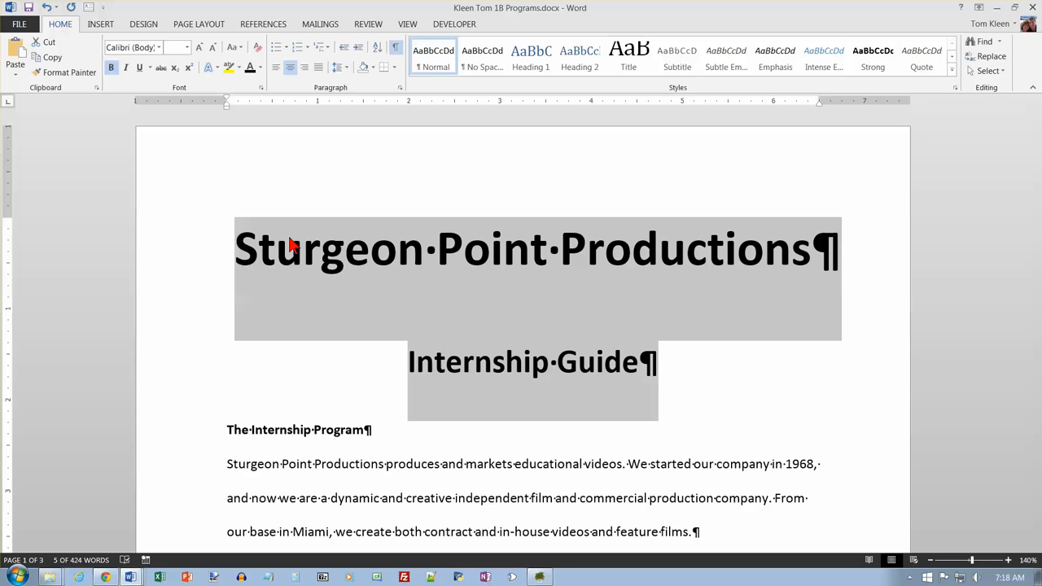
pyautogui.moveTo(326, 314)
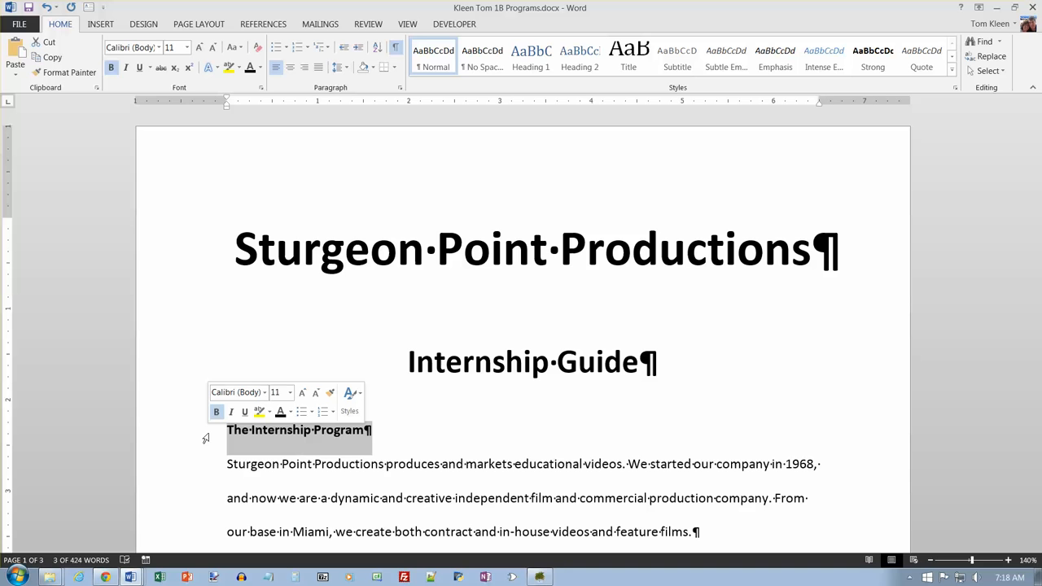
# Step: Center the bold subheadings The Internship Program, Requirements and Introduction to Upcoming Internships
pyautogui.scroll(-3)
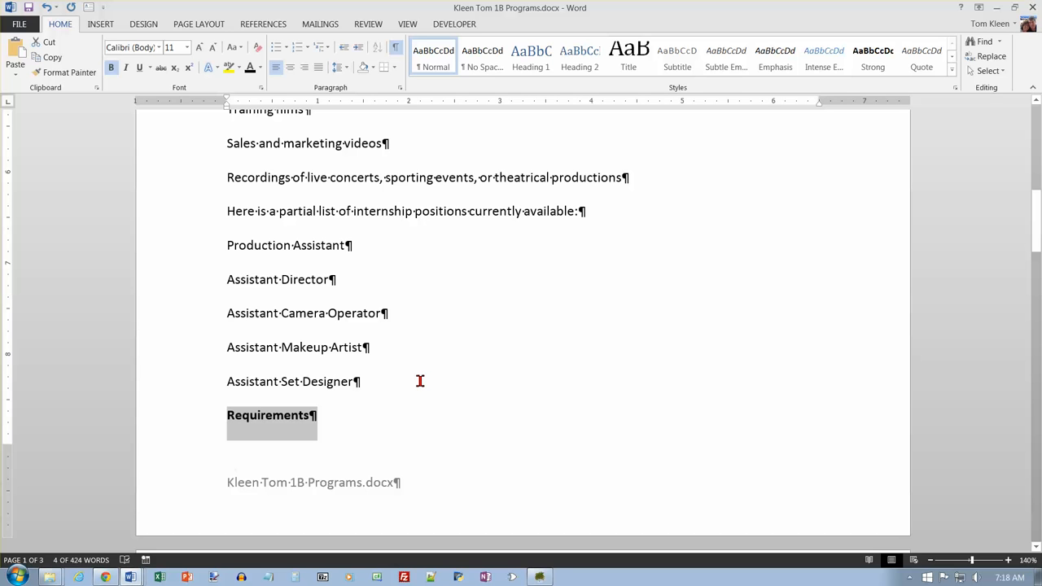
pyautogui.moveTo(407, 382)
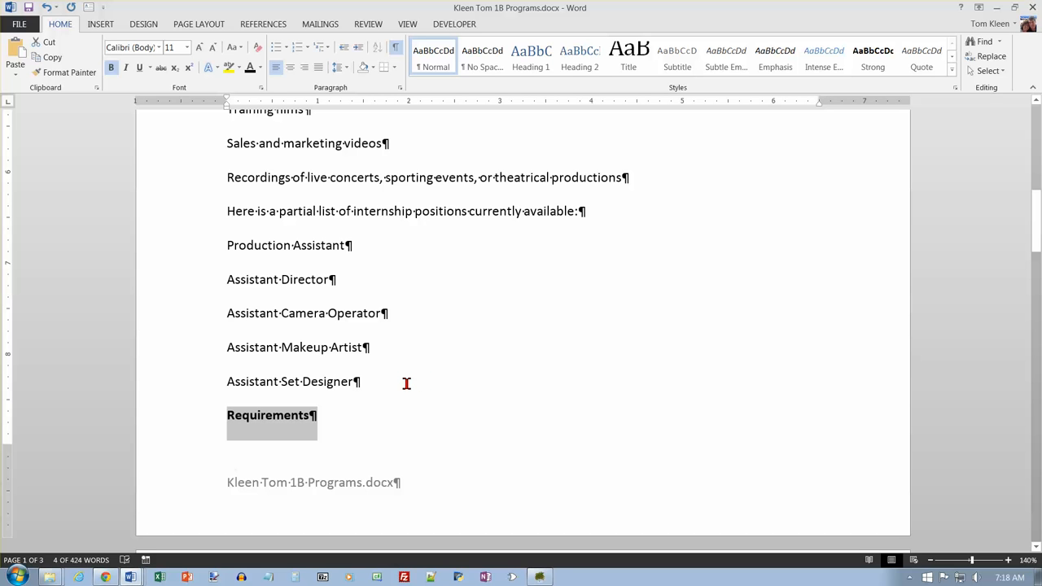
pyautogui.moveTo(411, 390)
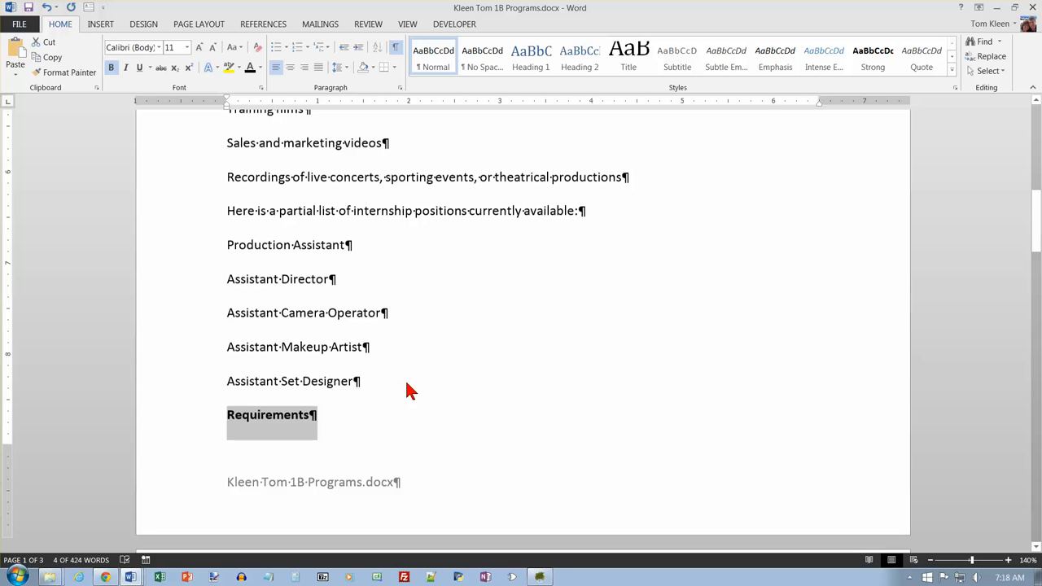
pyautogui.scroll(-3)
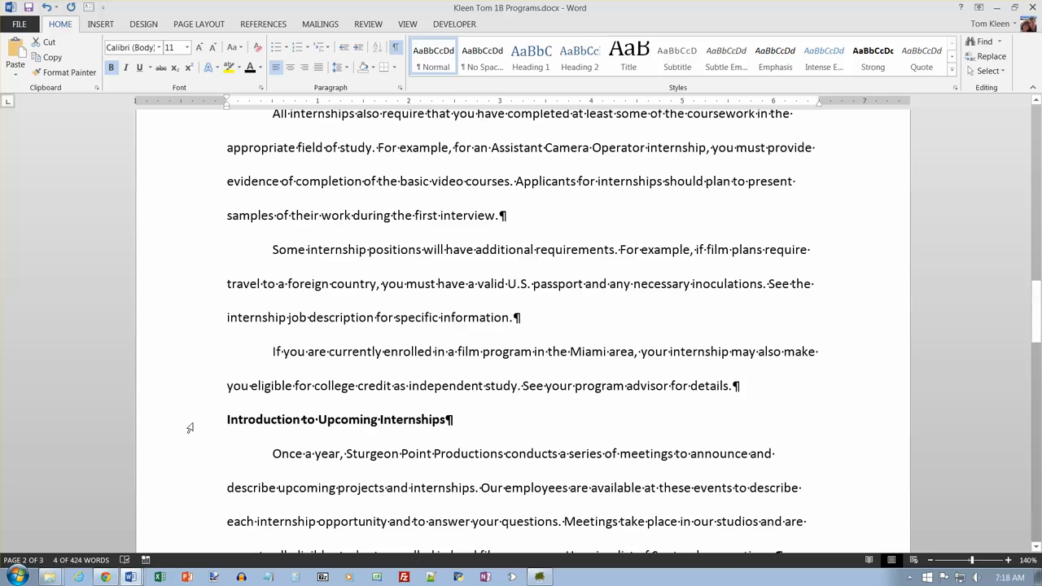
pyautogui.scroll(3)
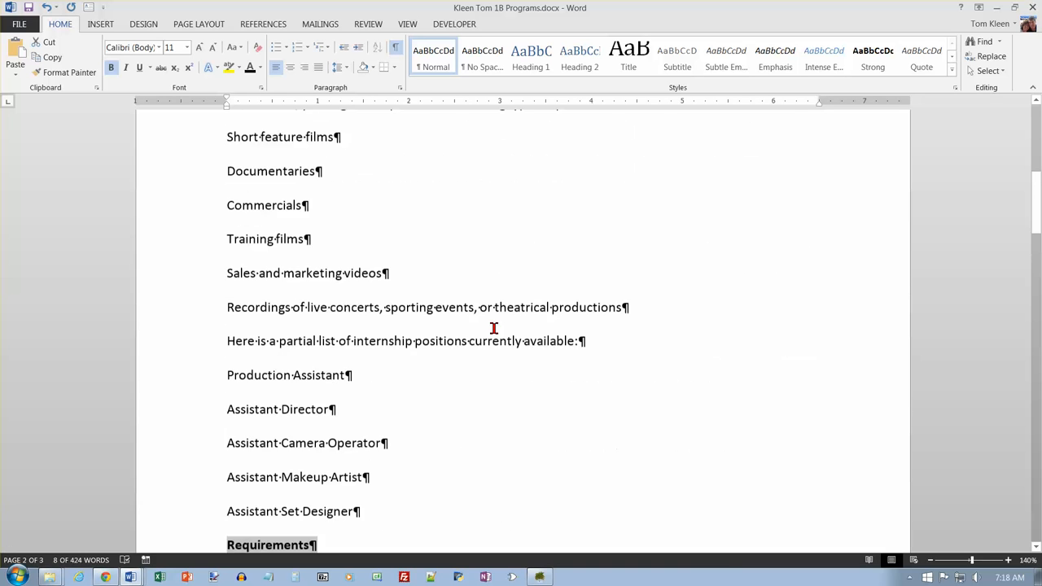
pyautogui.scroll(3)
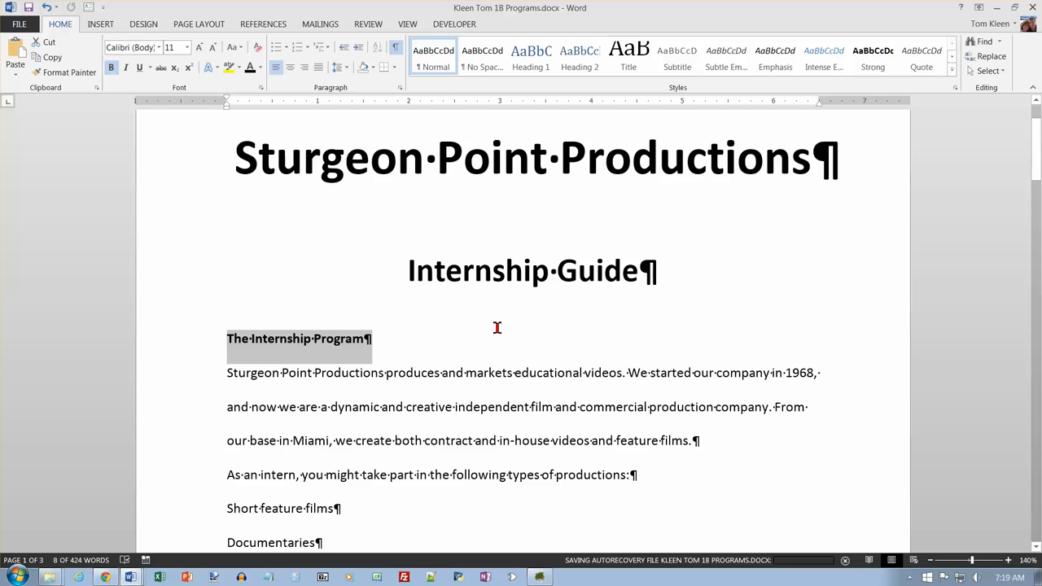
pyautogui.moveTo(371, 201)
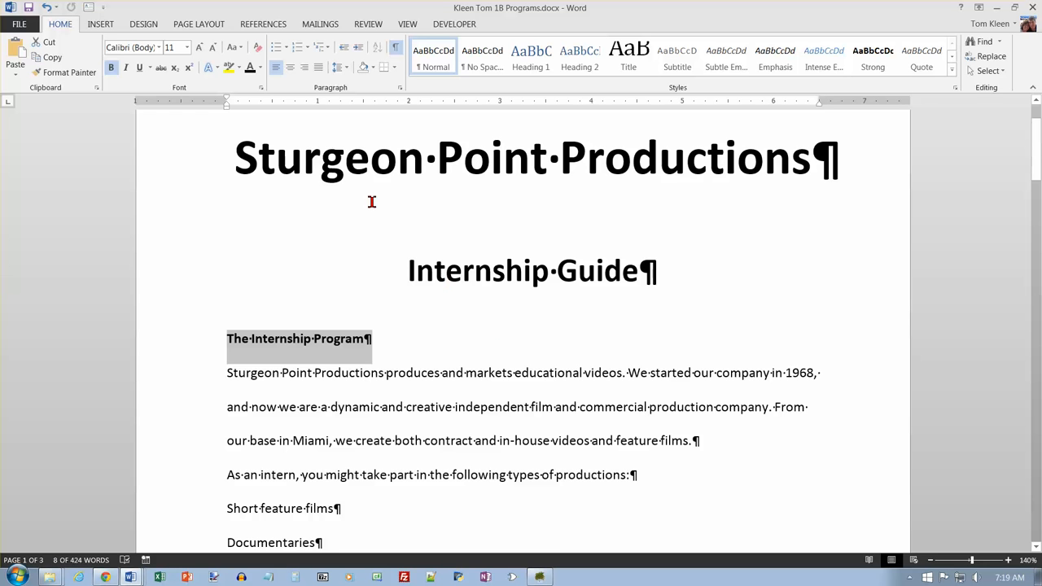
pyautogui.click(290, 68)
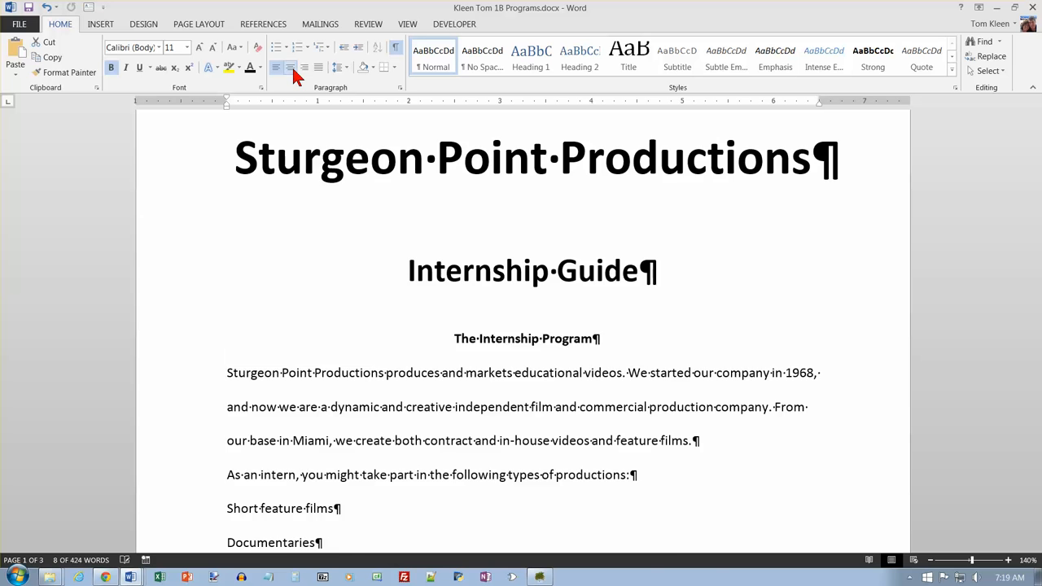
pyautogui.scroll(-3)
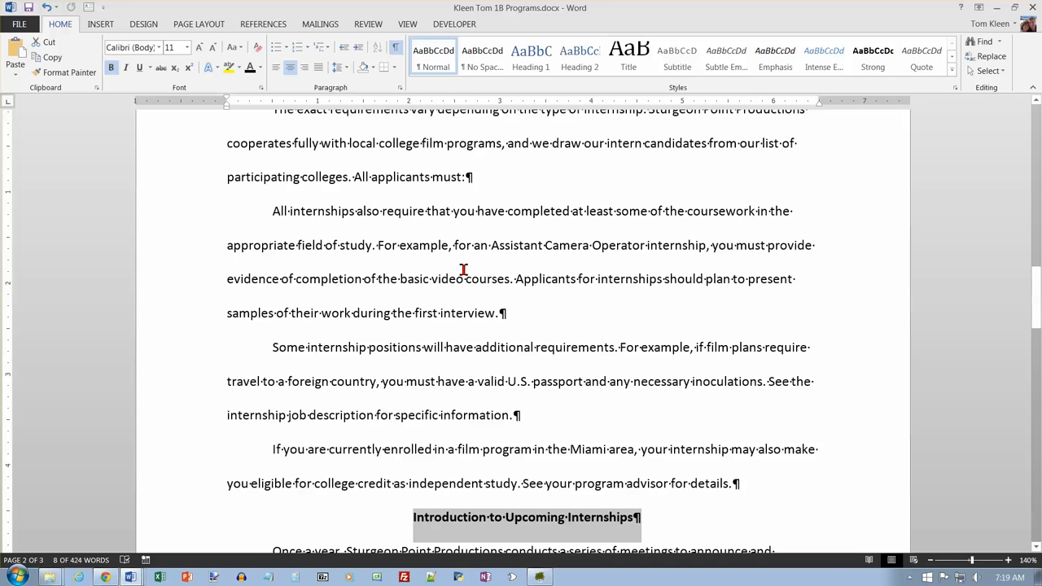
pyautogui.moveTo(471, 273)
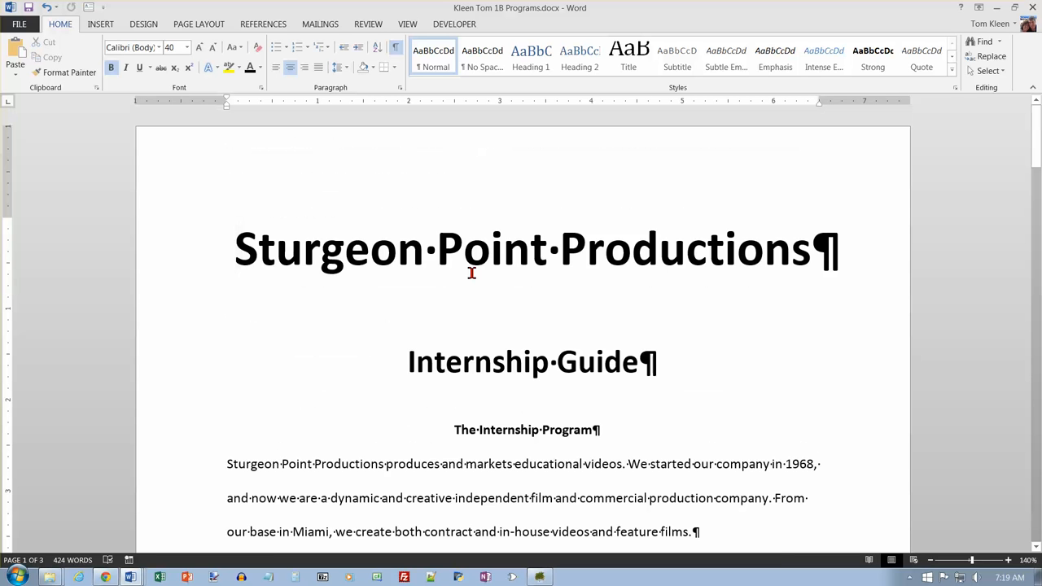
# Step: Apply 1.5 line spacing to all of the guide's text instead of double
pyautogui.click(237, 248)
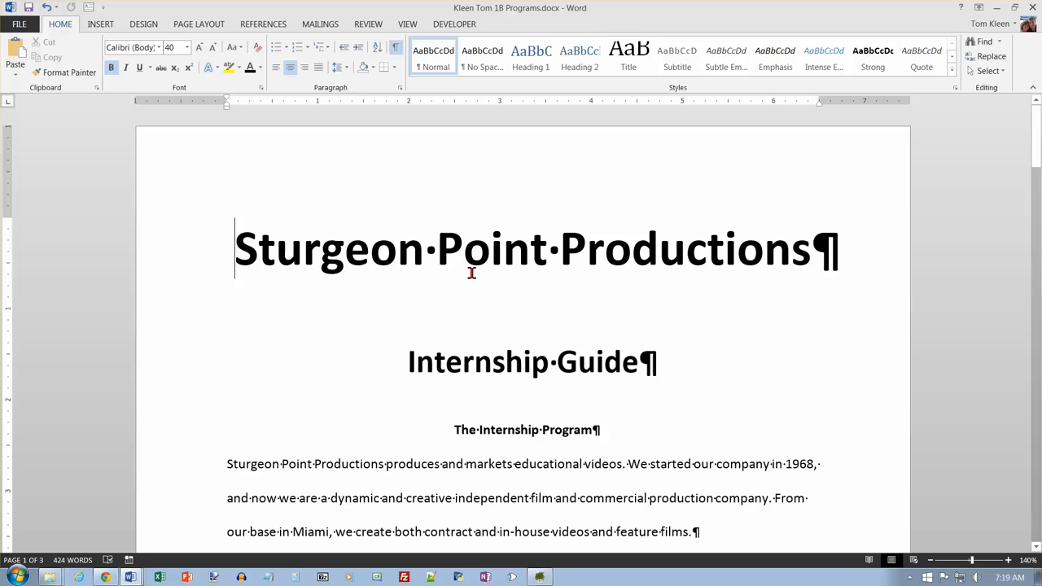
pyautogui.moveTo(475, 279)
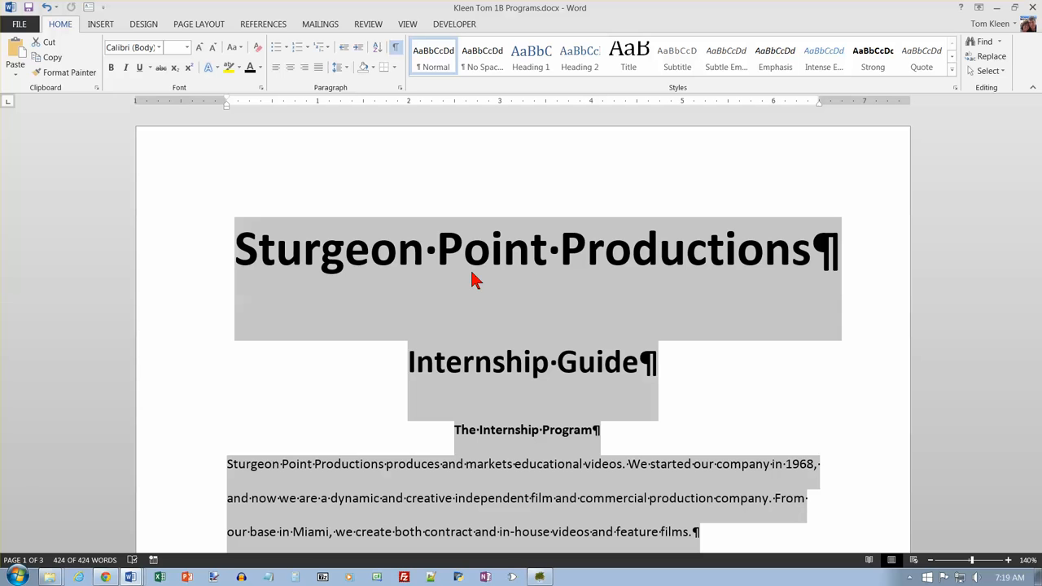
pyautogui.click(340, 68)
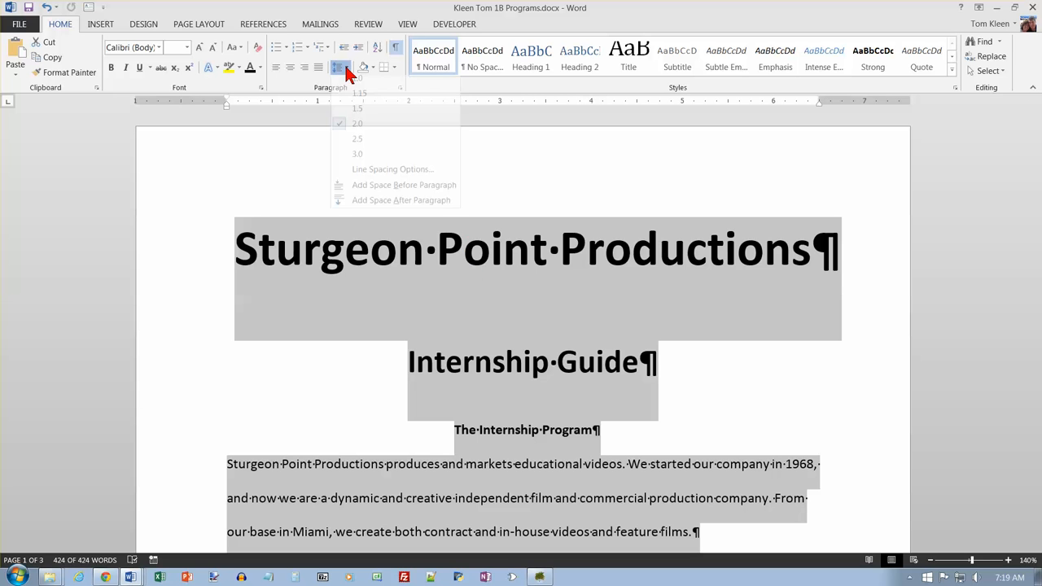
pyautogui.moveTo(368, 129)
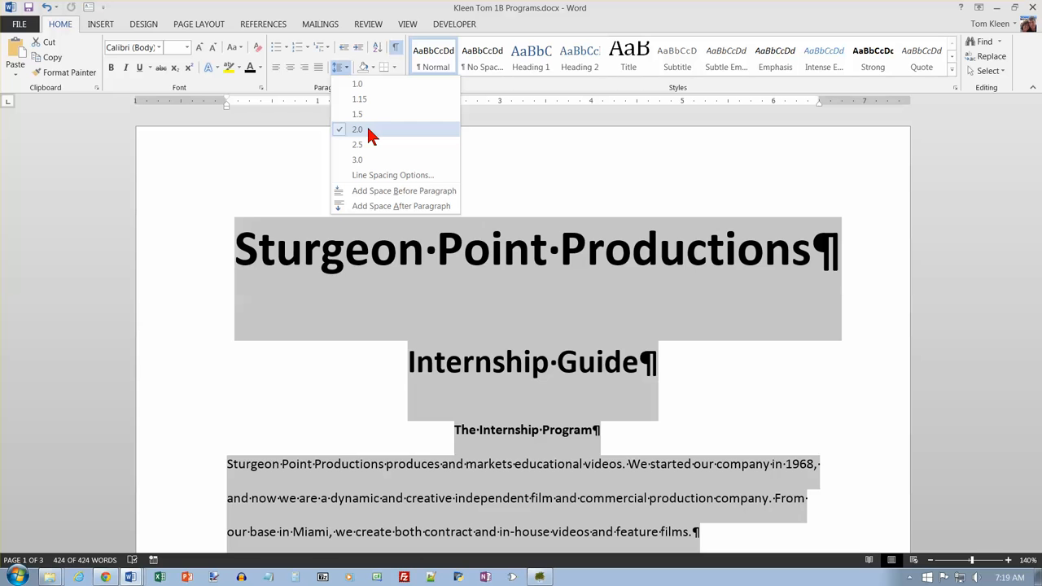
pyautogui.click(357, 114)
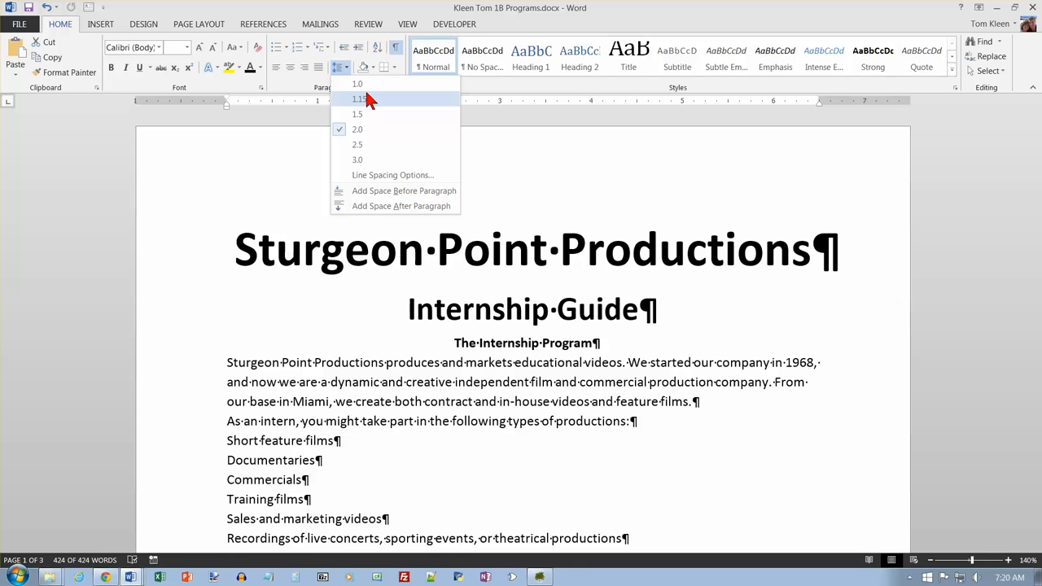
pyautogui.click(358, 129)
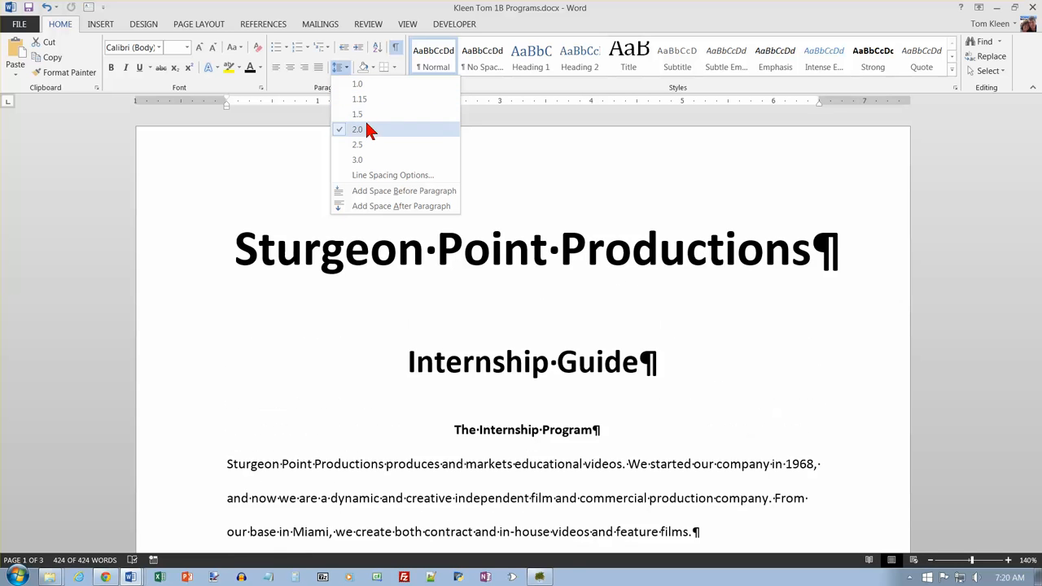
pyautogui.click(357, 83)
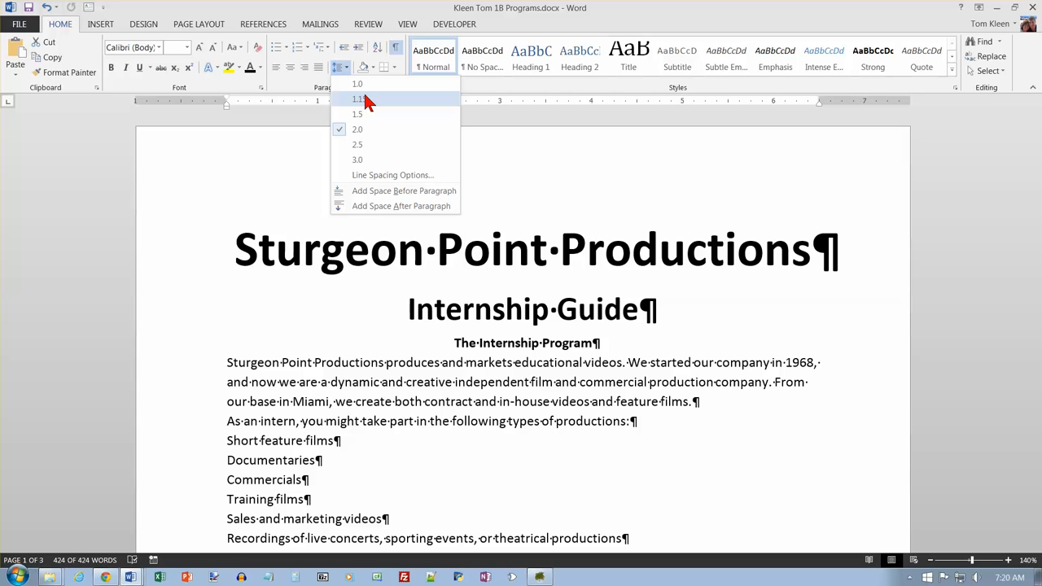
pyautogui.click(357, 114)
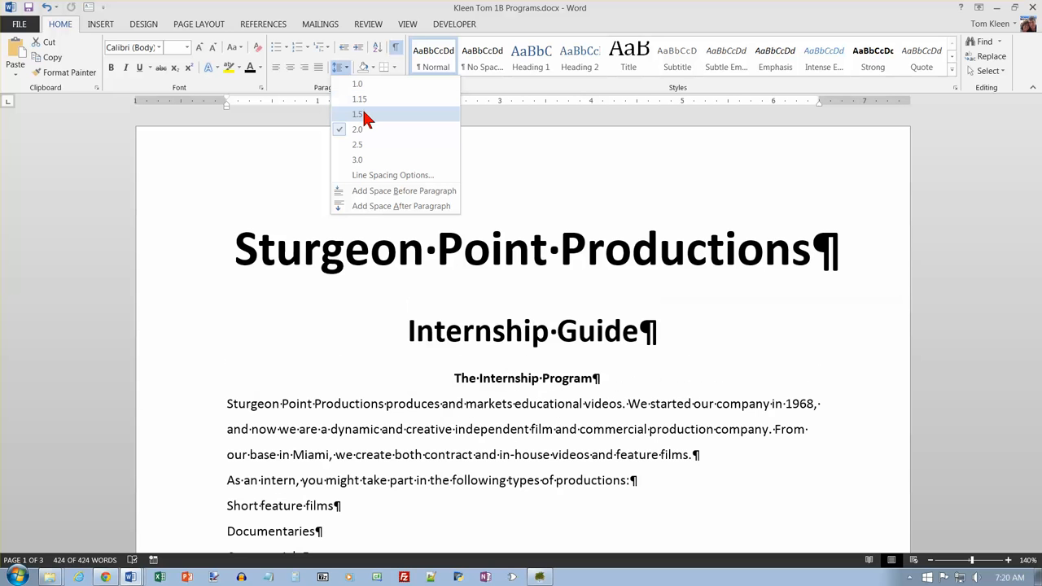
pyautogui.click(358, 114)
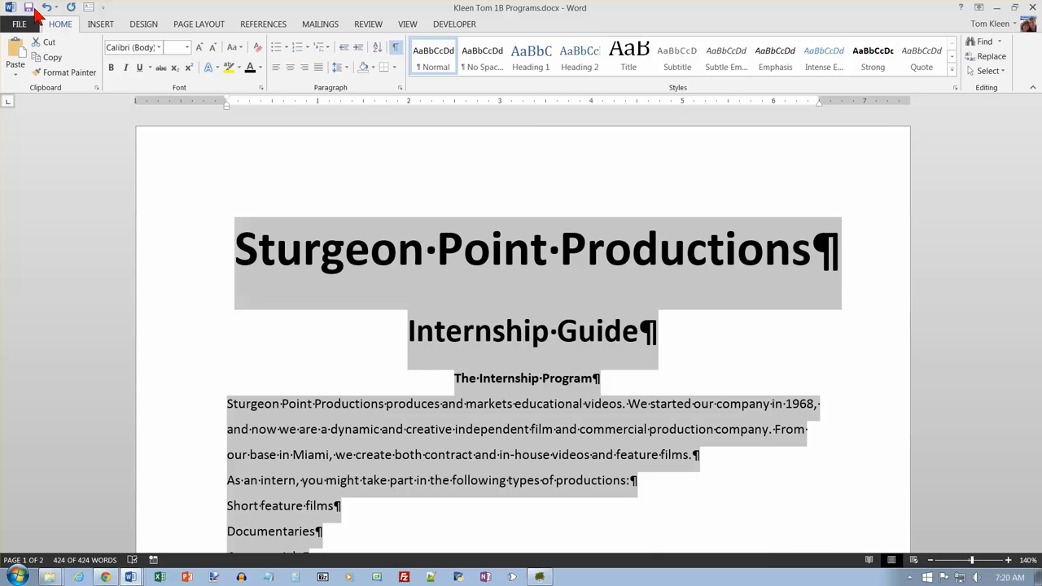
pyautogui.moveTo(269, 103)
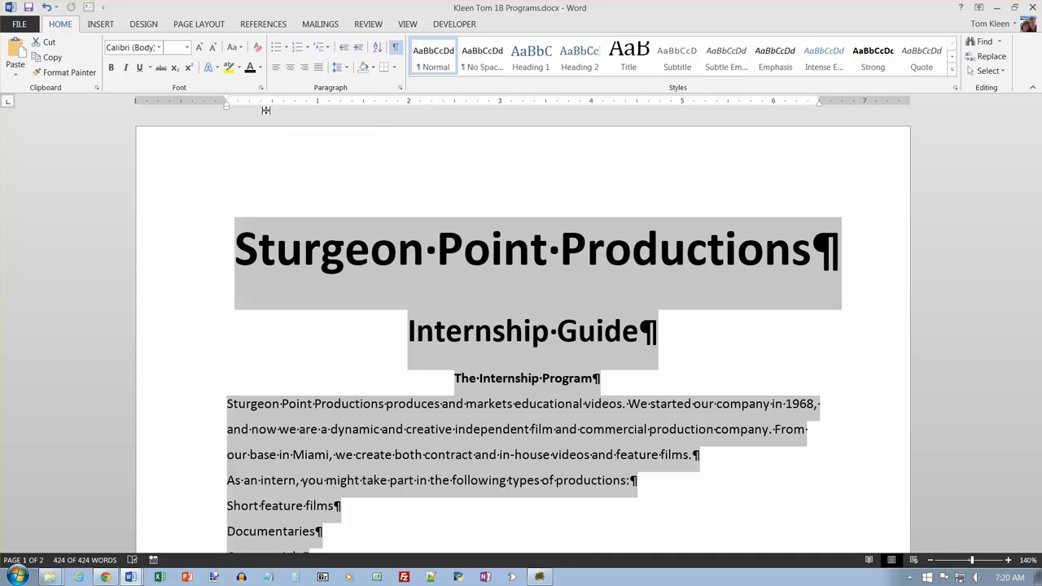
# Step: Bring up the Paragraph settings dialog for the first body paragraph
pyautogui.scroll(3)
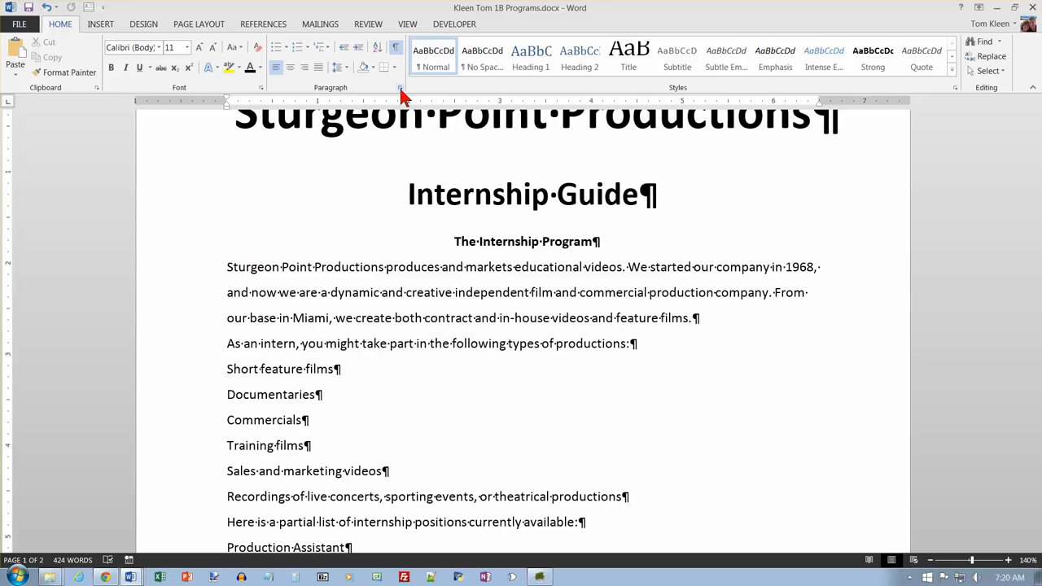
pyautogui.moveTo(399, 88)
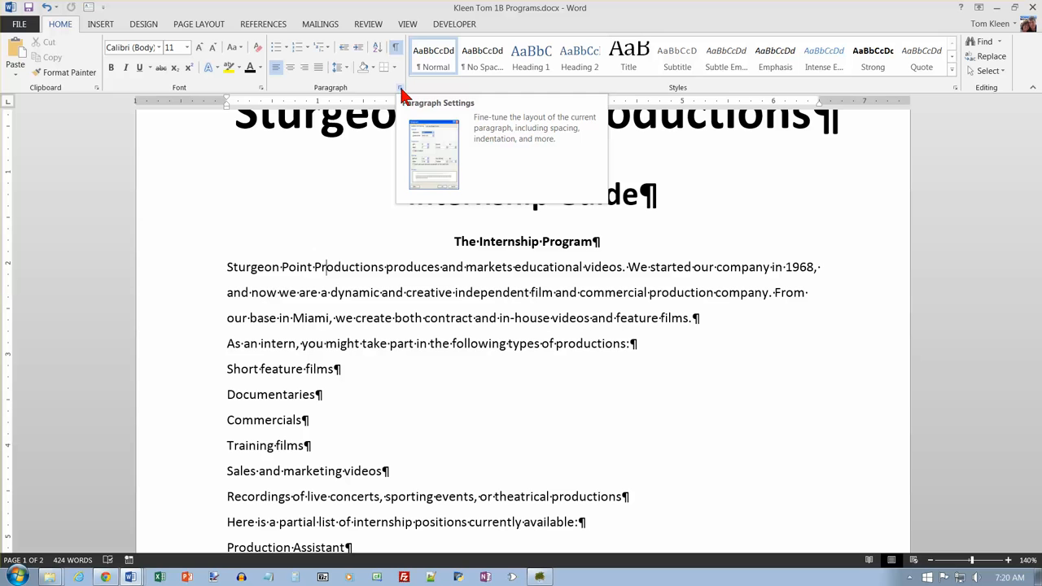
pyautogui.click(399, 87)
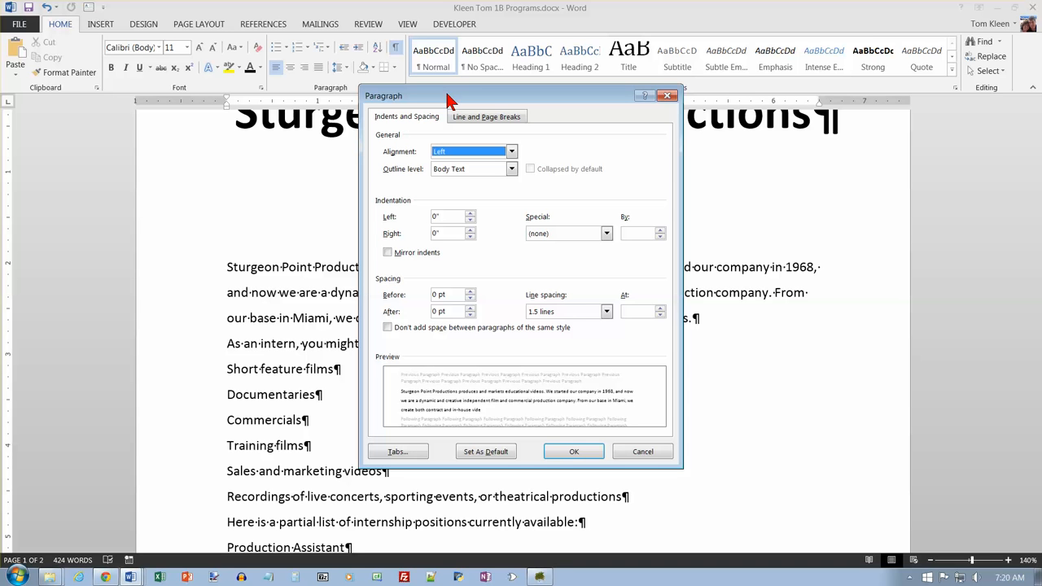
pyautogui.moveTo(429, 120)
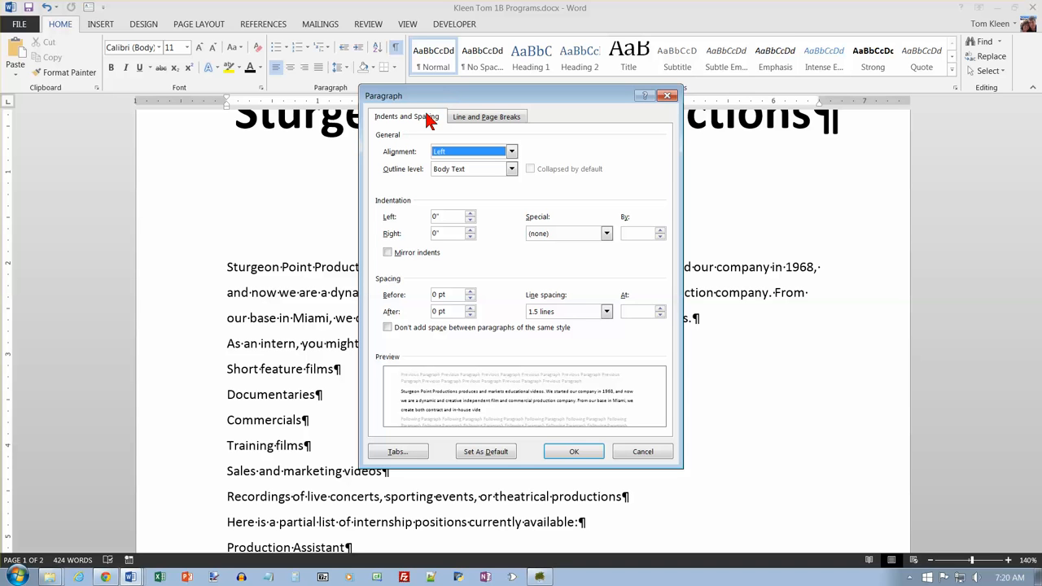
pyautogui.moveTo(535, 292)
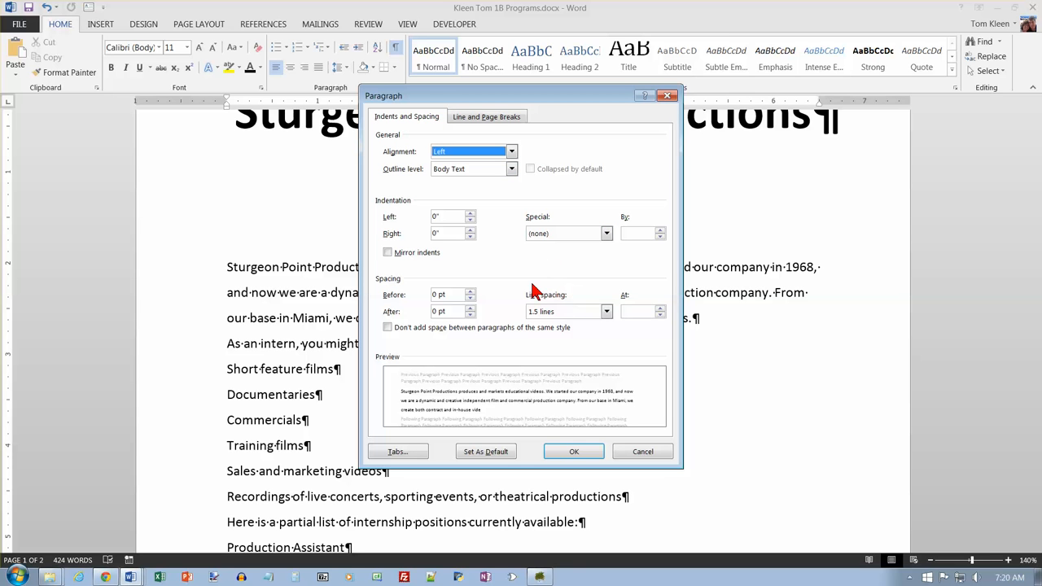
pyautogui.moveTo(399, 211)
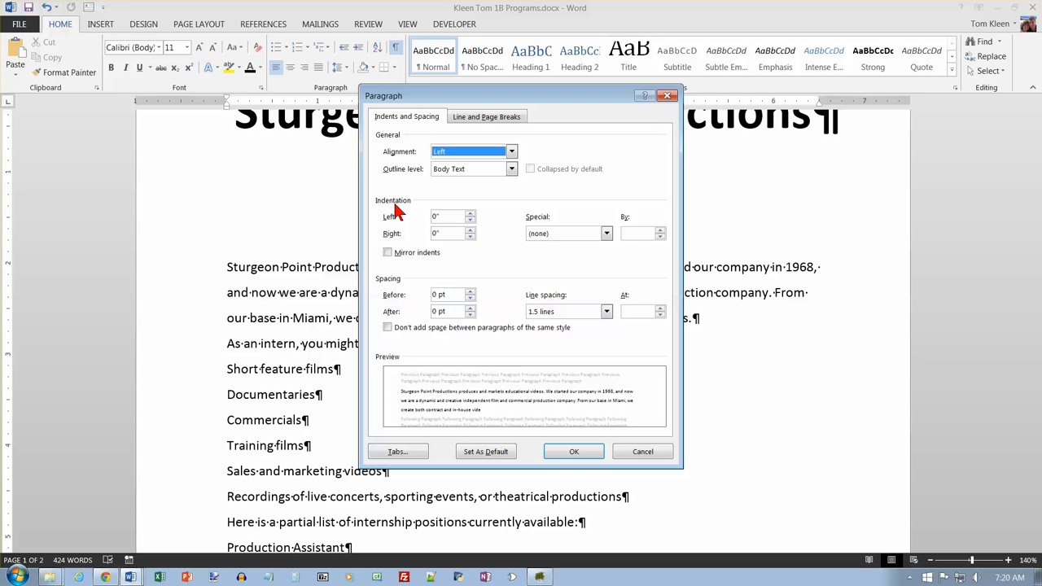
pyautogui.moveTo(415, 132)
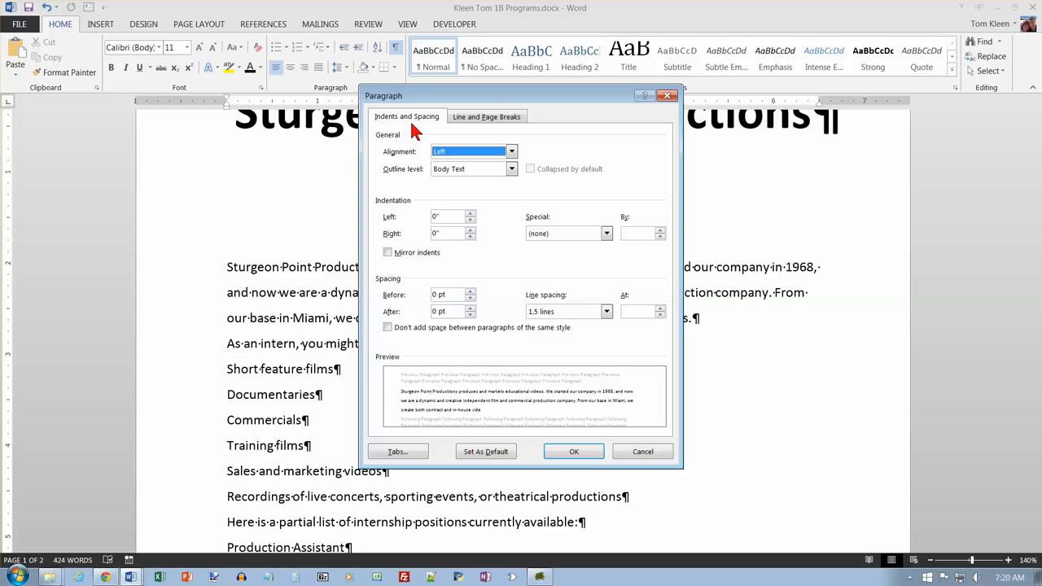
pyautogui.moveTo(613, 259)
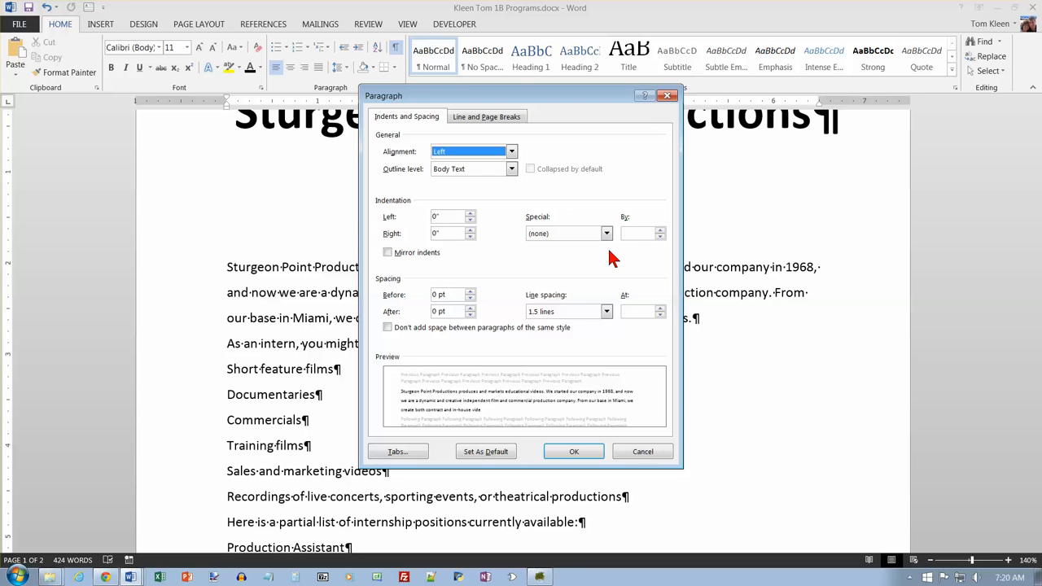
pyautogui.moveTo(394, 210)
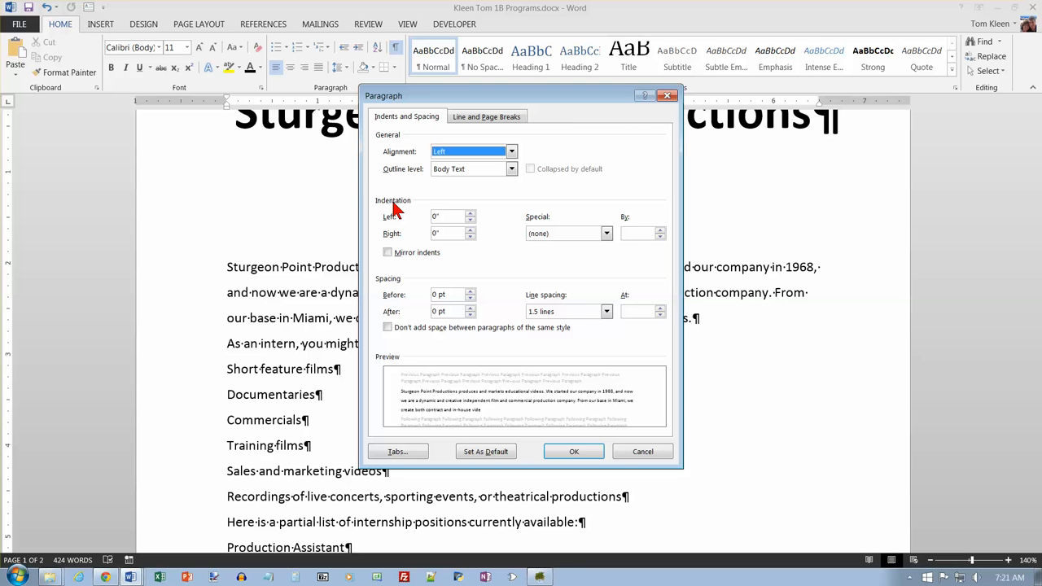
pyautogui.moveTo(507, 250)
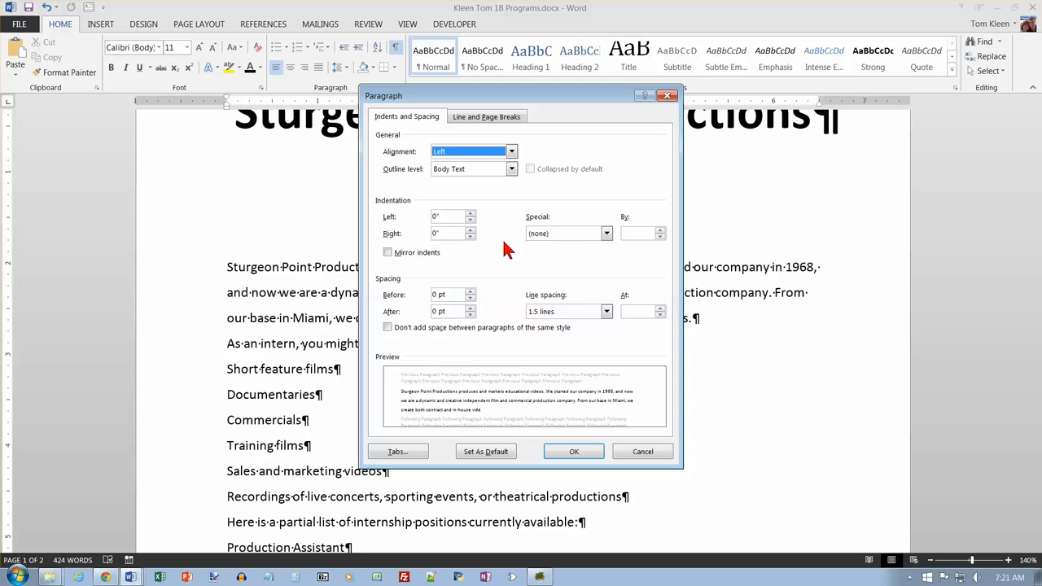
# Step: Set Special indentation to First line by 0.5 inch and confirm
pyautogui.click(606, 233)
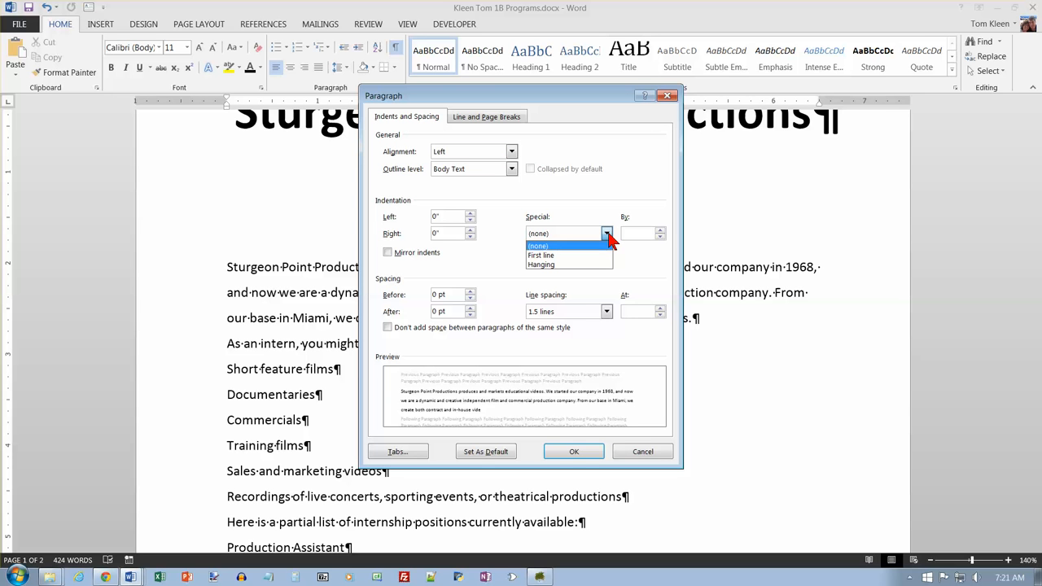
pyautogui.moveTo(569, 255)
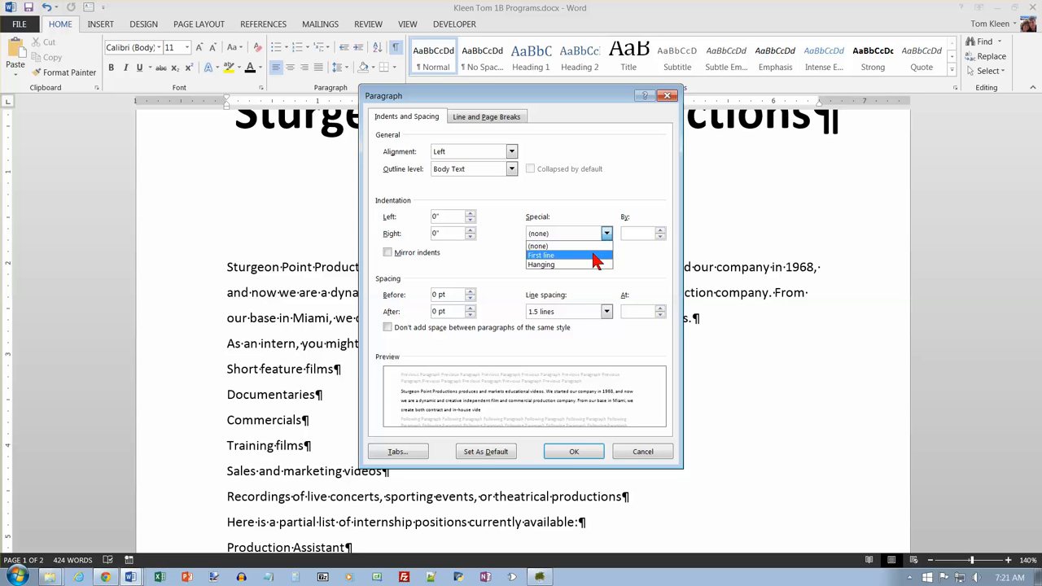
pyautogui.click(541, 255)
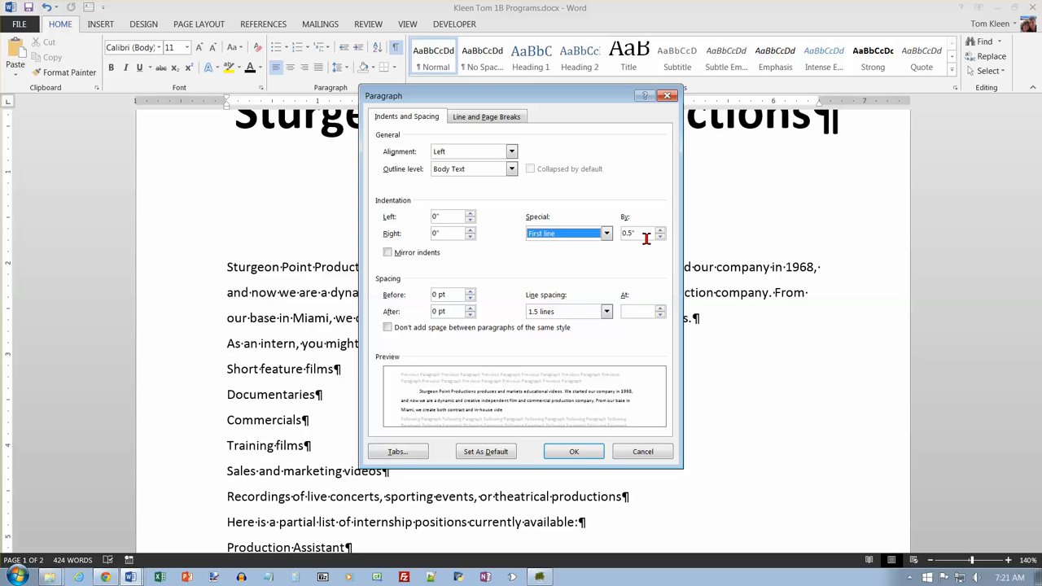
pyautogui.moveTo(590, 310)
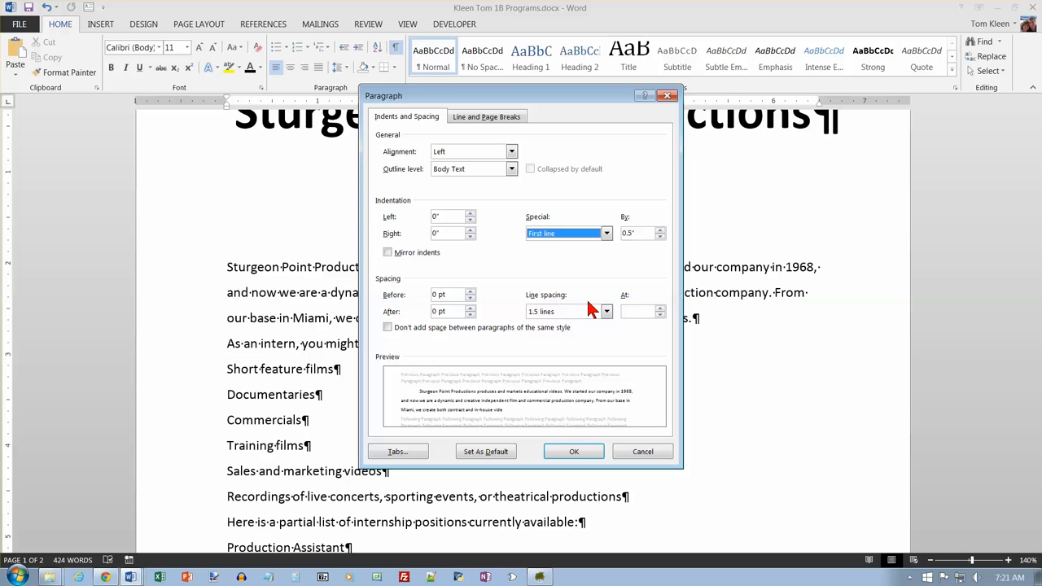
pyautogui.click(573, 451)
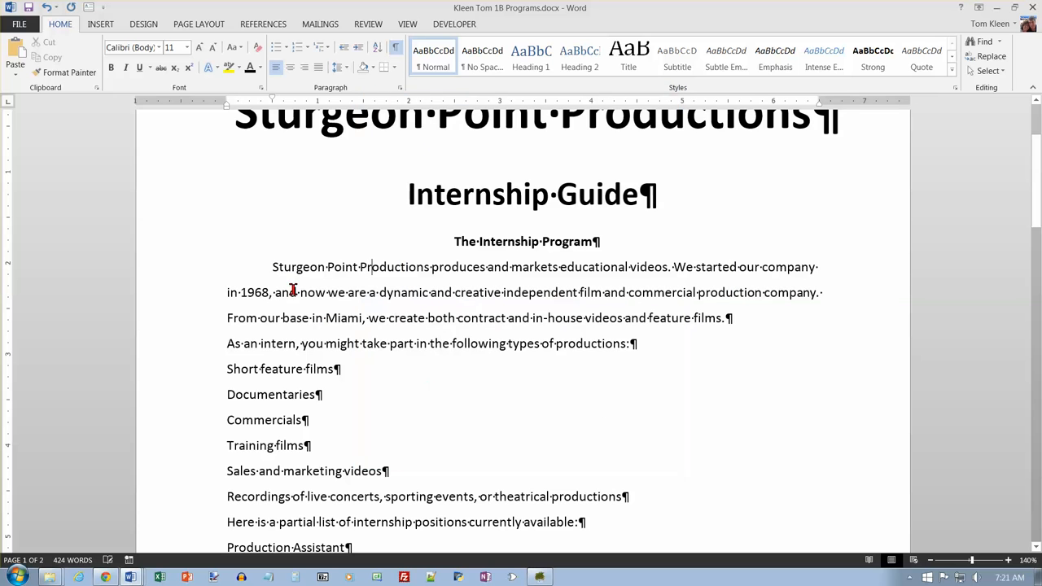
pyautogui.moveTo(272, 104)
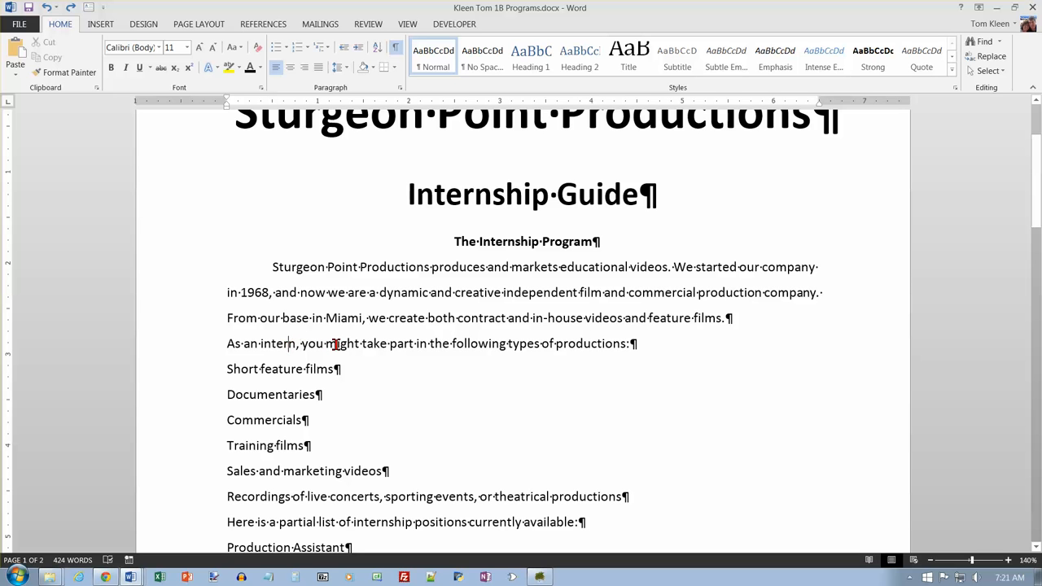
pyautogui.moveTo(365, 342)
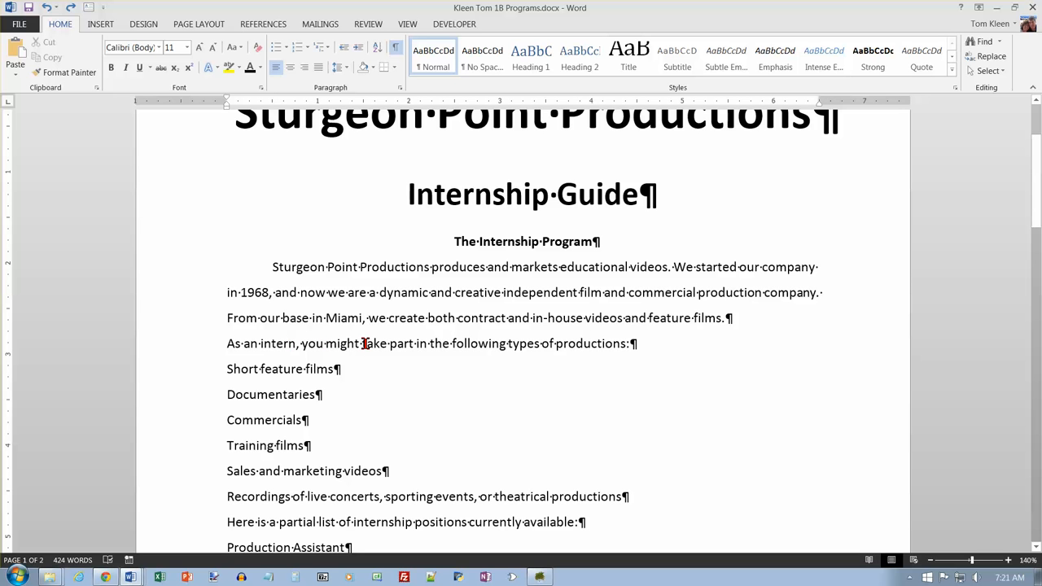
pyautogui.moveTo(360, 340)
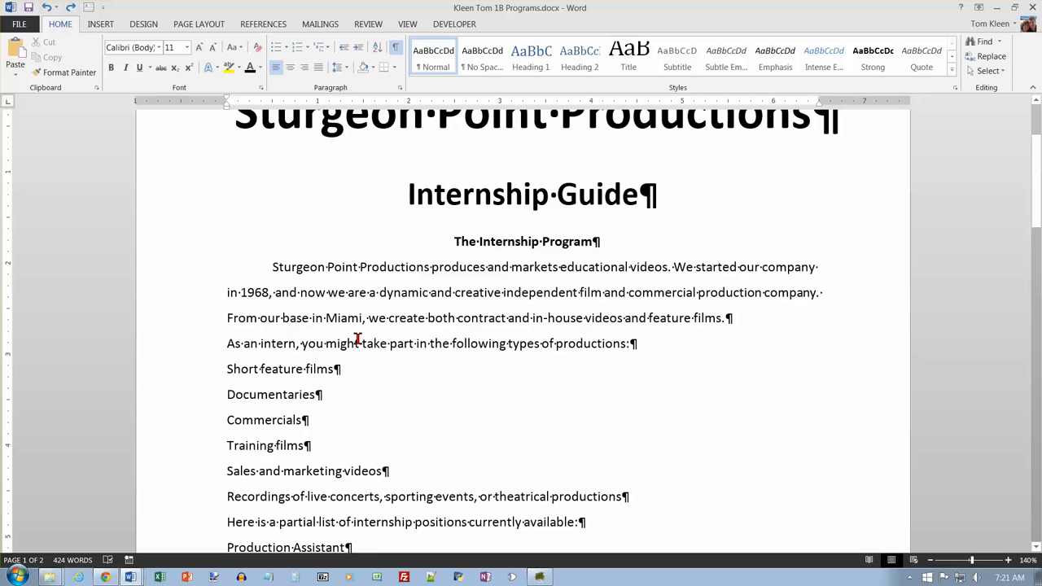
pyautogui.moveTo(229, 104)
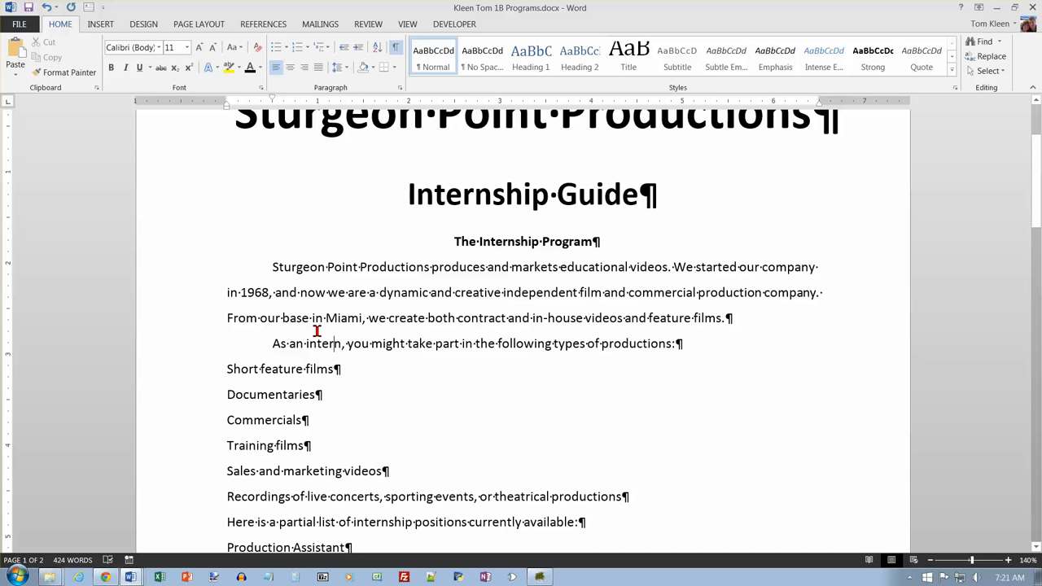
# Step: Repeat the half-inch first-line indent on the As an intern and partial list paragraphs, then save
pyautogui.scroll(-3)
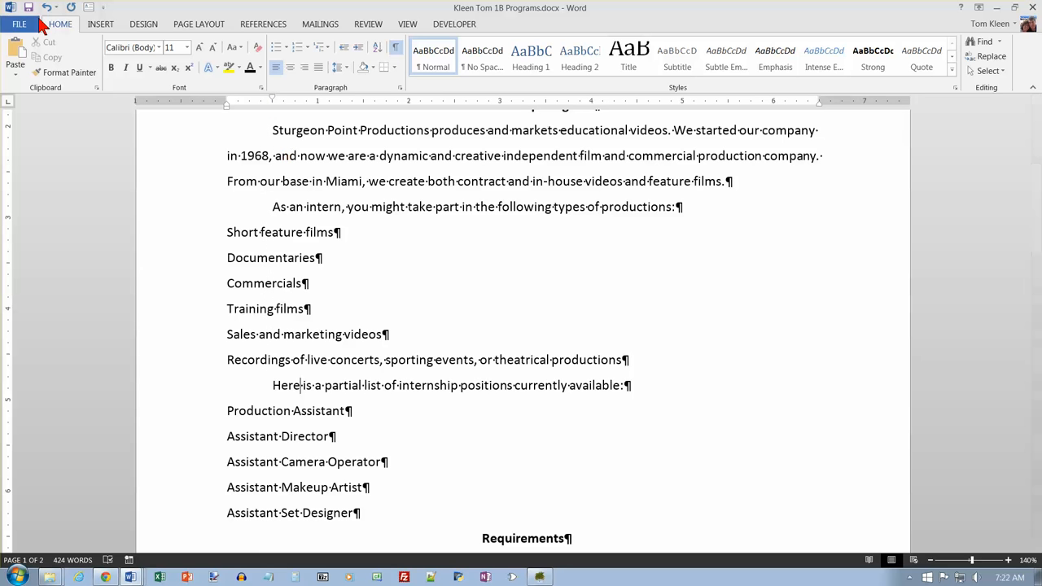
pyautogui.click(28, 7)
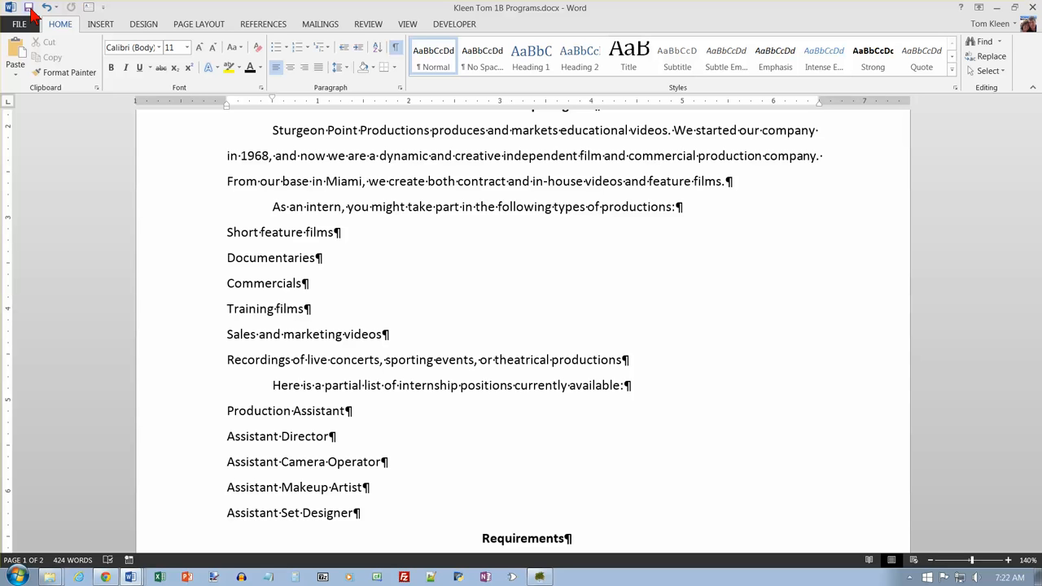
pyautogui.moveTo(146, 84)
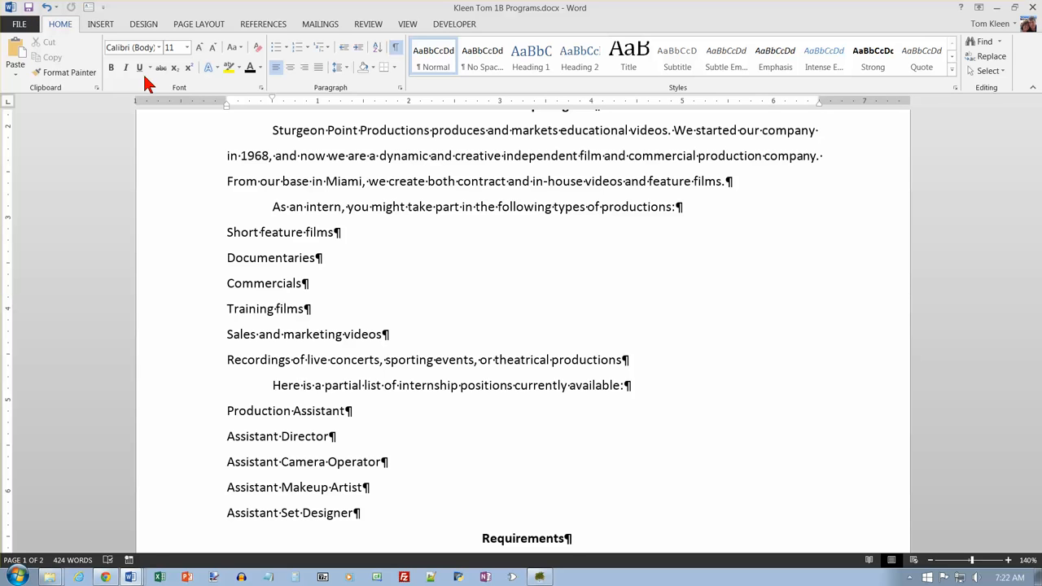
# Step: Select all text and set Spacing After to 6 pt from the Page Layout options
pyautogui.press('ctrl+a')
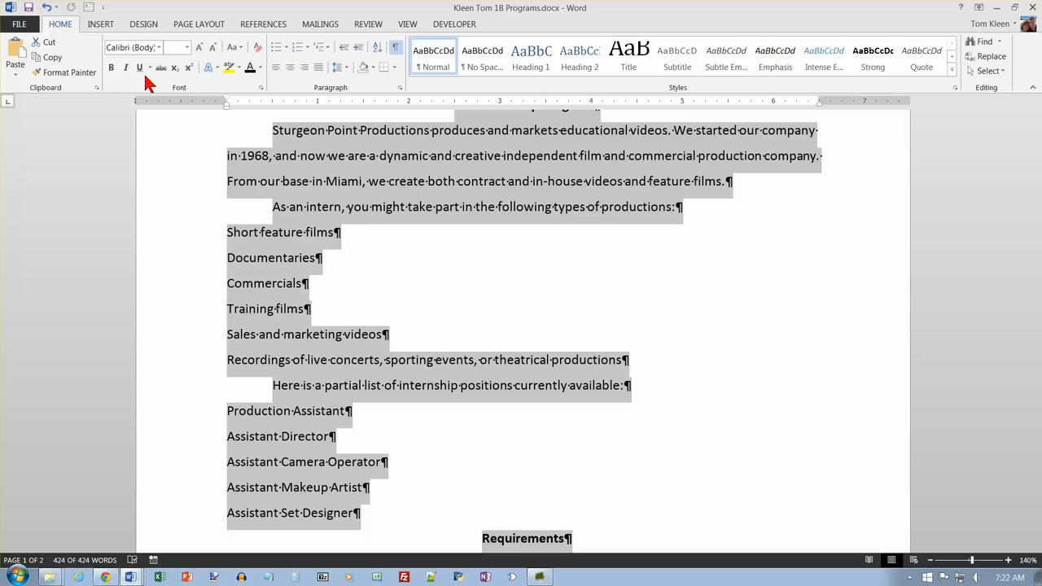
pyautogui.moveTo(202, 47)
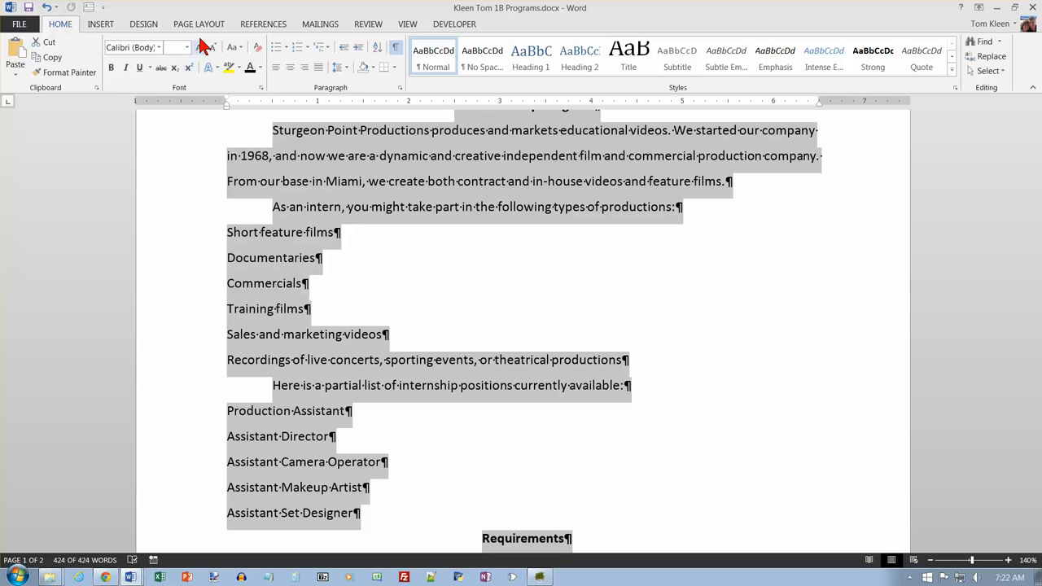
pyautogui.click(198, 23)
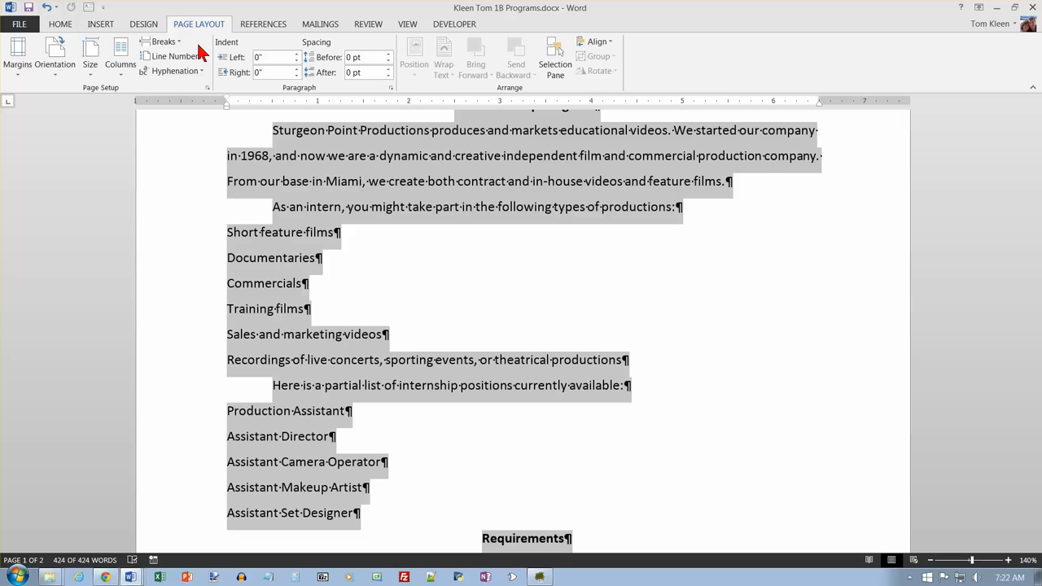
pyautogui.moveTo(285, 87)
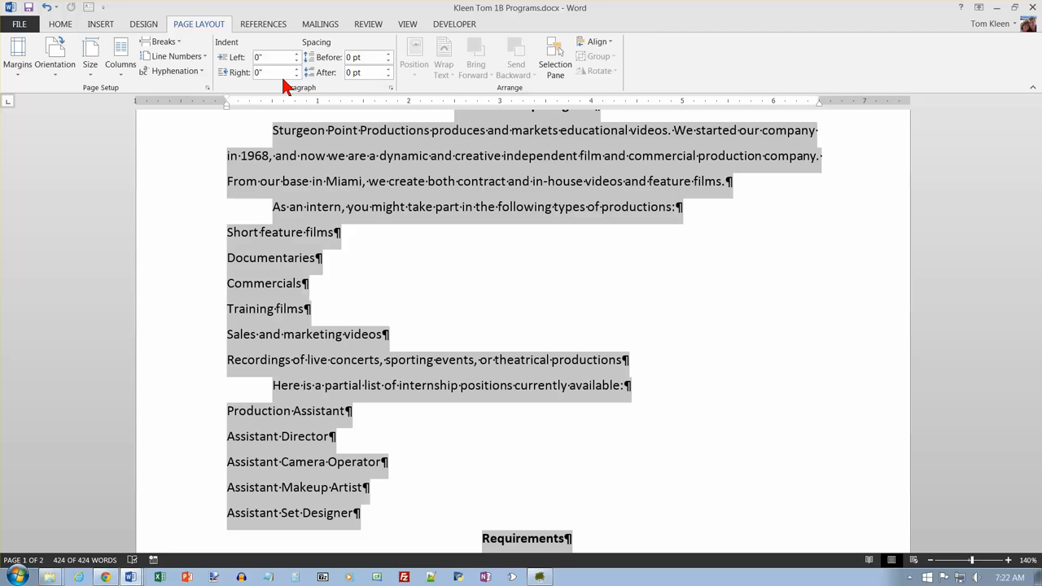
pyautogui.moveTo(330, 57)
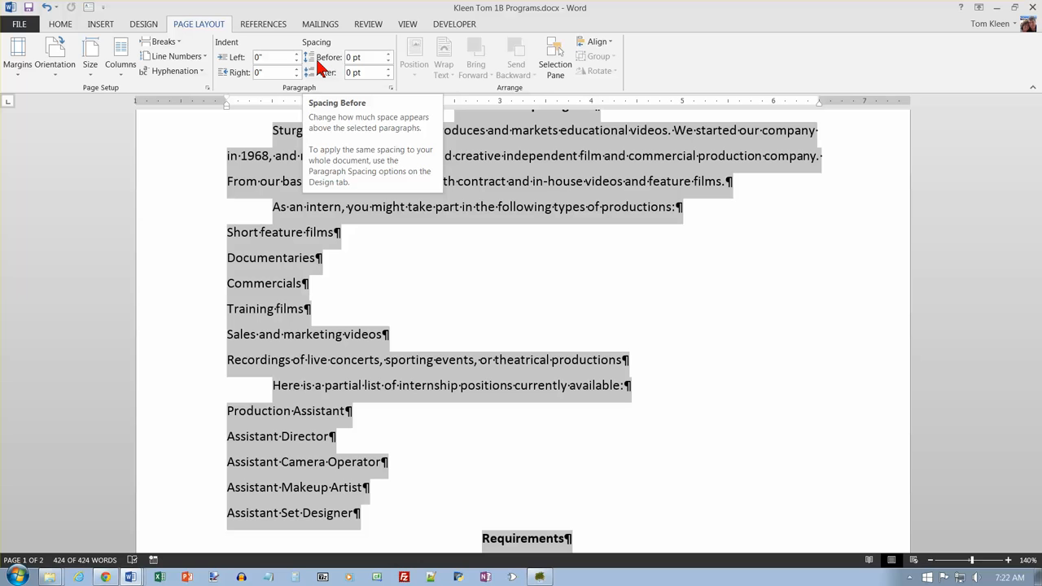
pyautogui.moveTo(326, 72)
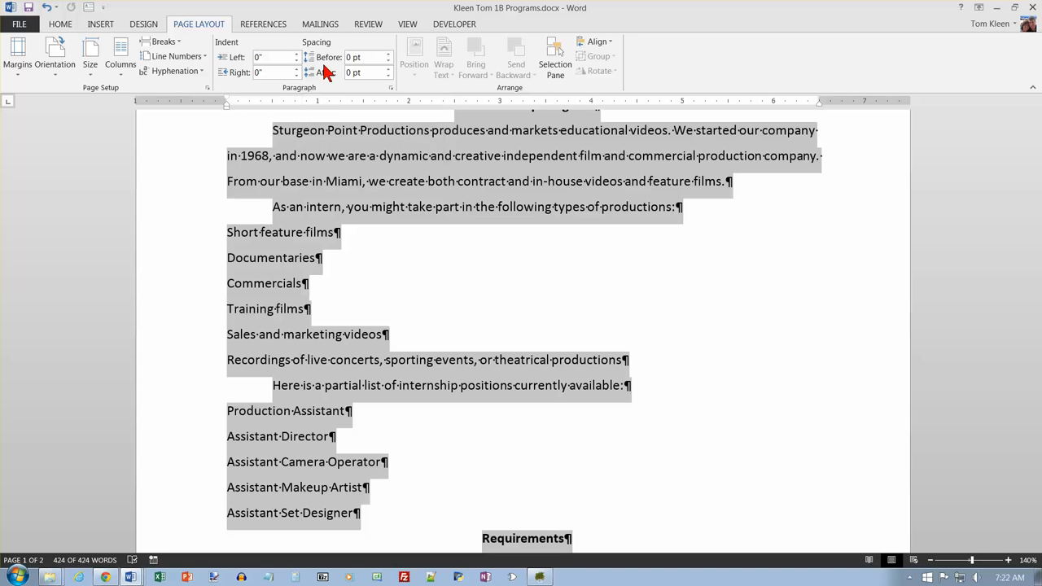
pyautogui.moveTo(387, 73)
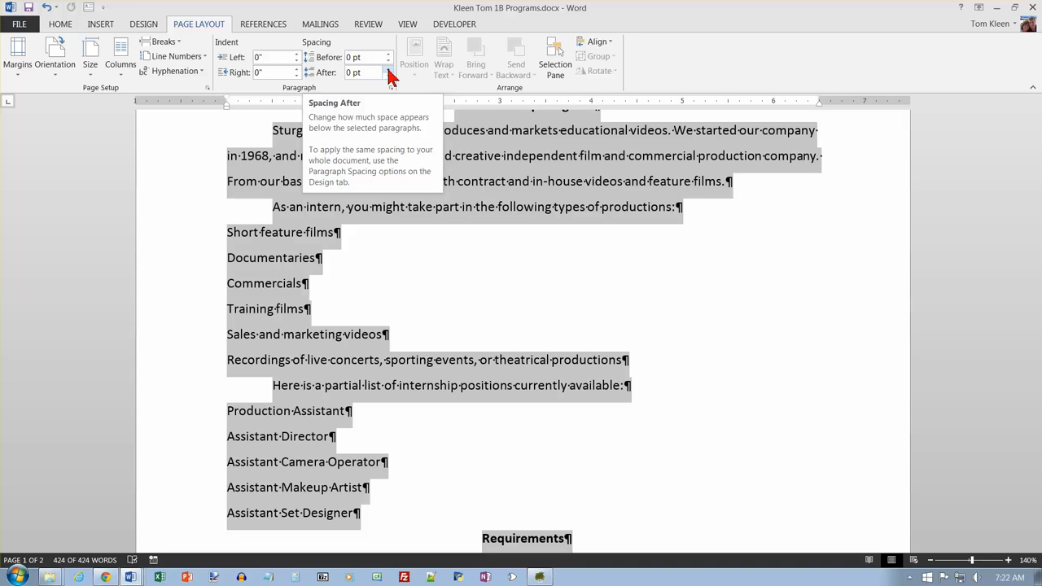
pyautogui.click(389, 70)
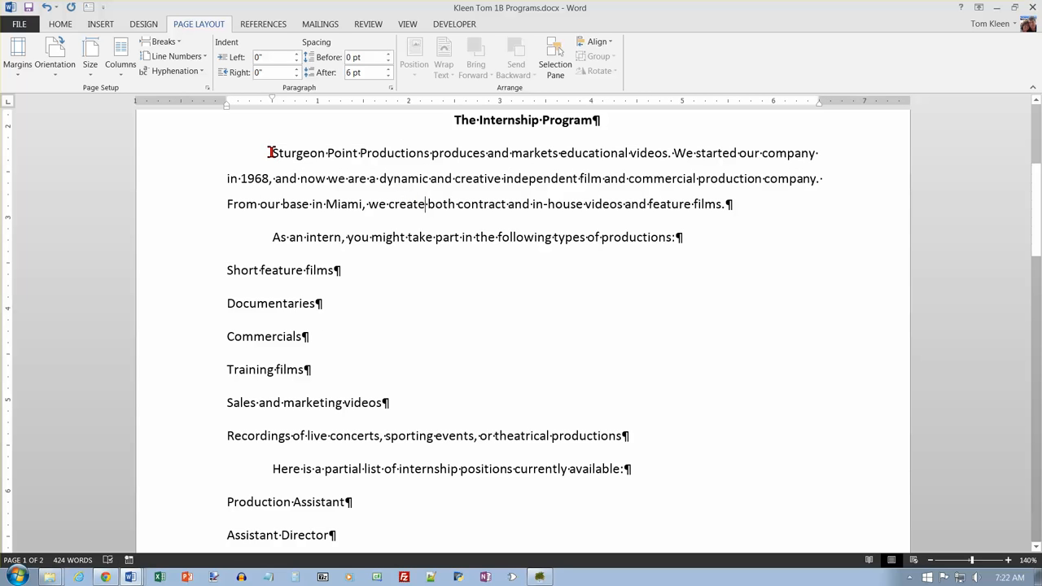
pyautogui.moveTo(272, 153); pyautogui.dragTo(495, 153)
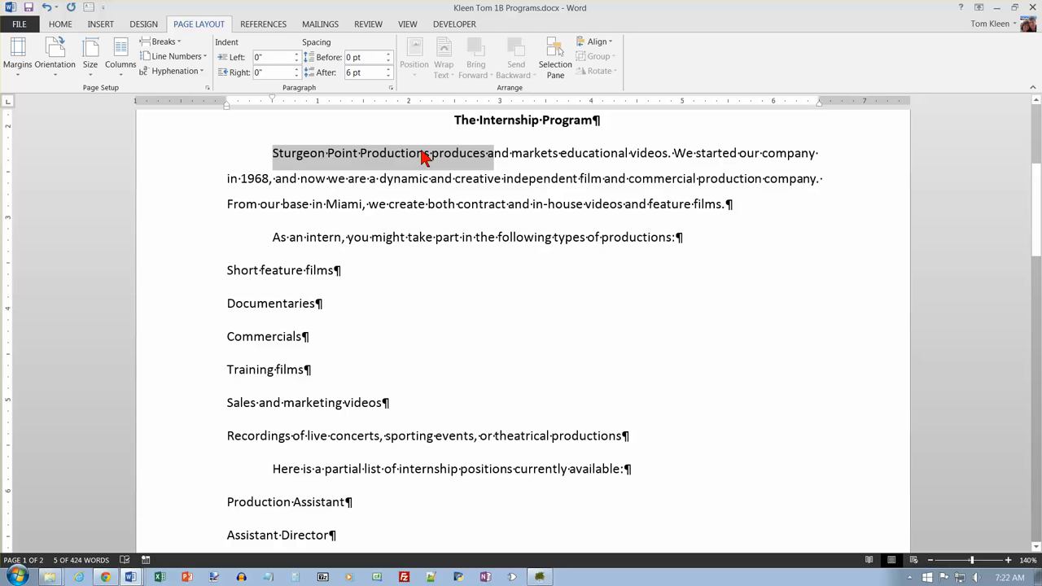
pyautogui.moveTo(283, 169)
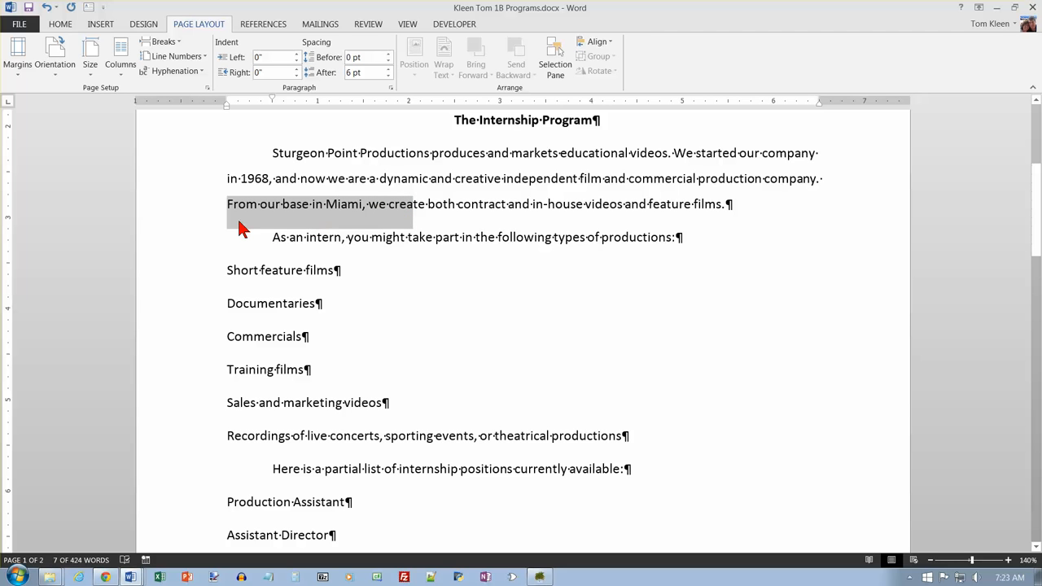
pyautogui.moveTo(352, 225)
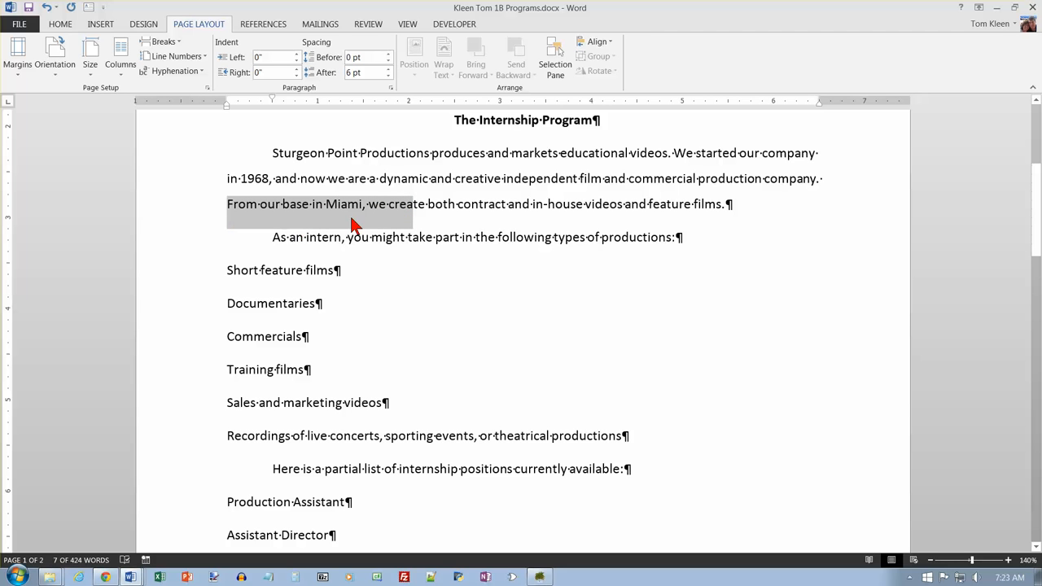
pyautogui.click(421, 204)
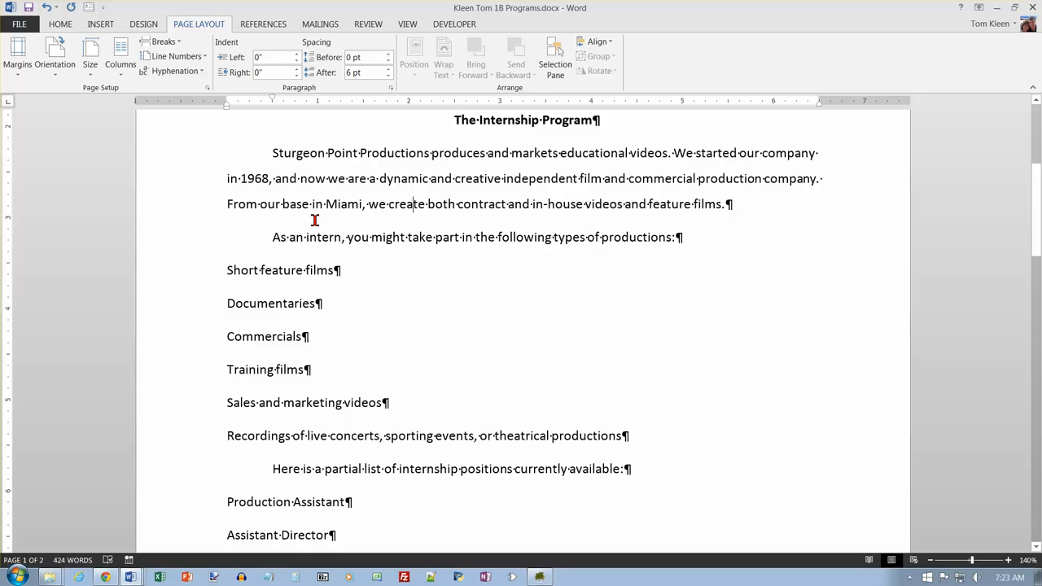
pyautogui.scroll(3)
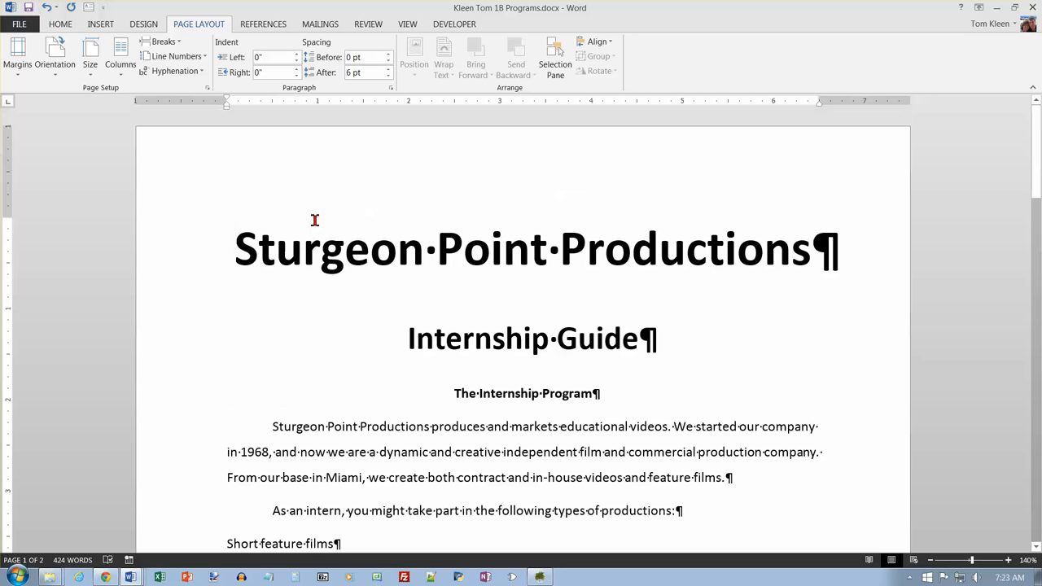
# Step: Select The Internship Program, Requirements and Introduction to Upcoming Internships subheadings together
pyautogui.click(236, 250)
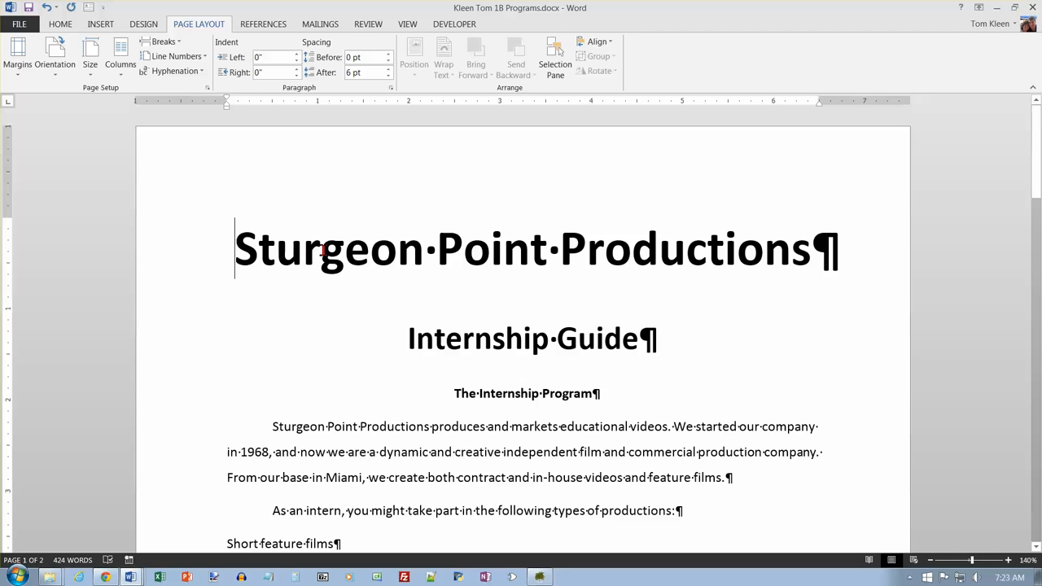
pyautogui.tripleClick(526, 393)
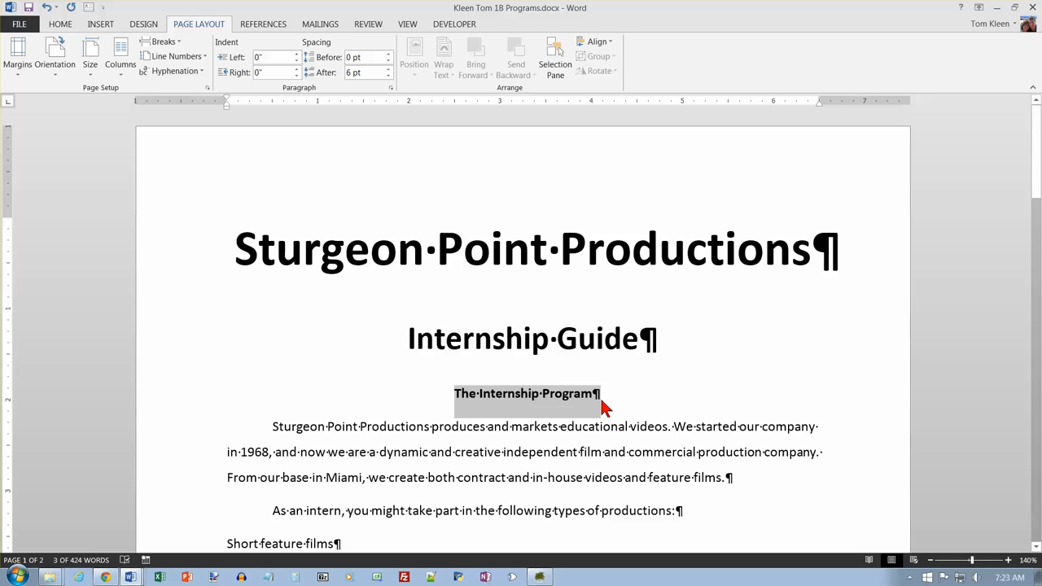
pyautogui.moveTo(500, 410)
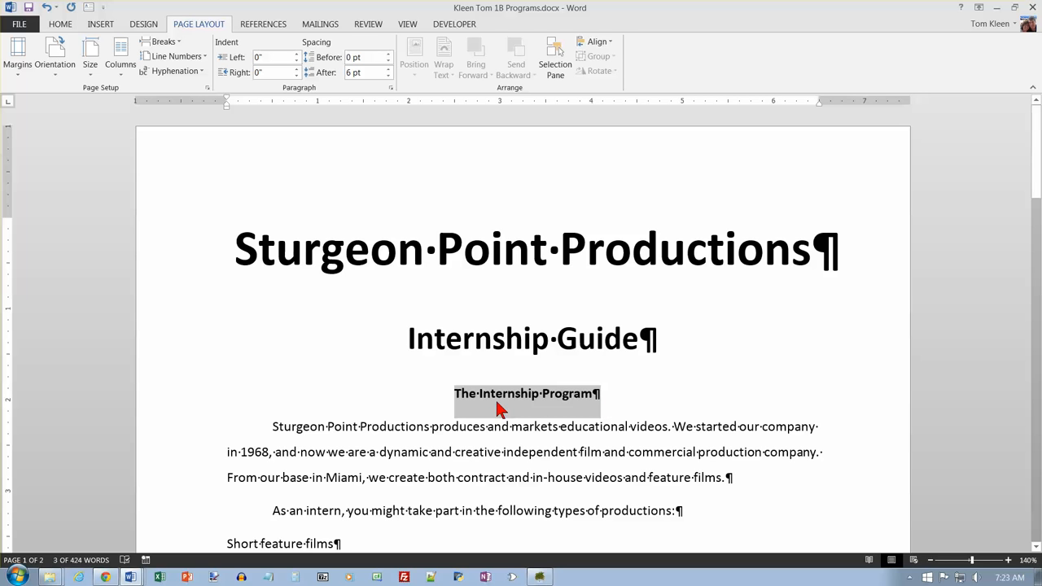
pyautogui.moveTo(546, 423)
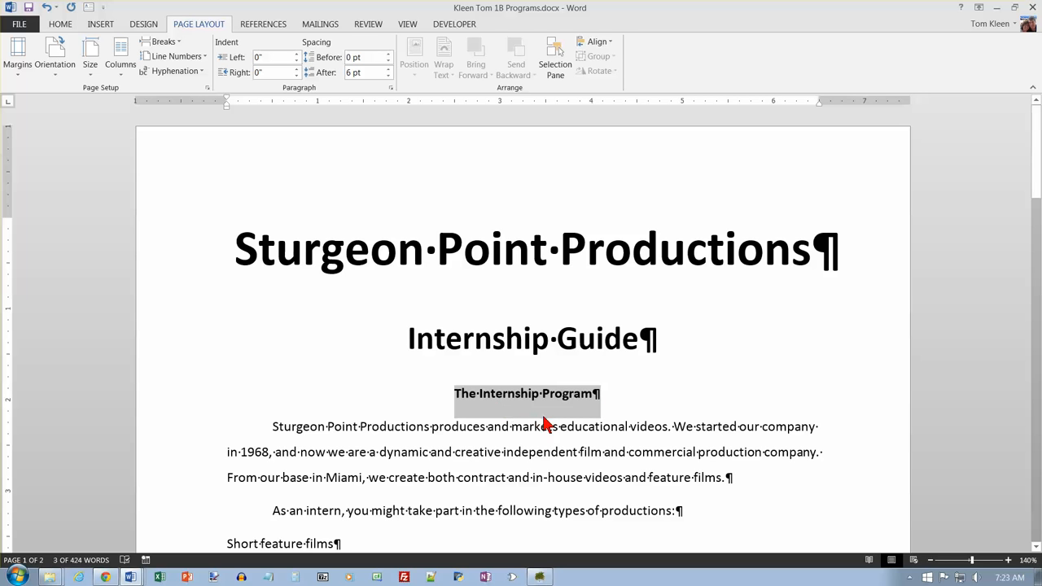
pyautogui.moveTo(547, 429)
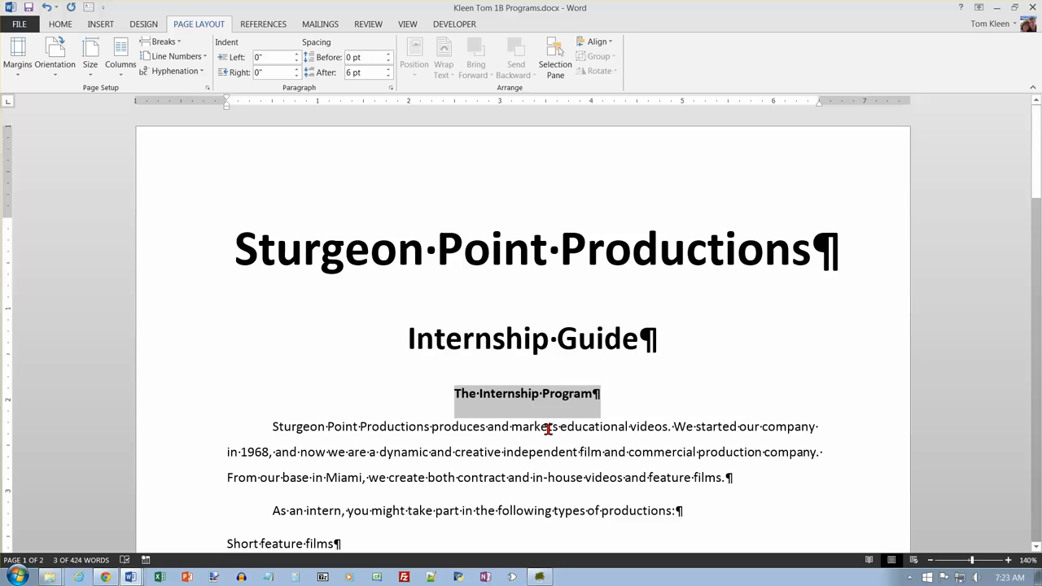
pyautogui.scroll(-3)
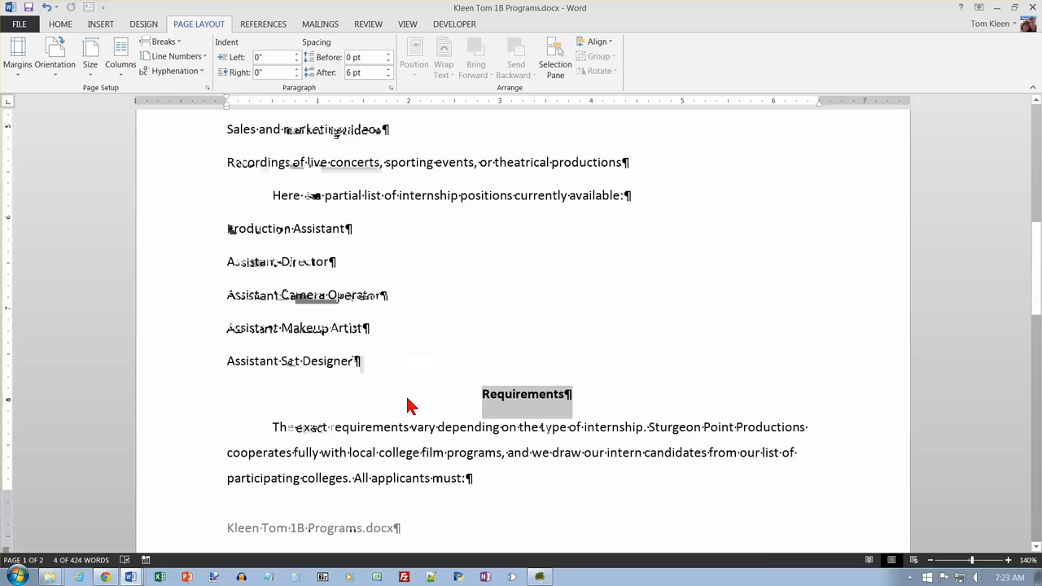
pyautogui.scroll(-3)
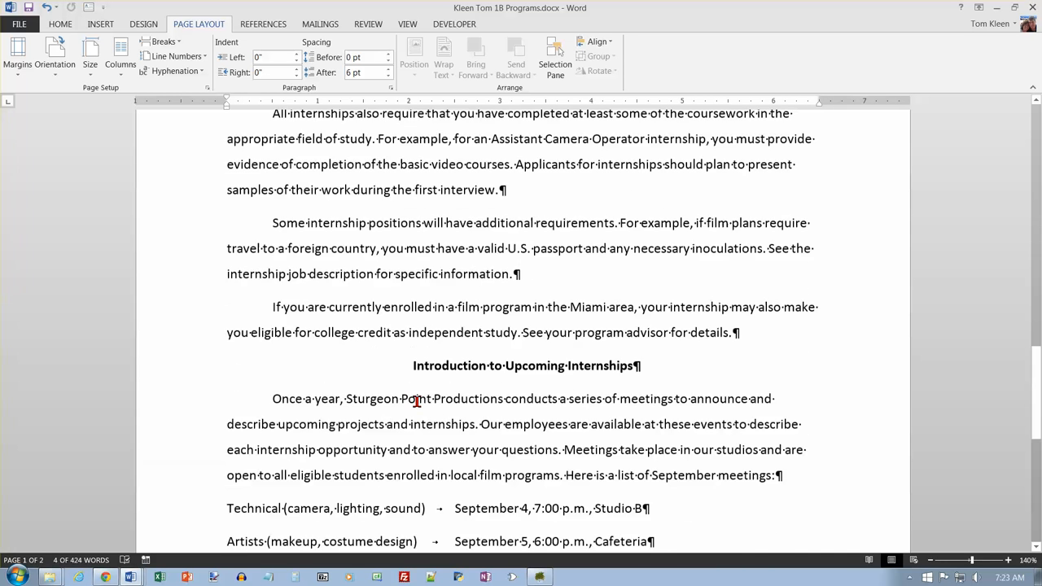
pyautogui.scroll(-3)
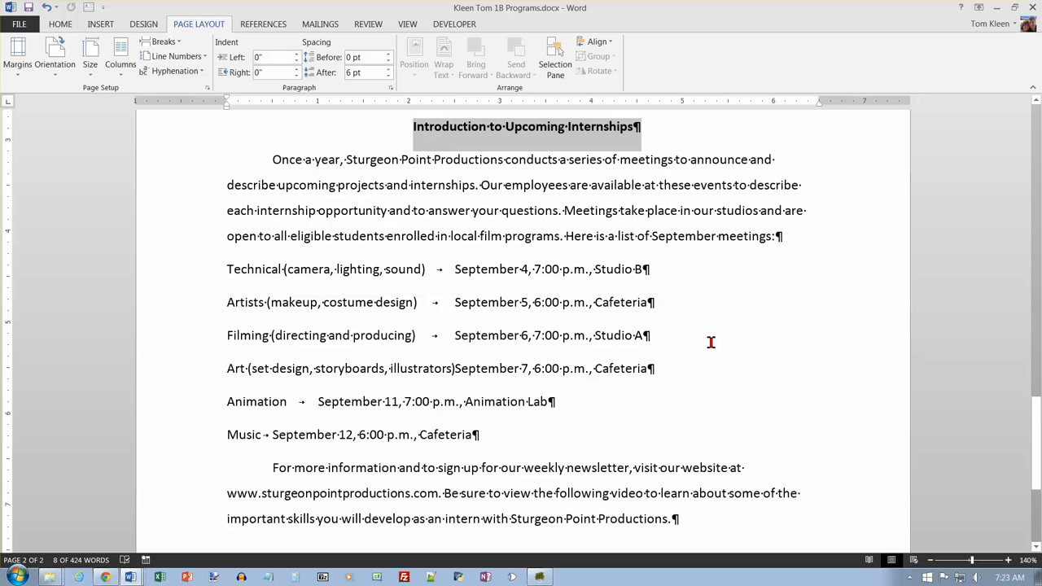
pyautogui.moveTo(718, 346)
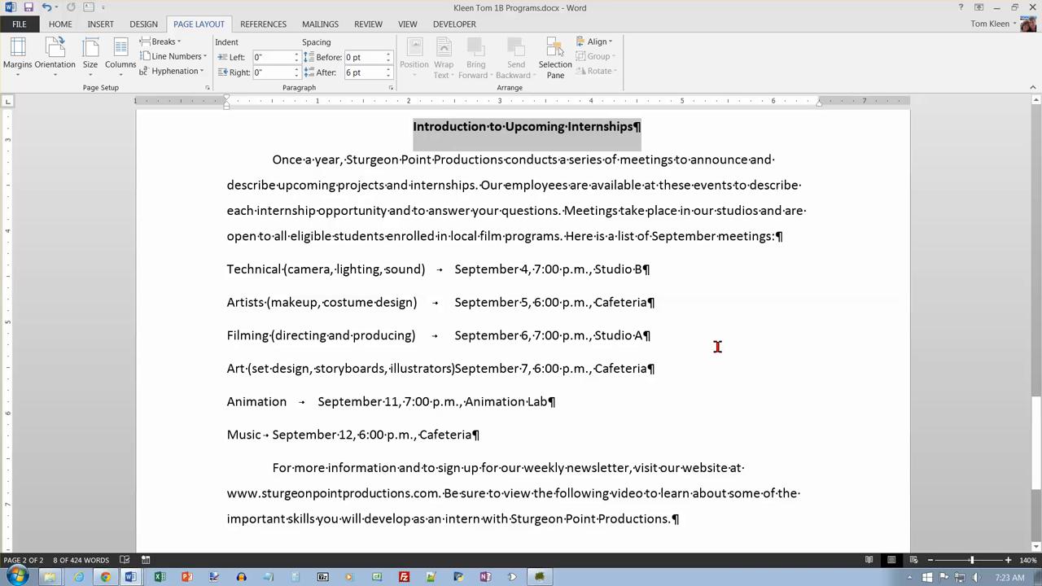
pyautogui.moveTo(460, 135)
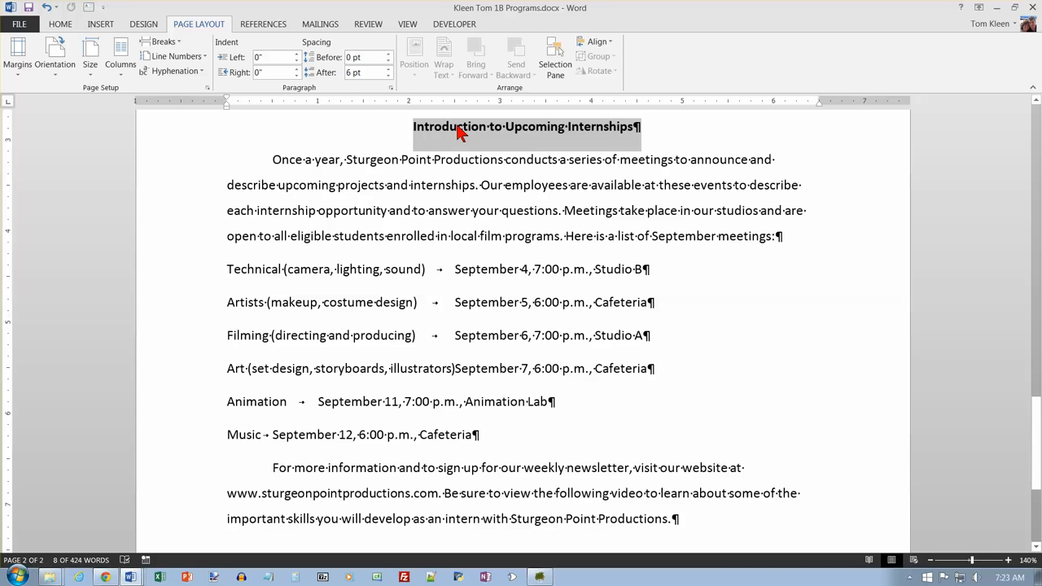
pyautogui.moveTo(305, 94)
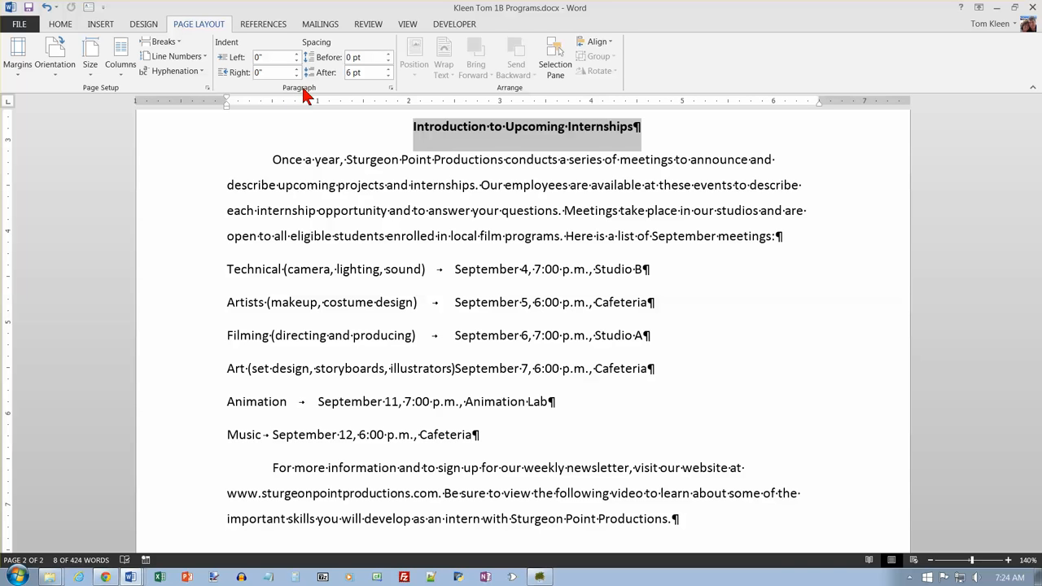
pyautogui.moveTo(324, 53)
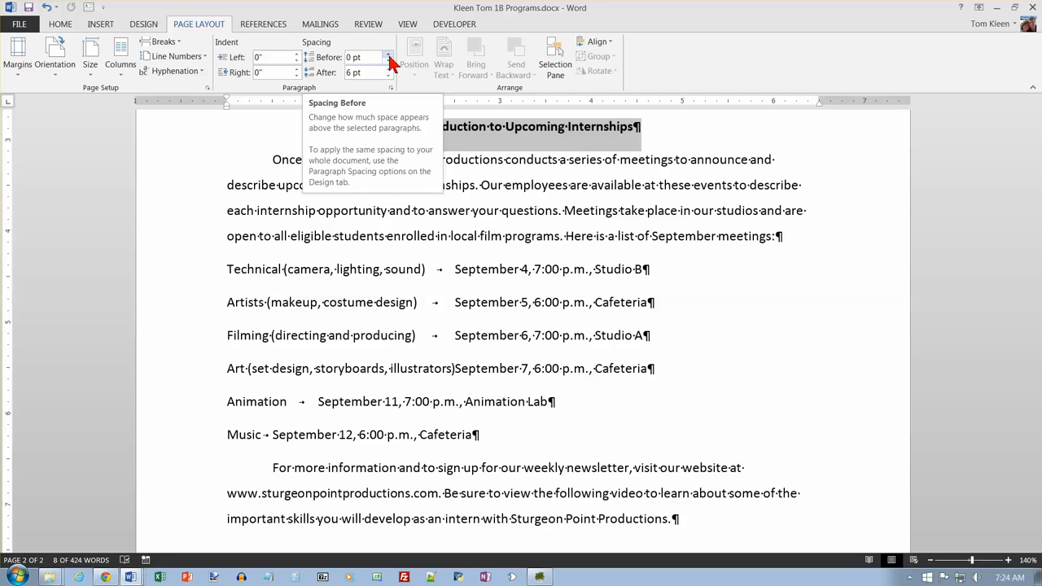
# Step: Set Spacing Before to 12 pt for the three selected subheadings
pyautogui.click(388, 53)
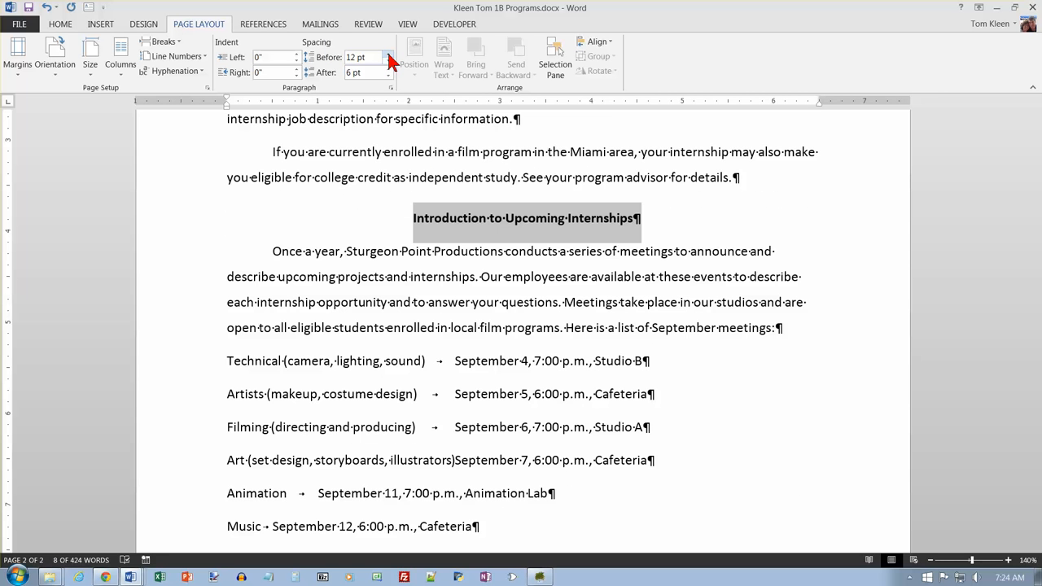
pyautogui.moveTo(399, 104)
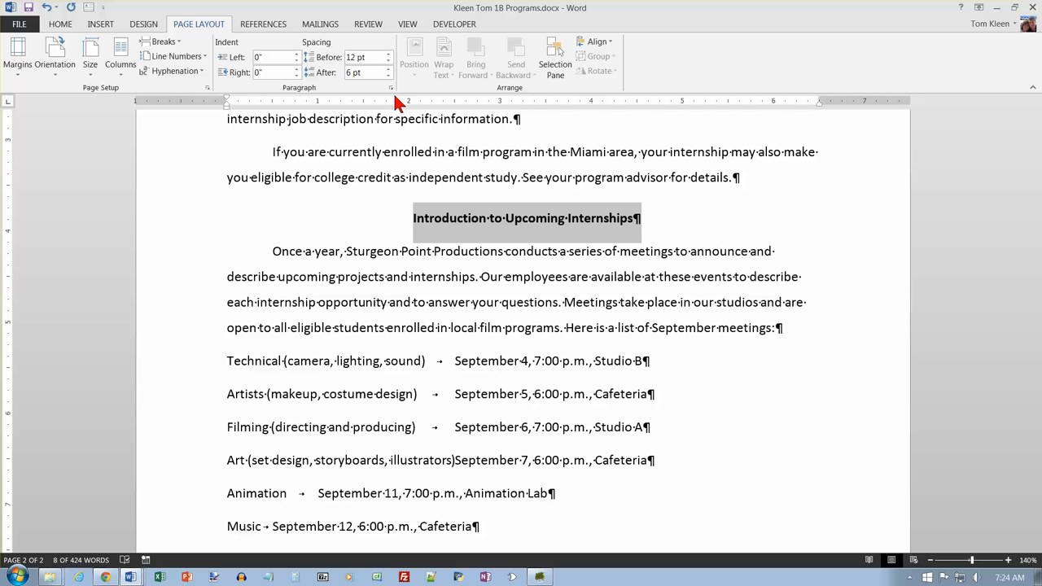
pyautogui.moveTo(29, 15)
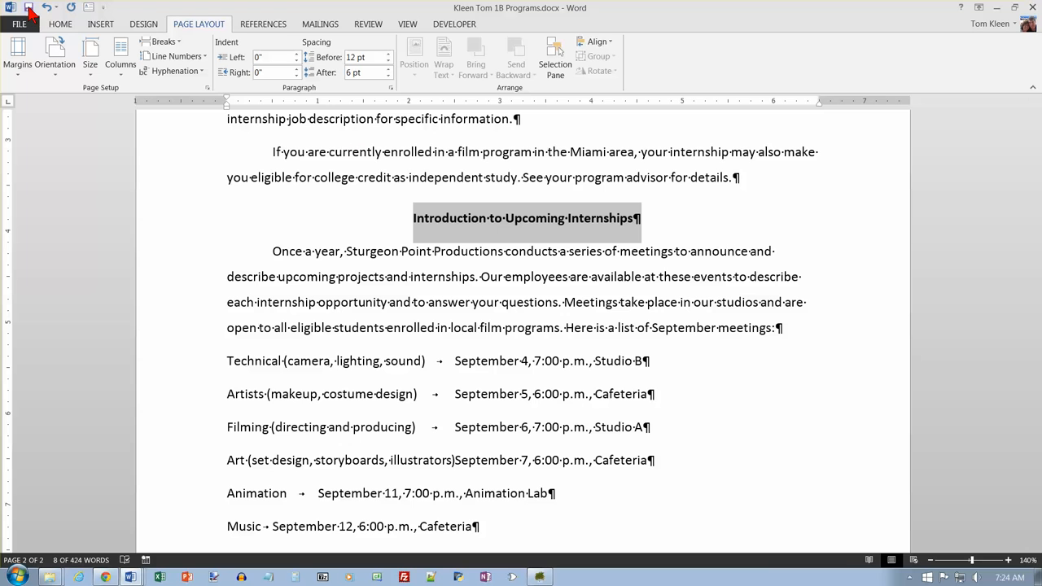
# Step: Save the internship guide with its new paragraph spacing
pyautogui.click(27, 8)
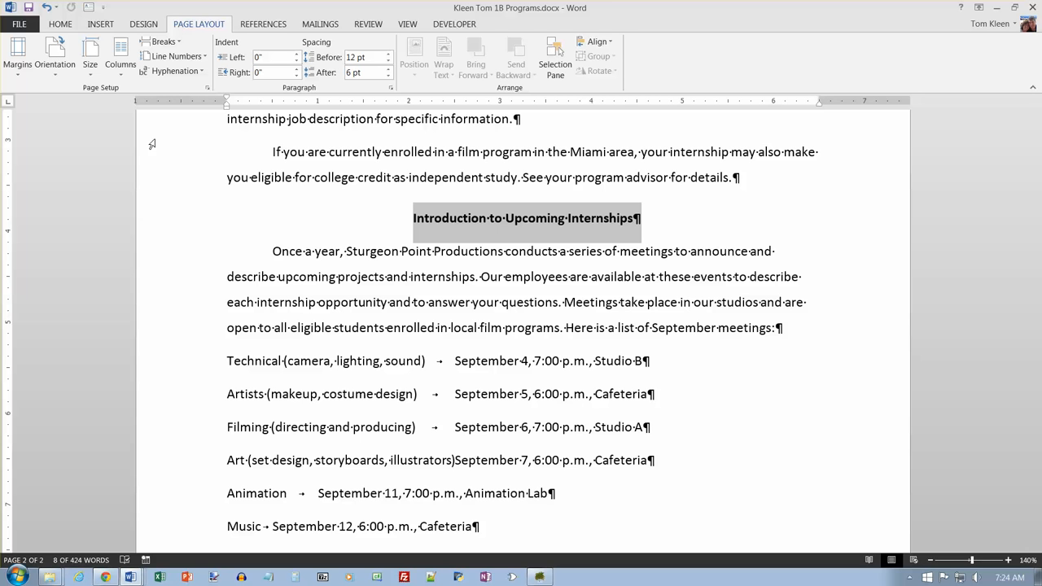
pyautogui.moveTo(177, 178)
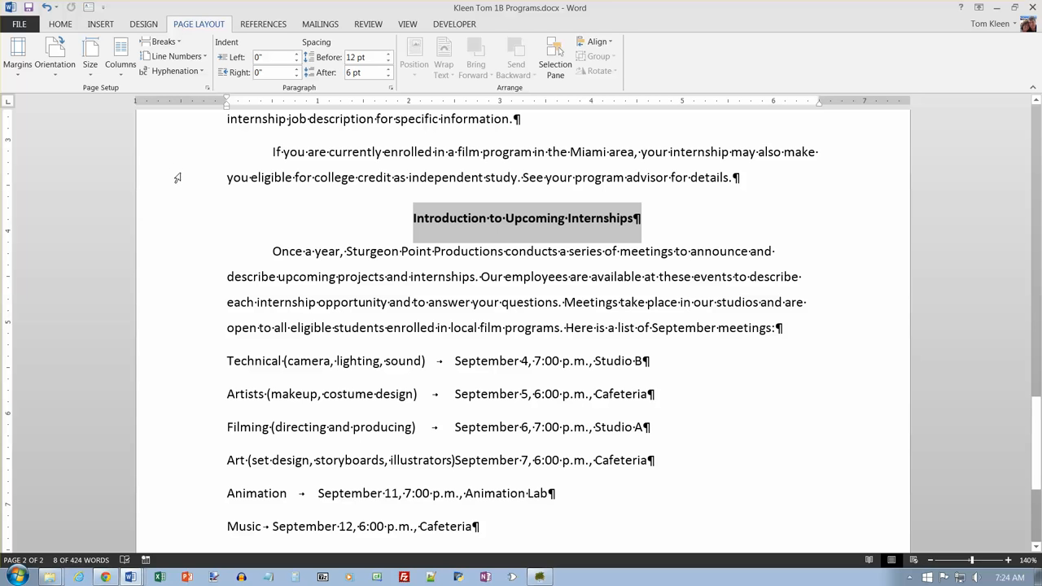